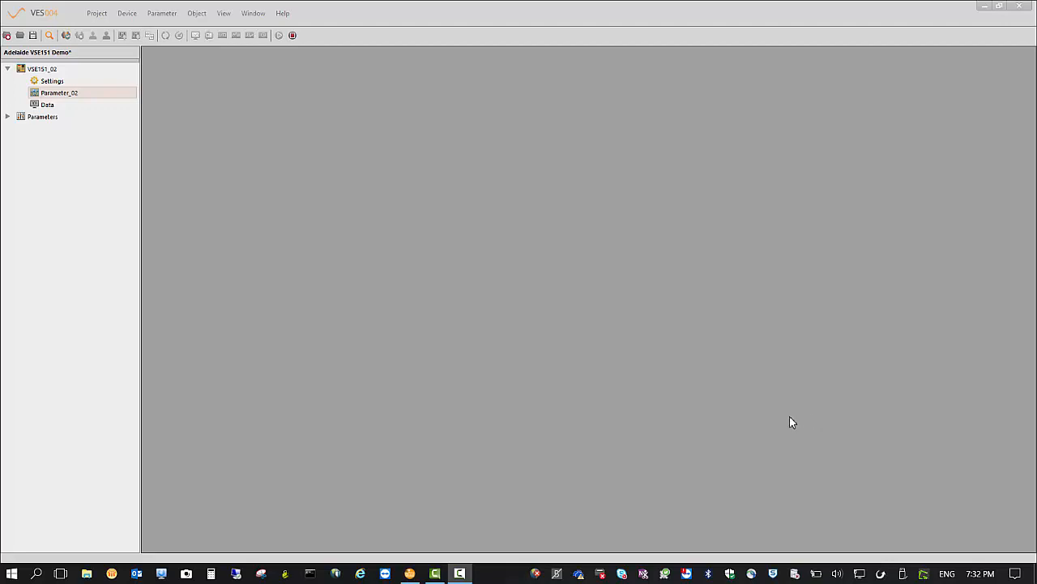
Open the Parameter_02 parameter set from the project's Parameters group
click(19, 155)
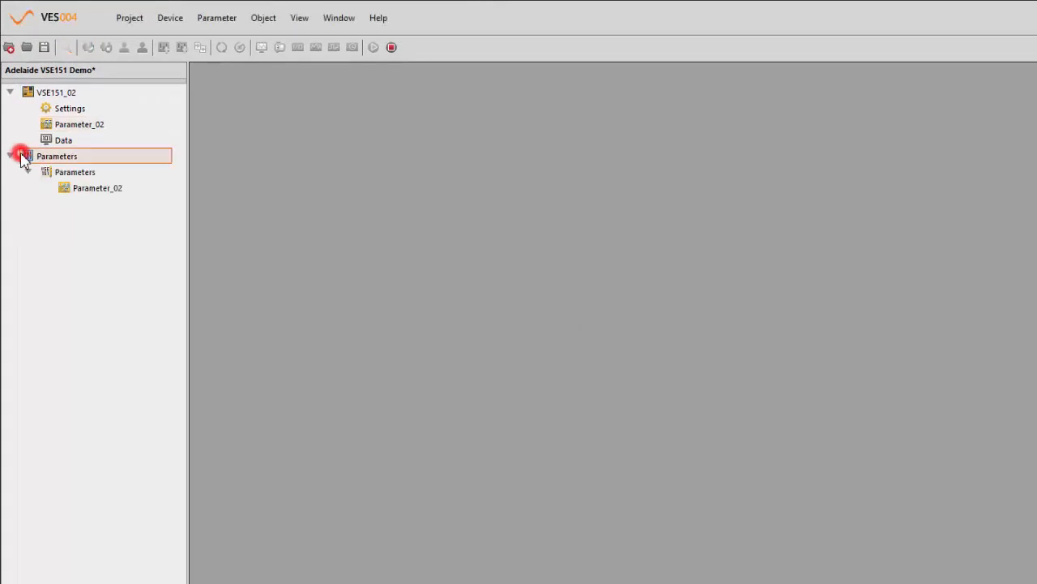
double_click(98, 188)
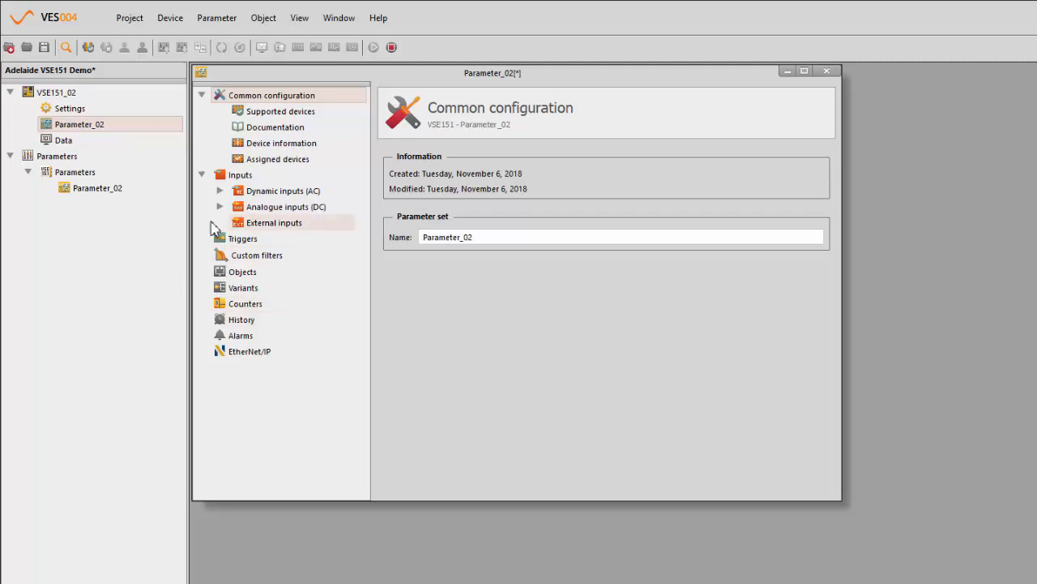
Show the dynamic AC inputs and select Sensor 1 (25 g, 2 Hz highpass)
click(282, 192)
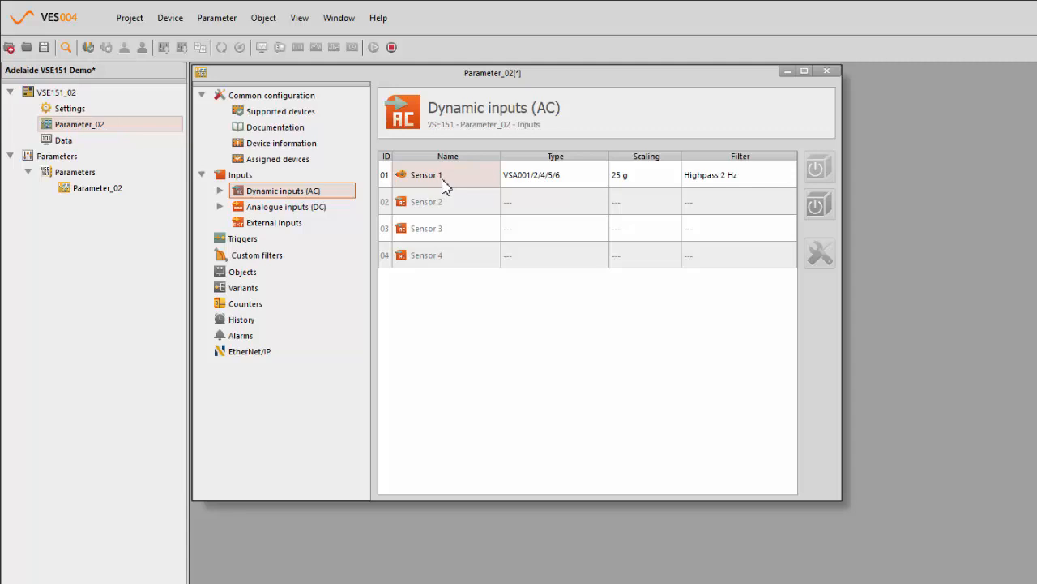
click(447, 175)
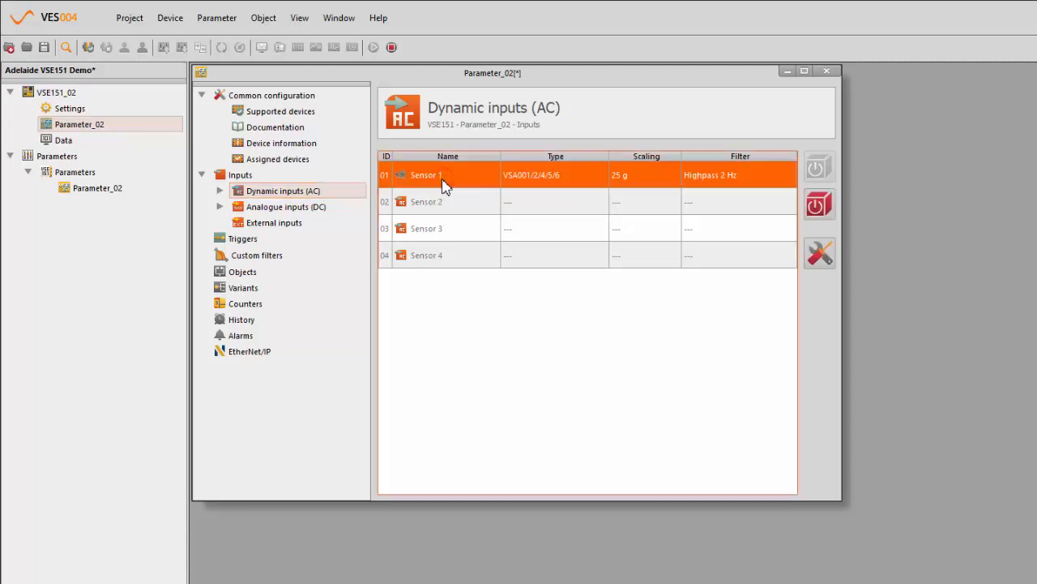
mouse_move(522, 191)
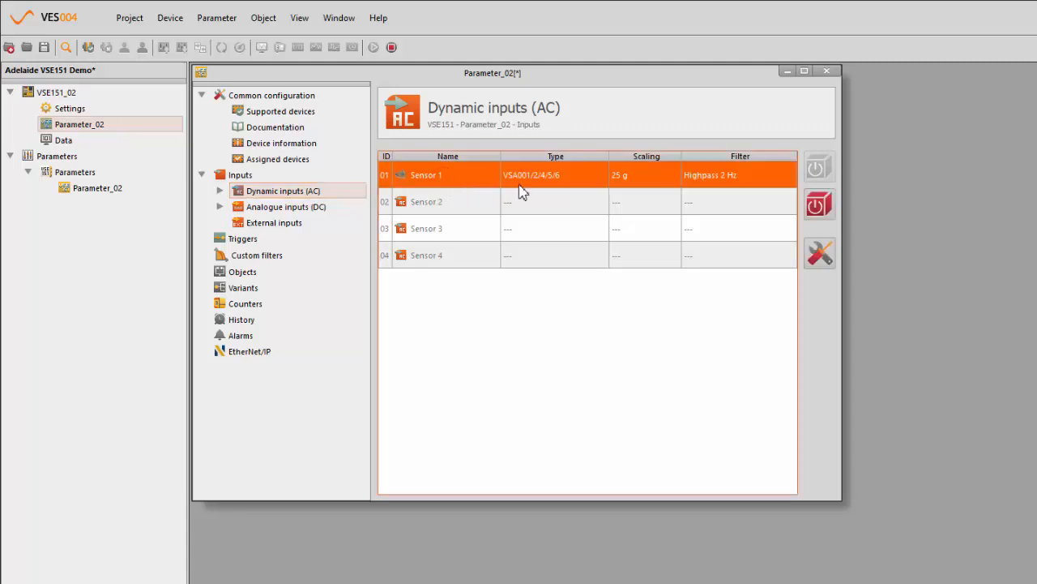
mouse_move(642, 182)
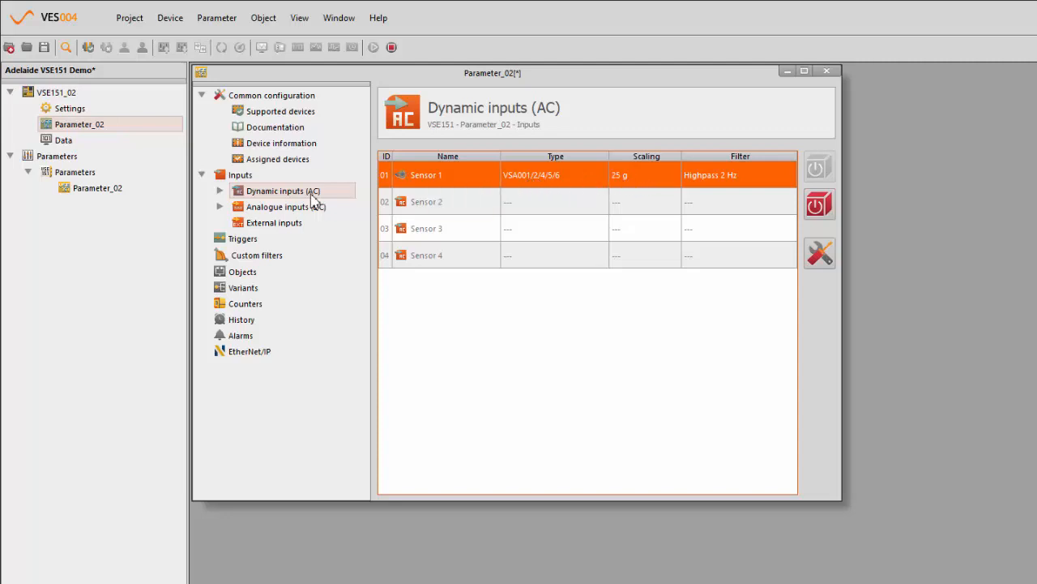
mouse_move(357, 195)
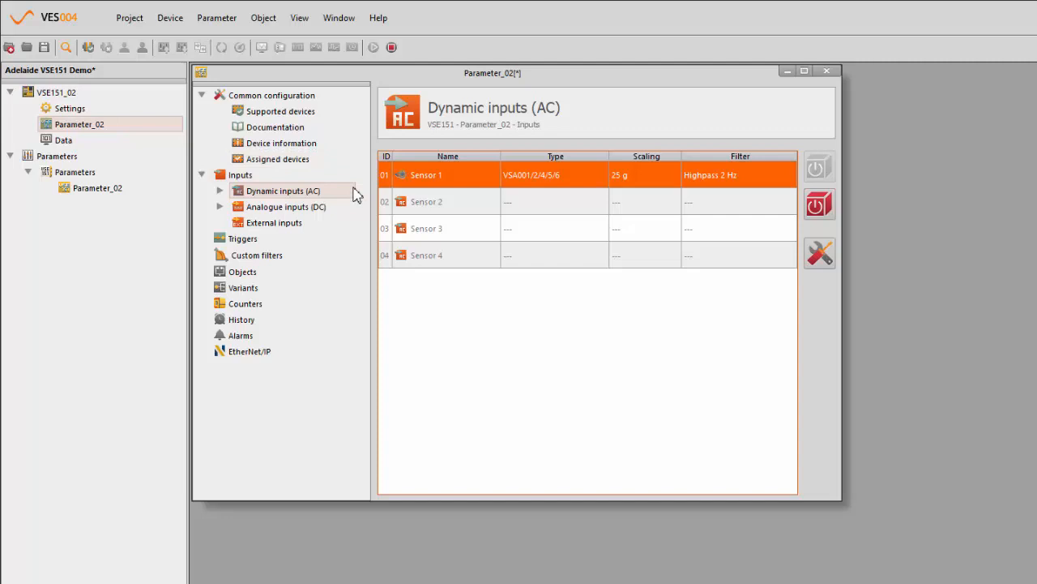
mouse_move(300, 247)
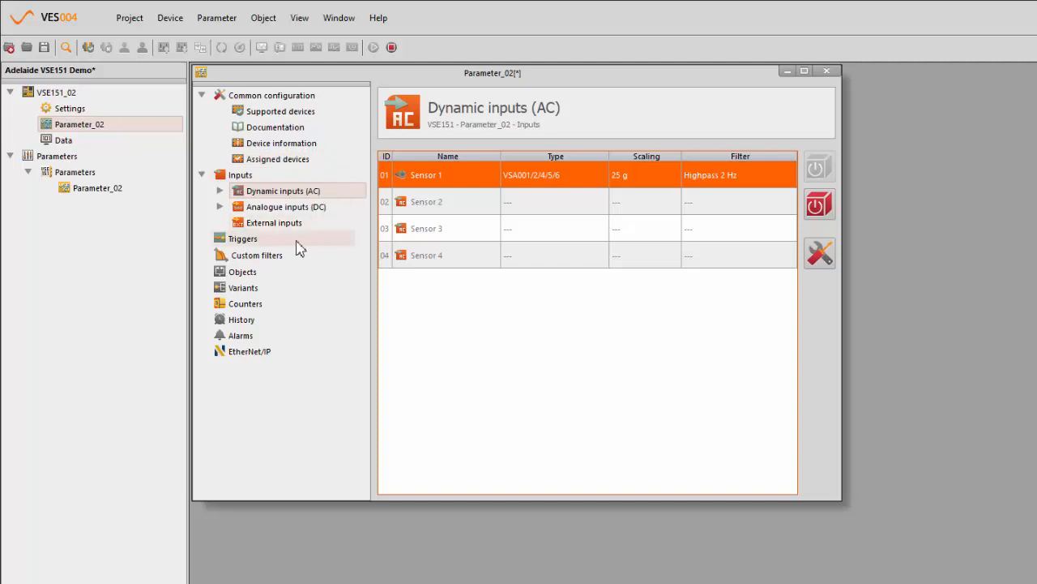
Create a constant speed trigger CON_Constant_01 with speed 1485 rpm
click(243, 238)
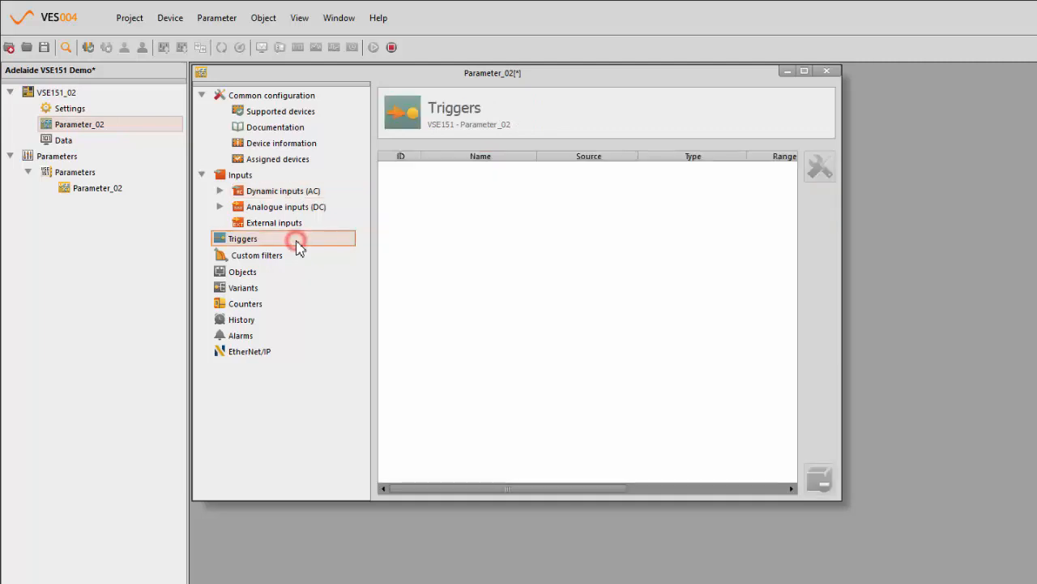
right_click(244, 238)
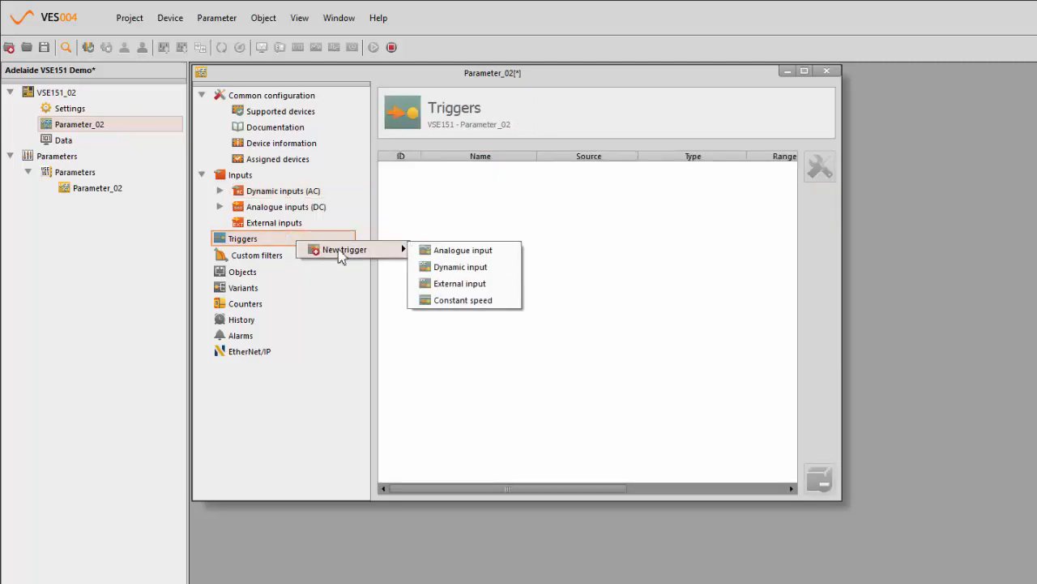
mouse_move(461, 300)
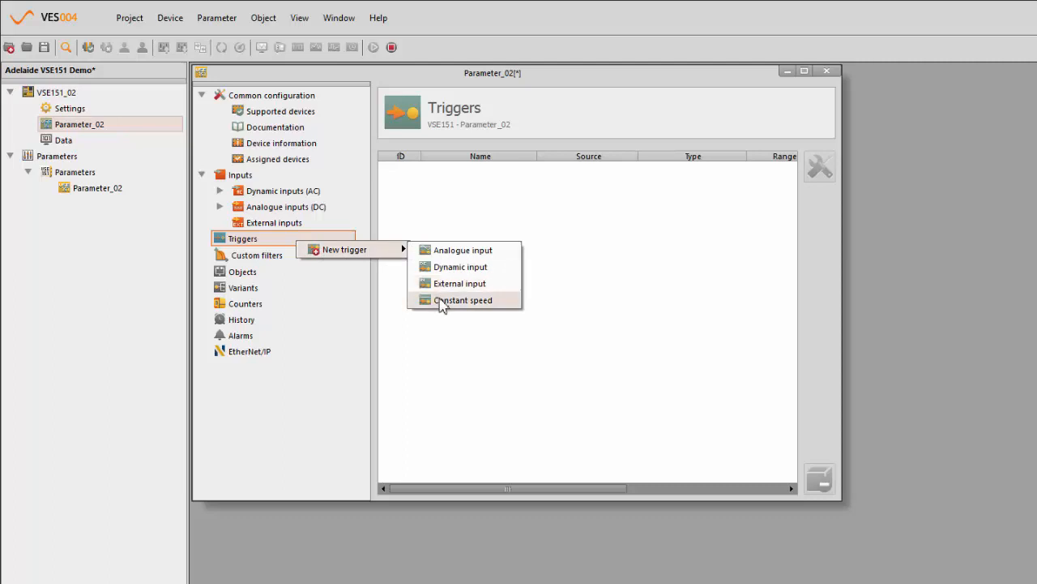
click(462, 300)
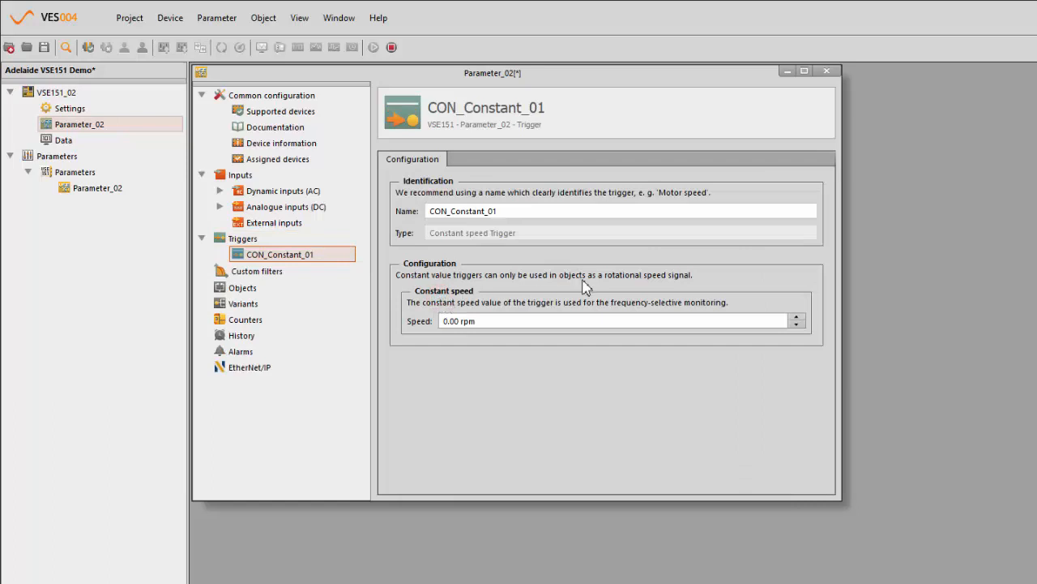
click(619, 321)
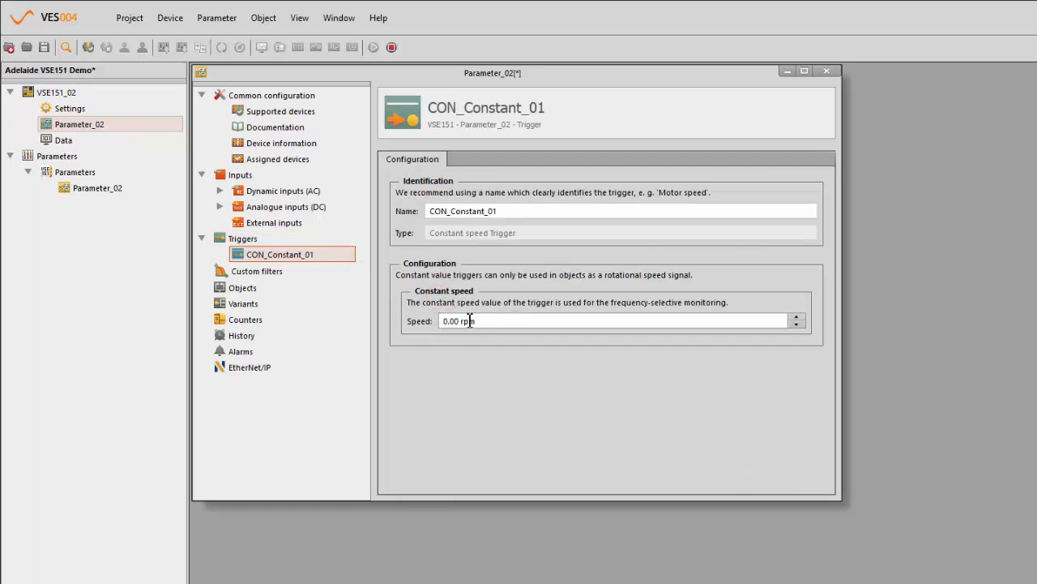
text(1)
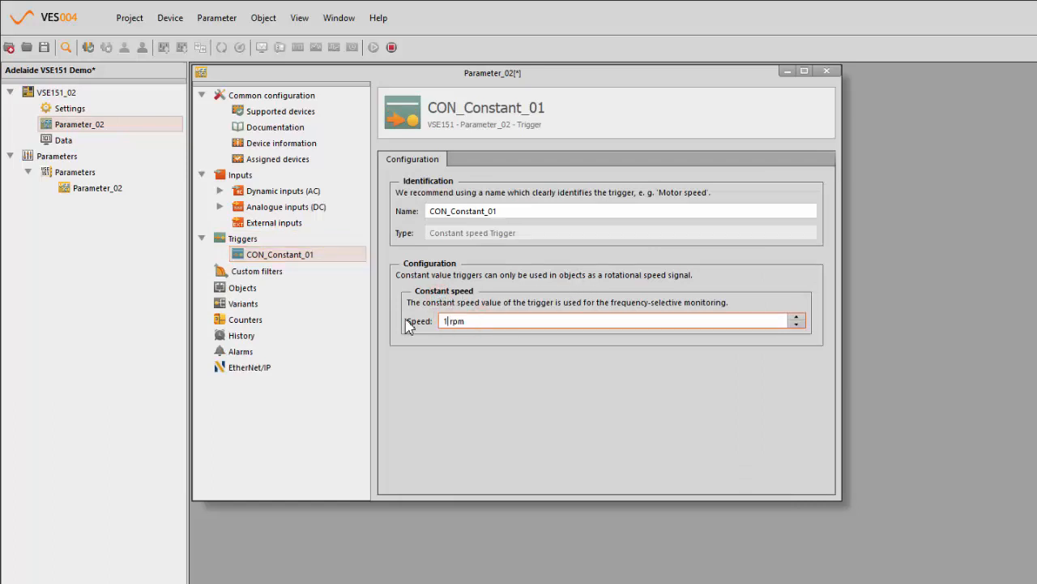
text(1485)
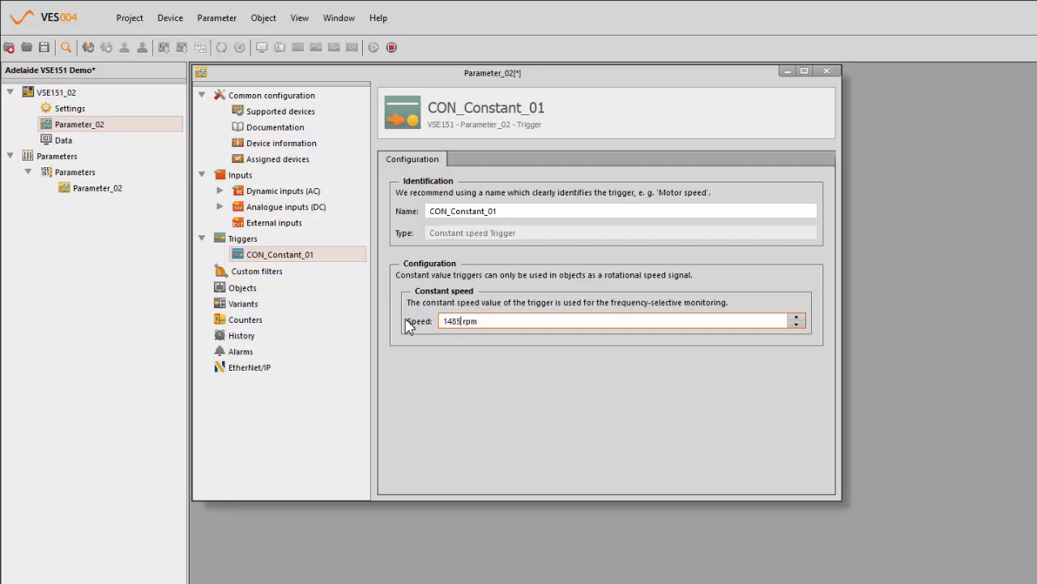
mouse_move(519, 395)
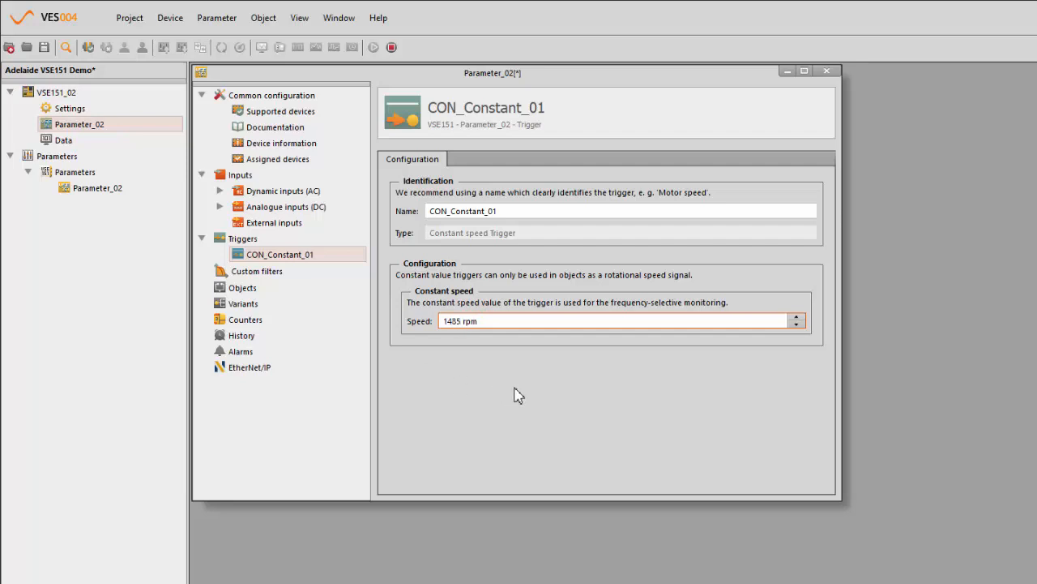
mouse_move(509, 399)
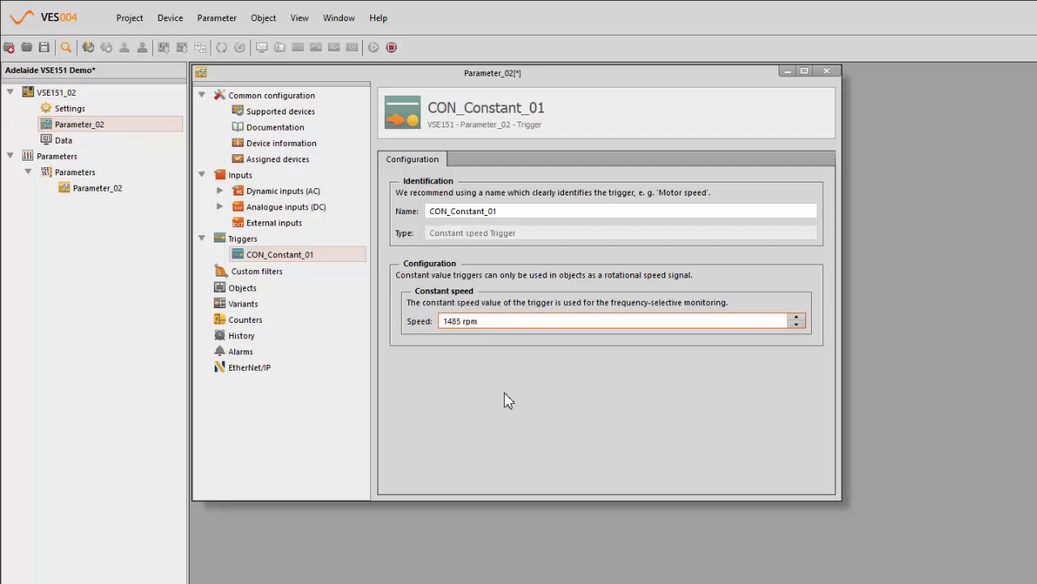
mouse_move(394, 389)
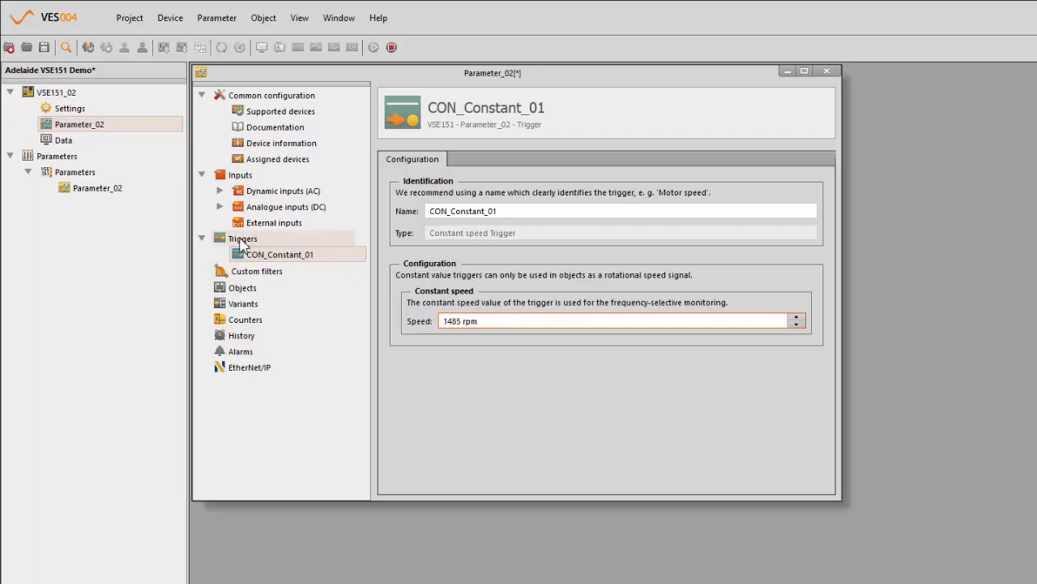
Create a second trigger, IN01_Analogue_02, based on analogue input IN 1
click(243, 238)
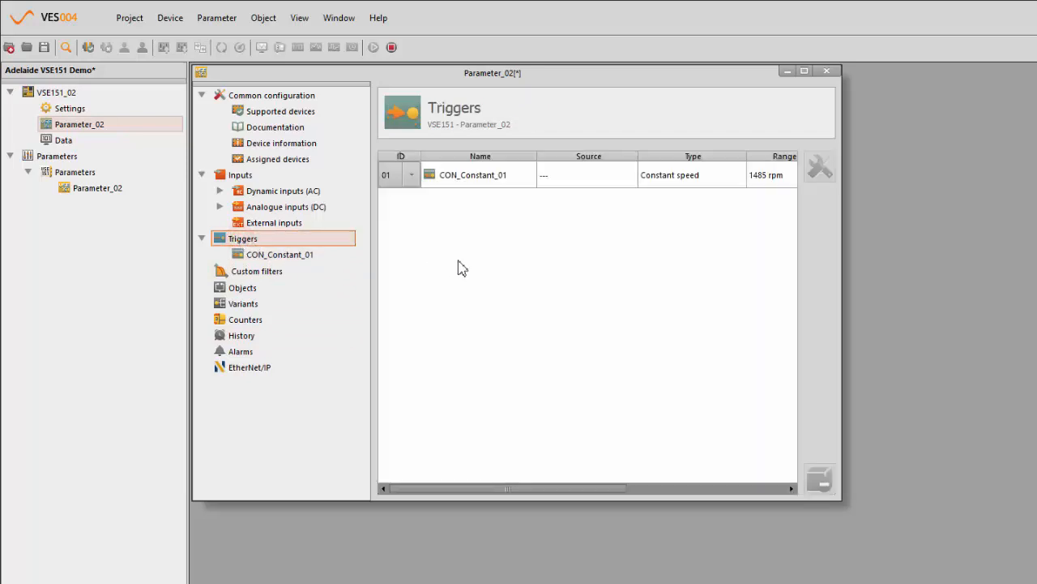
right_click(244, 238)
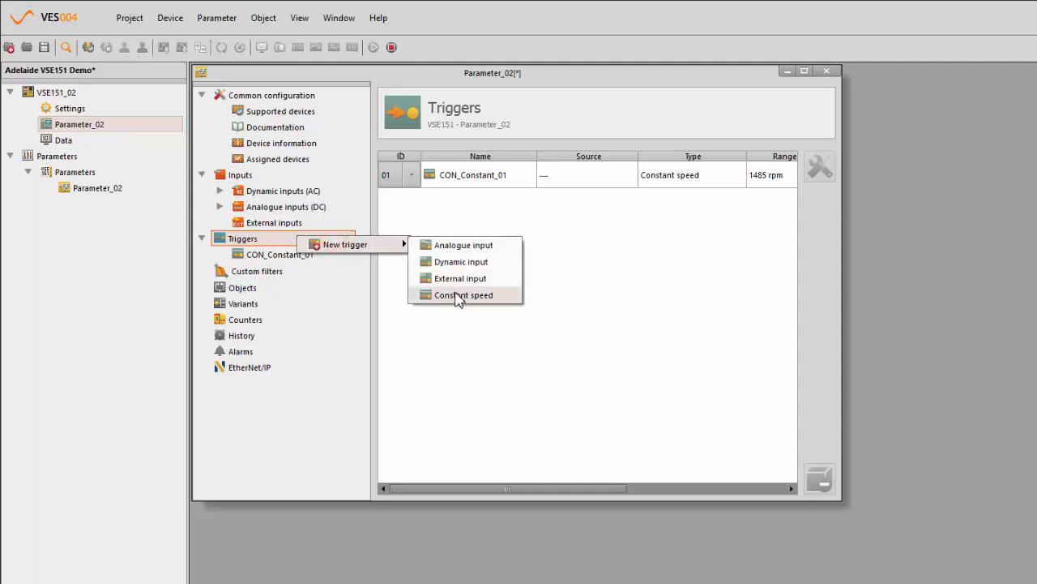
mouse_move(463, 244)
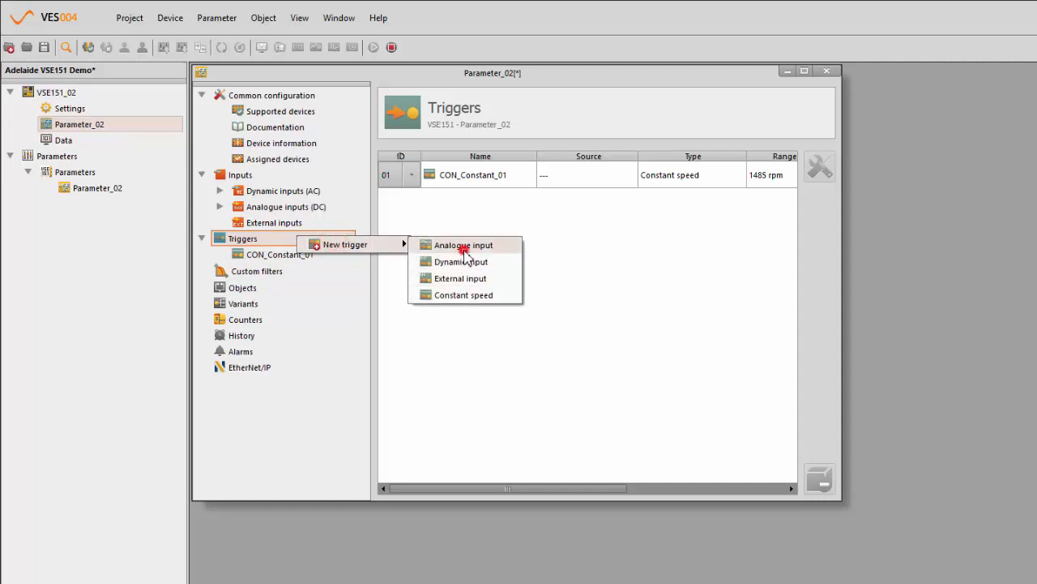
click(463, 245)
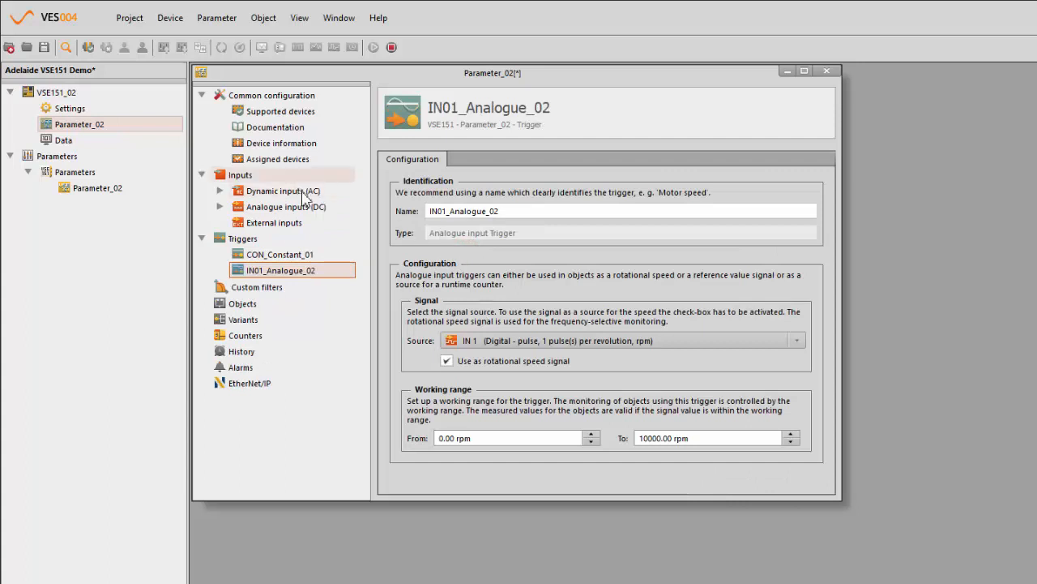
Keep analogue input IN 1 as Digital - pulse in rpm, 1 pulse/rev, 1500 rpm maximum
click(285, 206)
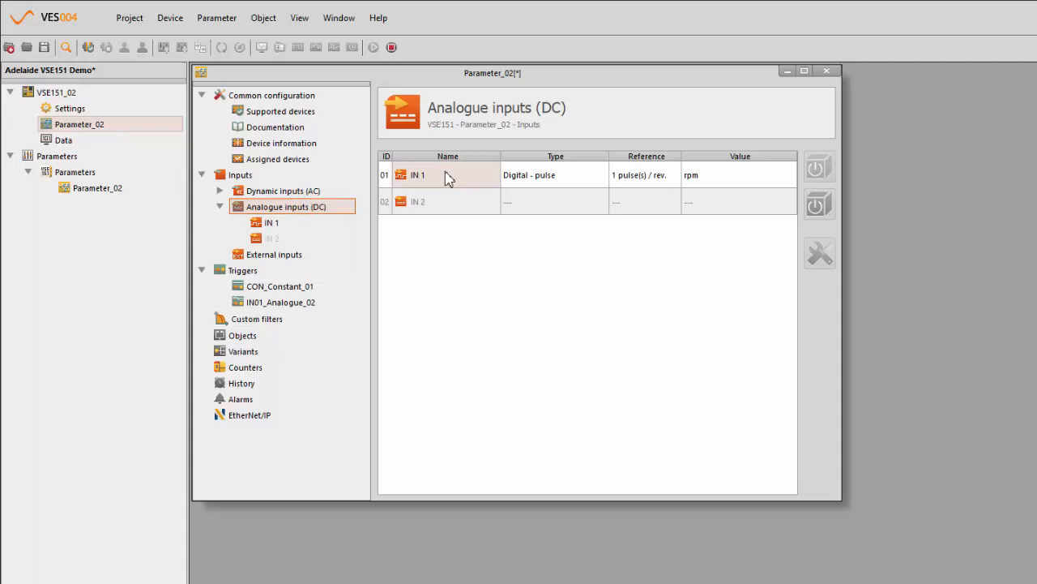
mouse_move(541, 180)
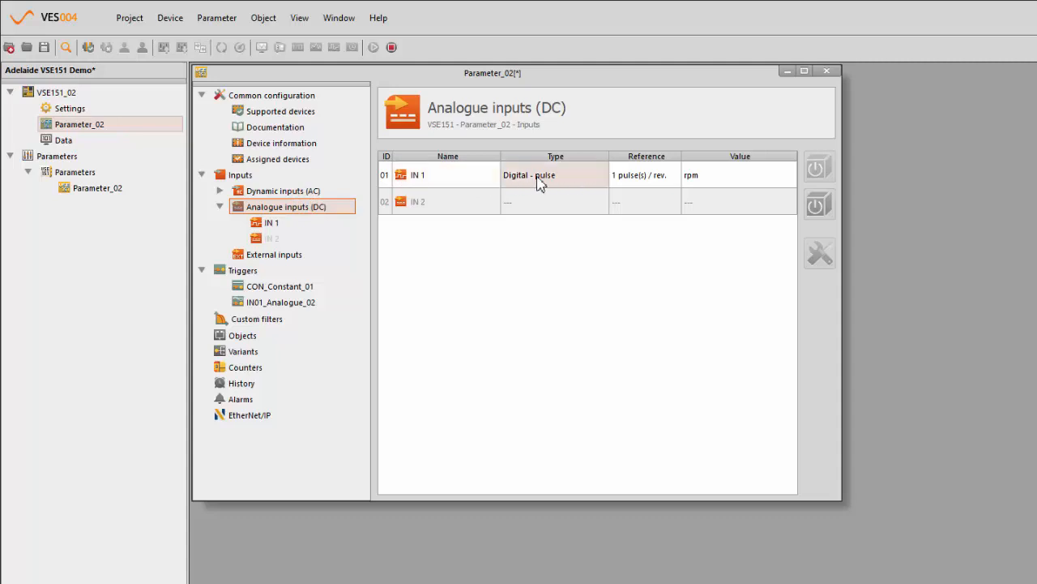
double_click(418, 175)
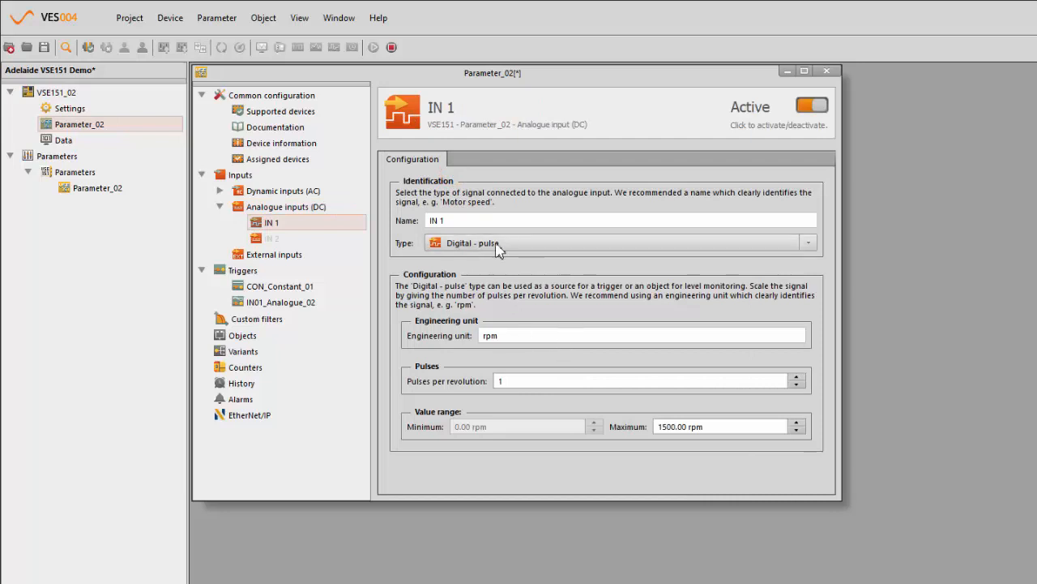
click(808, 243)
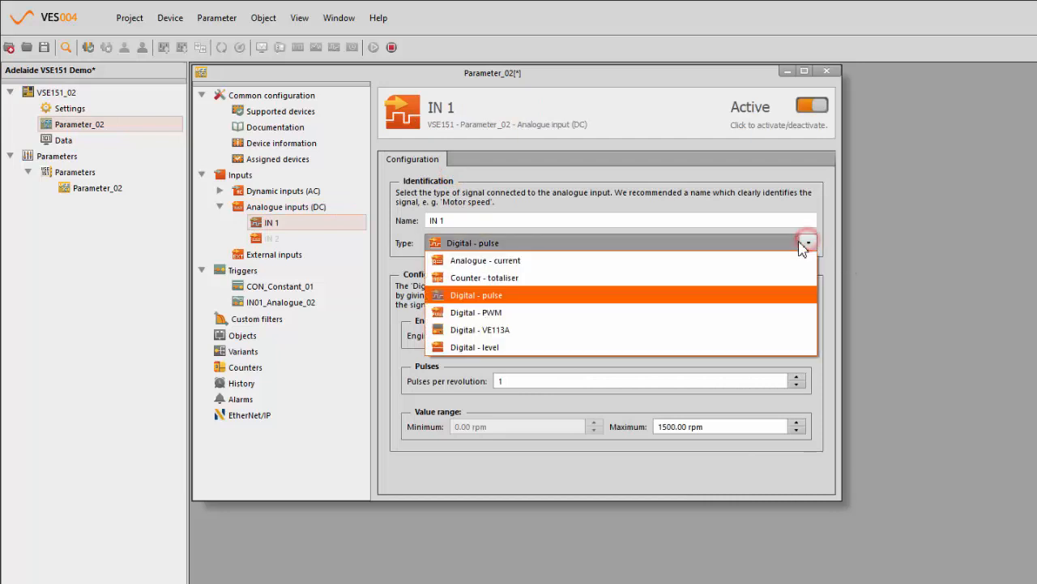
mouse_move(701, 259)
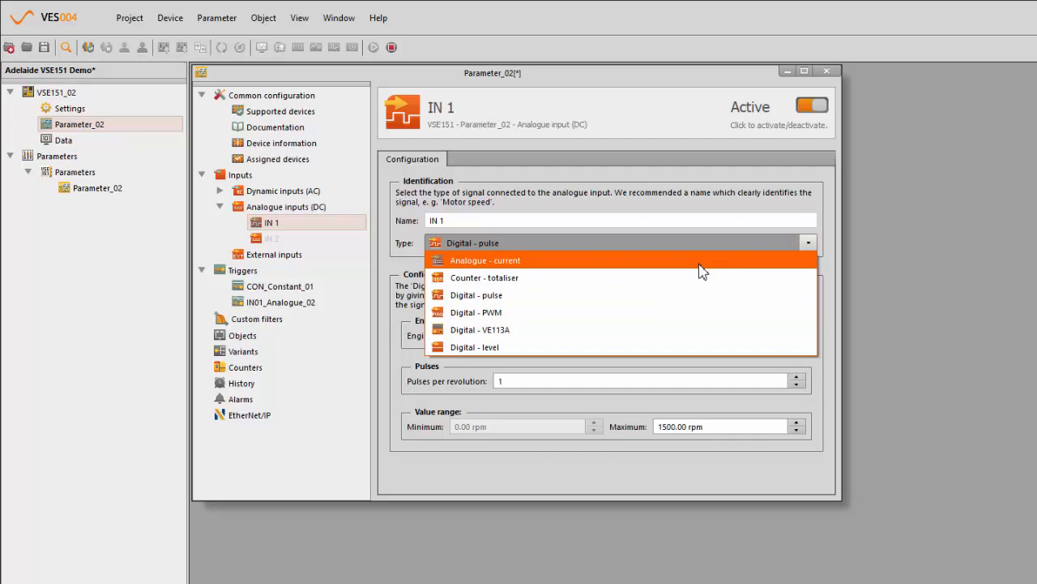
mouse_move(703, 295)
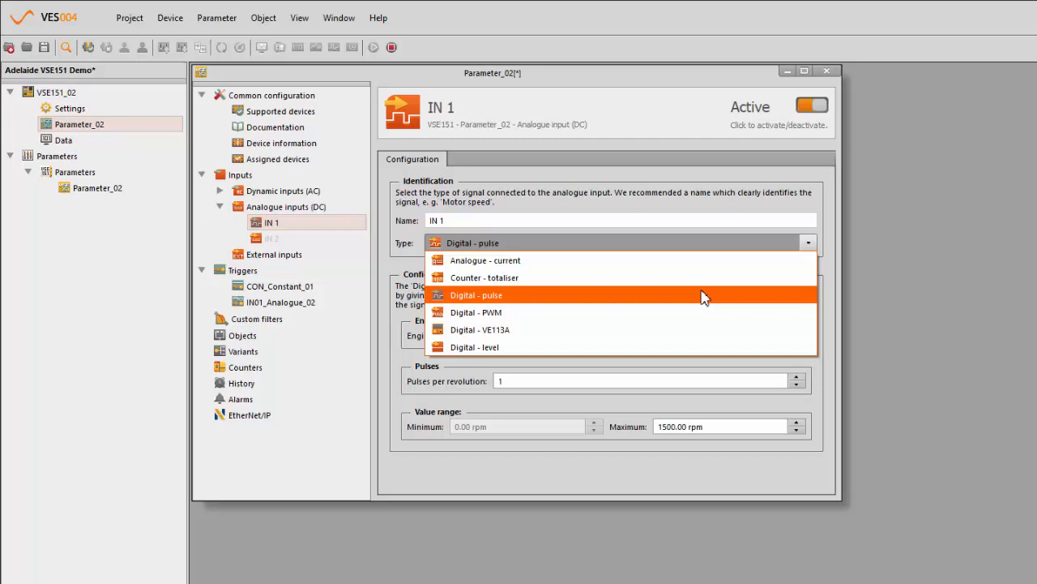
click(476, 295)
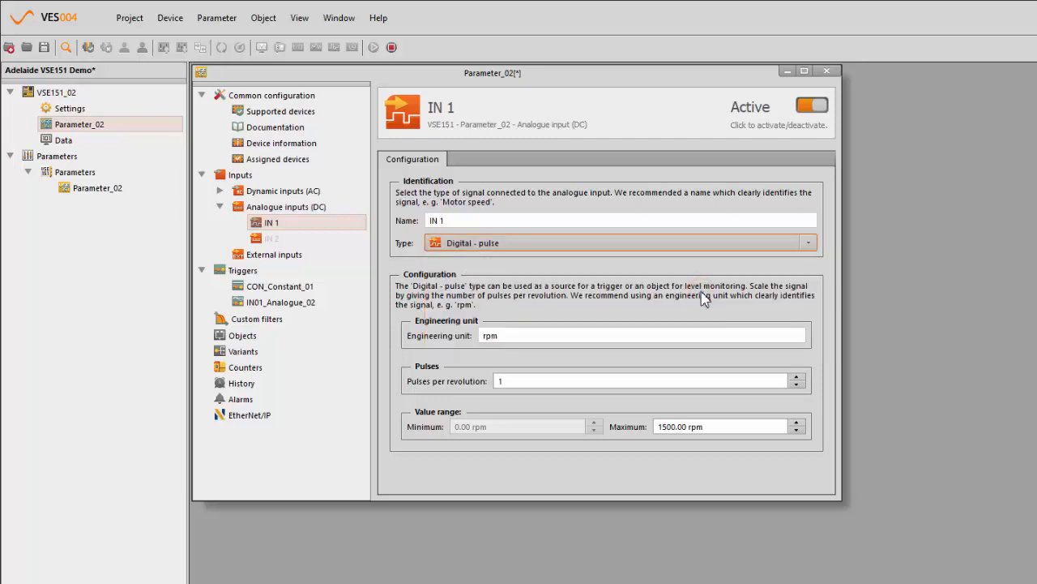
mouse_move(559, 380)
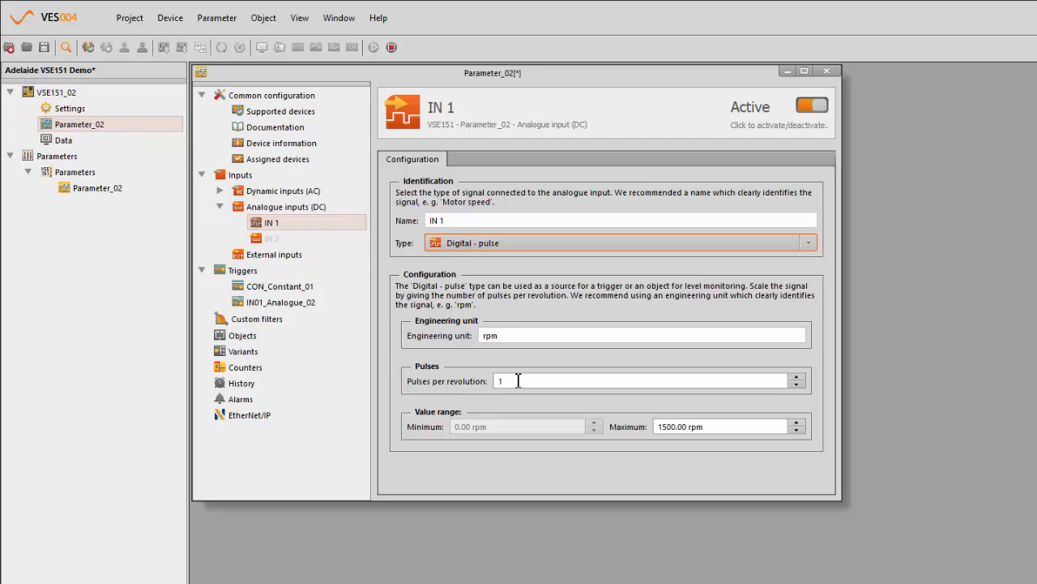
mouse_move(314, 318)
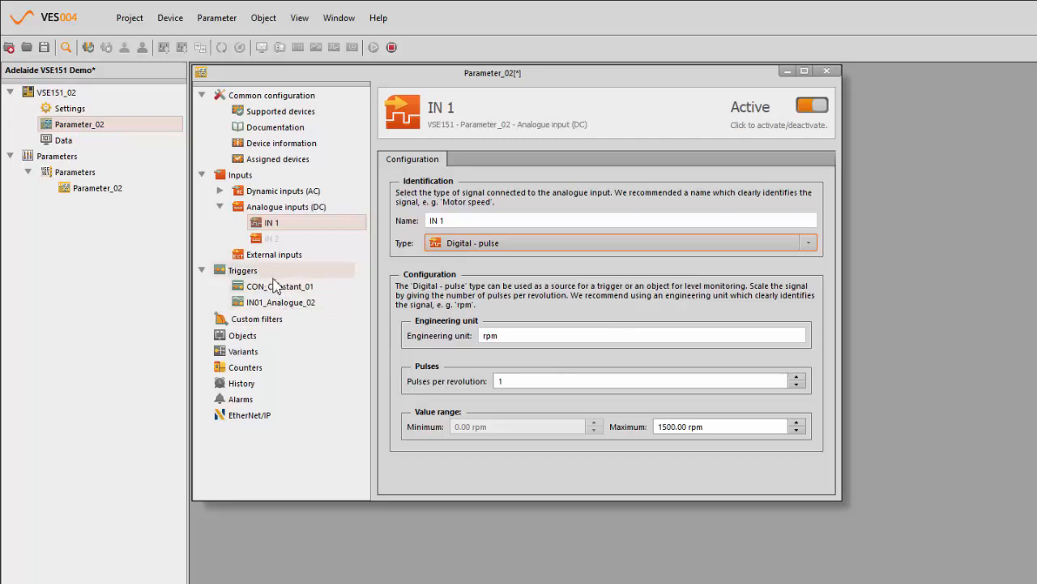
Set the IN01_Analogue_02 trigger's working range upper limit to 1500.00 rpm
click(280, 302)
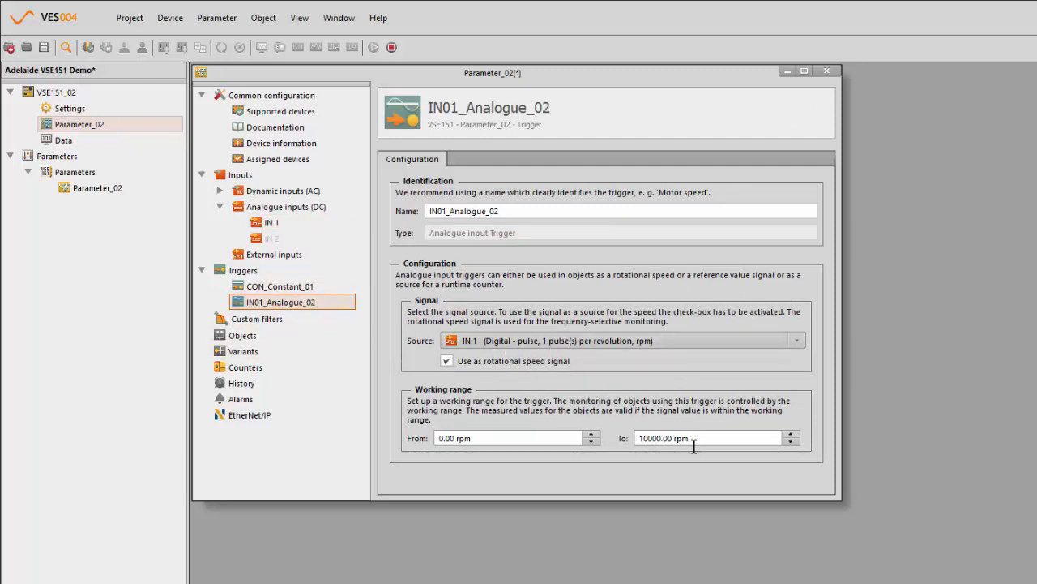
click(705, 438)
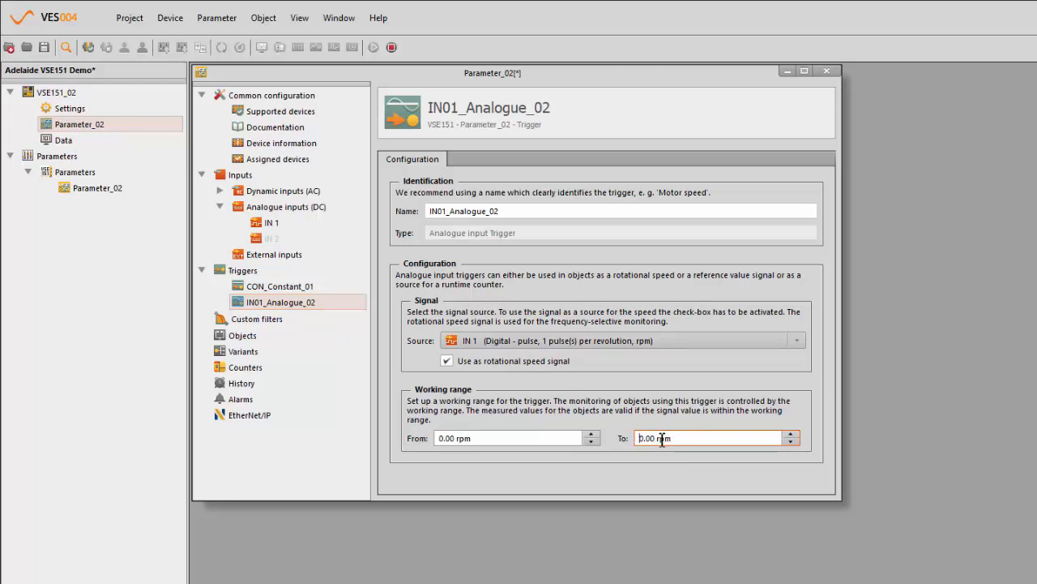
text(150.00)
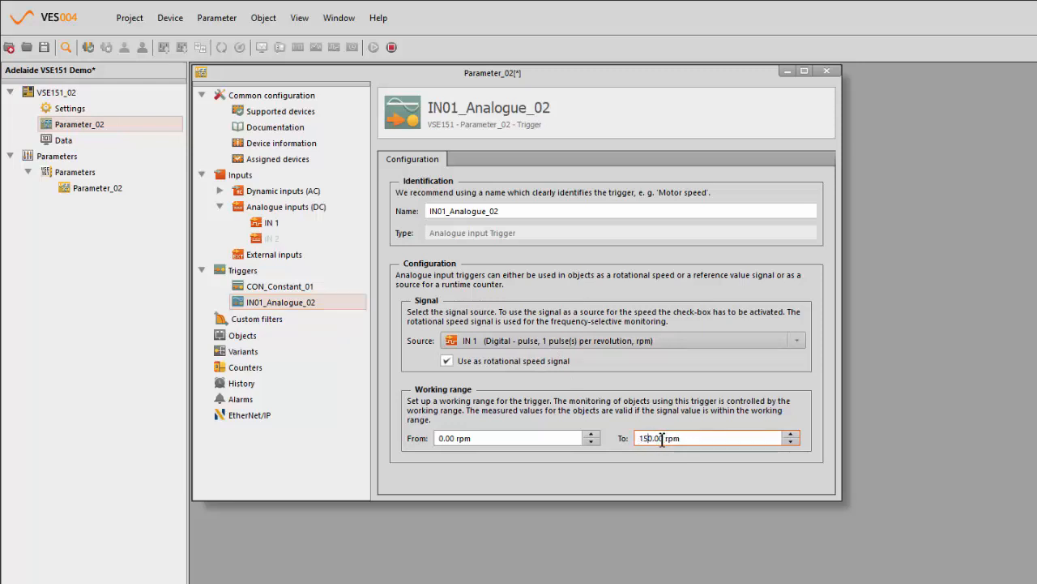
text(1500.00)
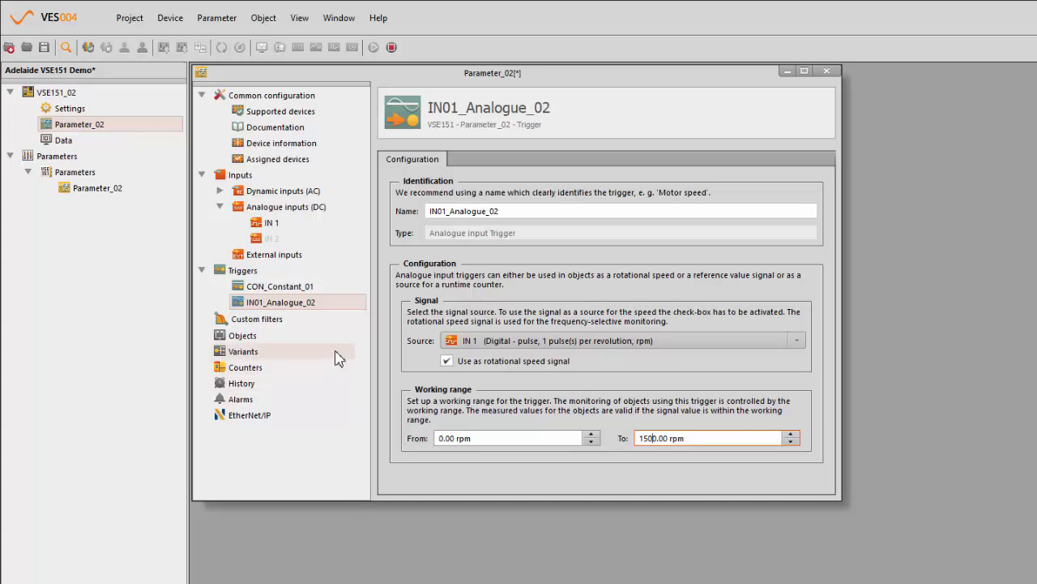
mouse_move(315, 339)
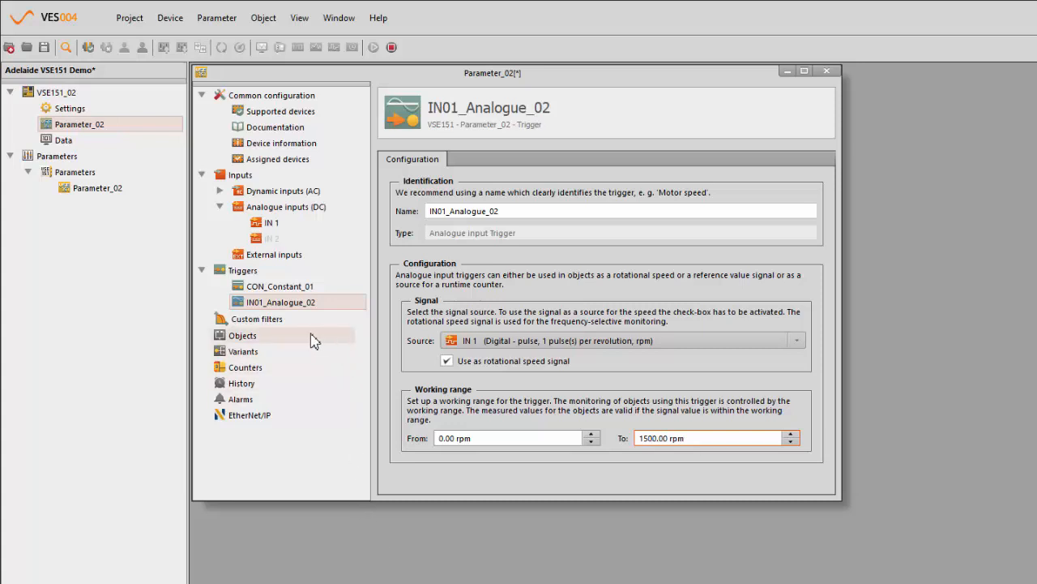
Start the New bearing wizard from the empty Objects list
click(244, 333)
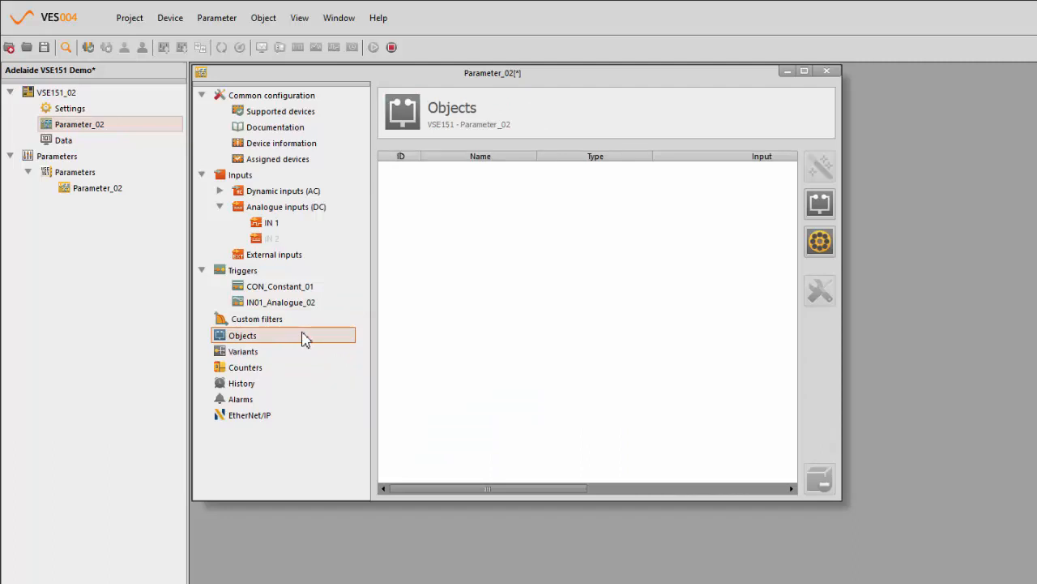
right_click(243, 334)
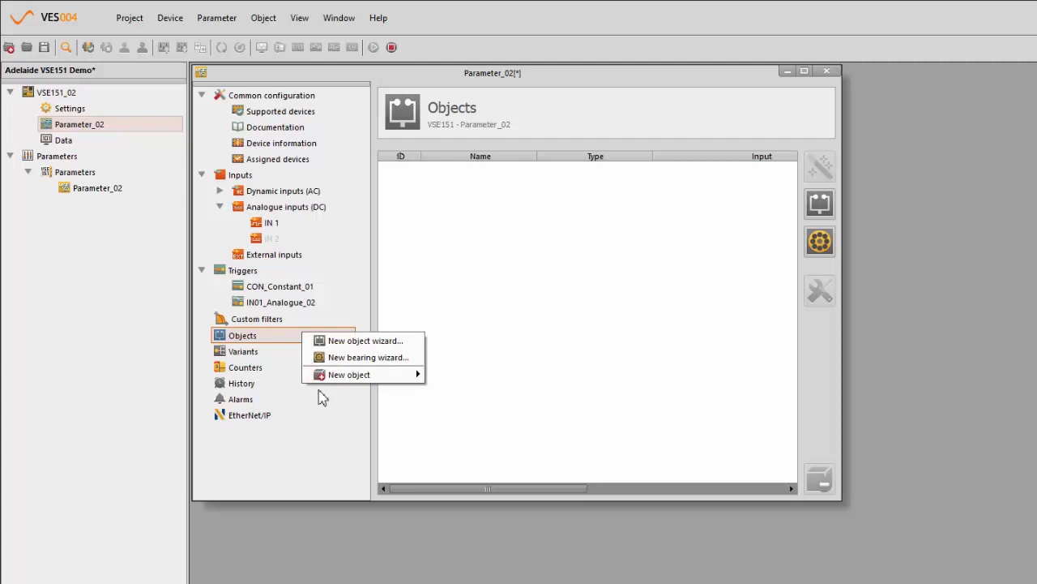
mouse_move(360, 358)
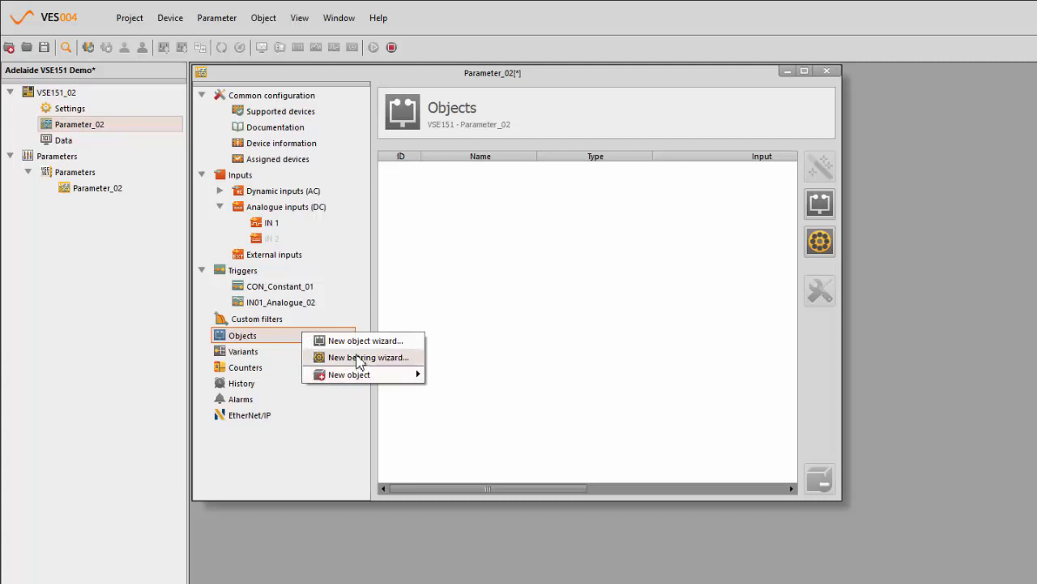
click(368, 358)
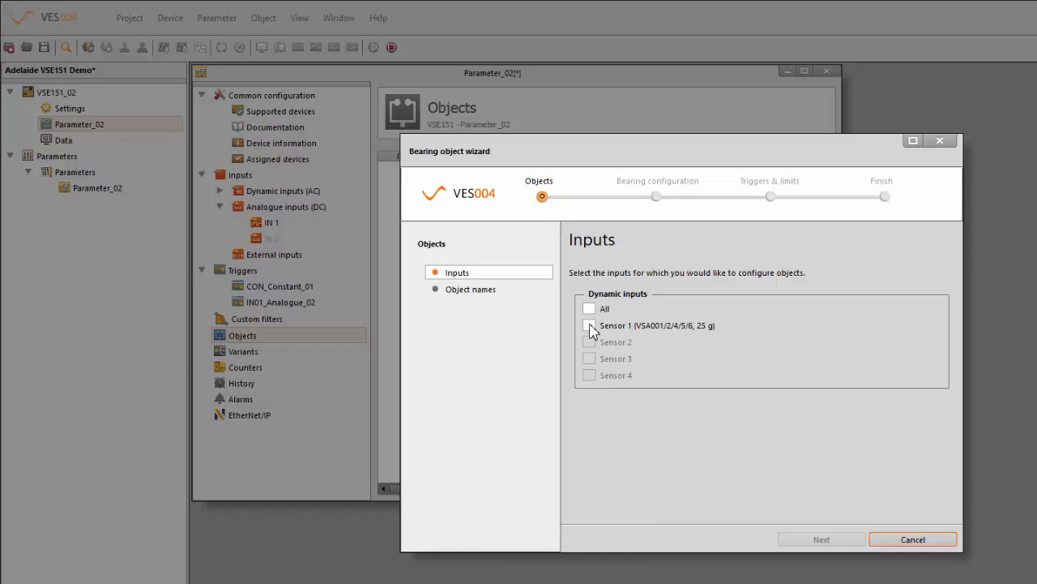
Select Sensor 1, name the bearing object with 6205, and continue to bearing configuration
click(589, 325)
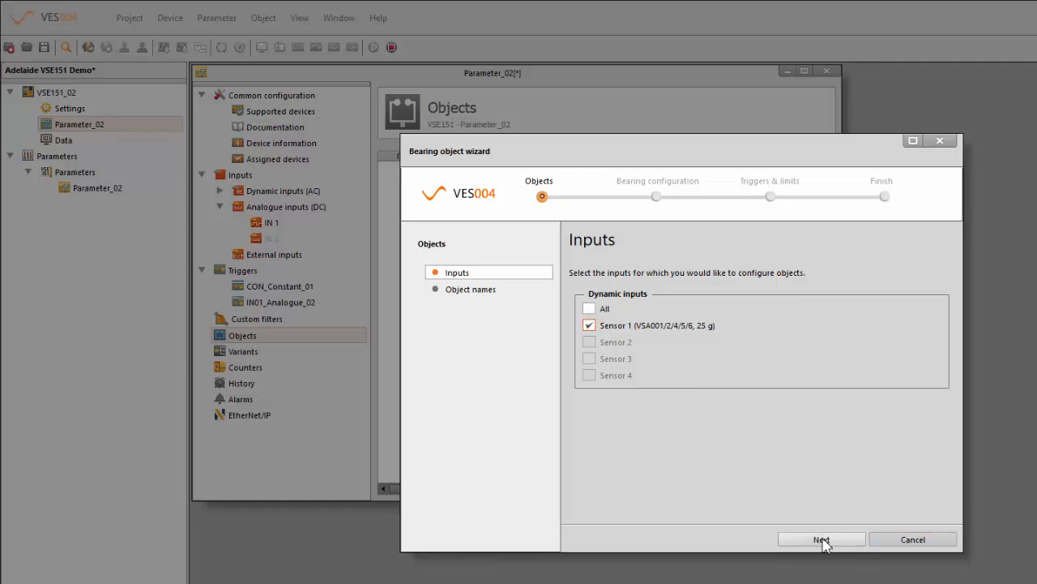
click(820, 538)
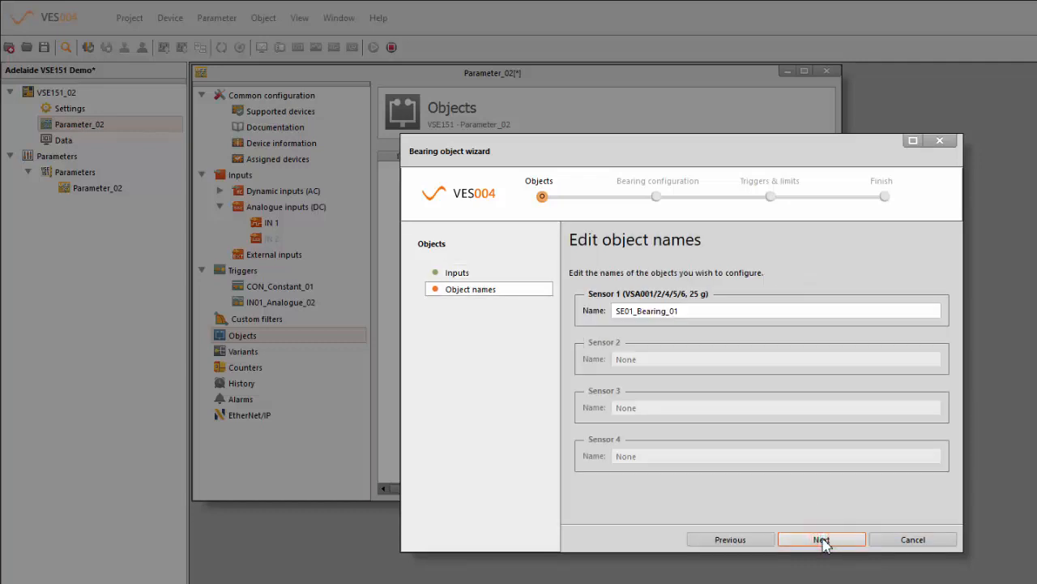
mouse_move(632, 332)
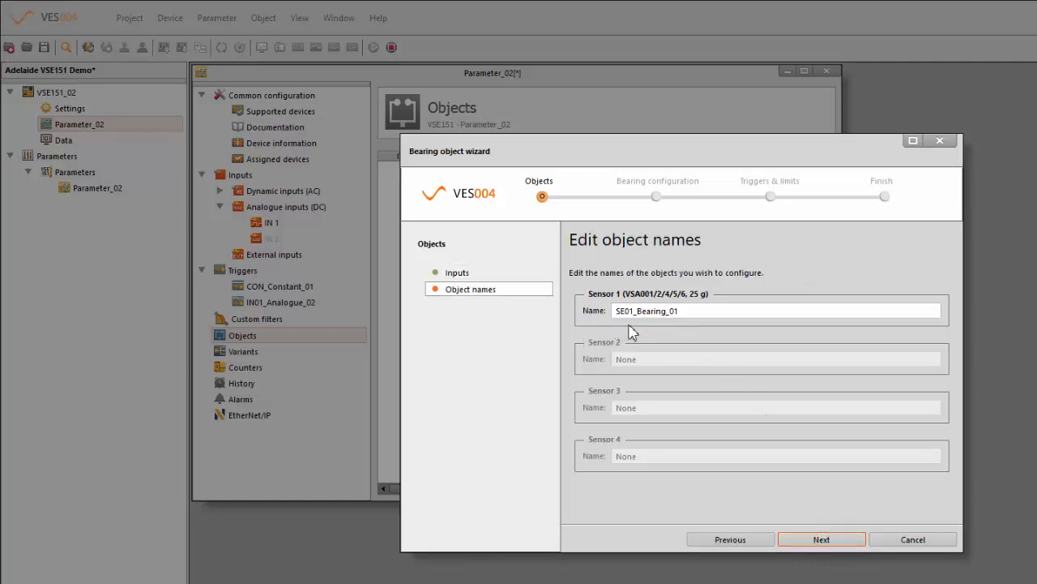
mouse_move(667, 330)
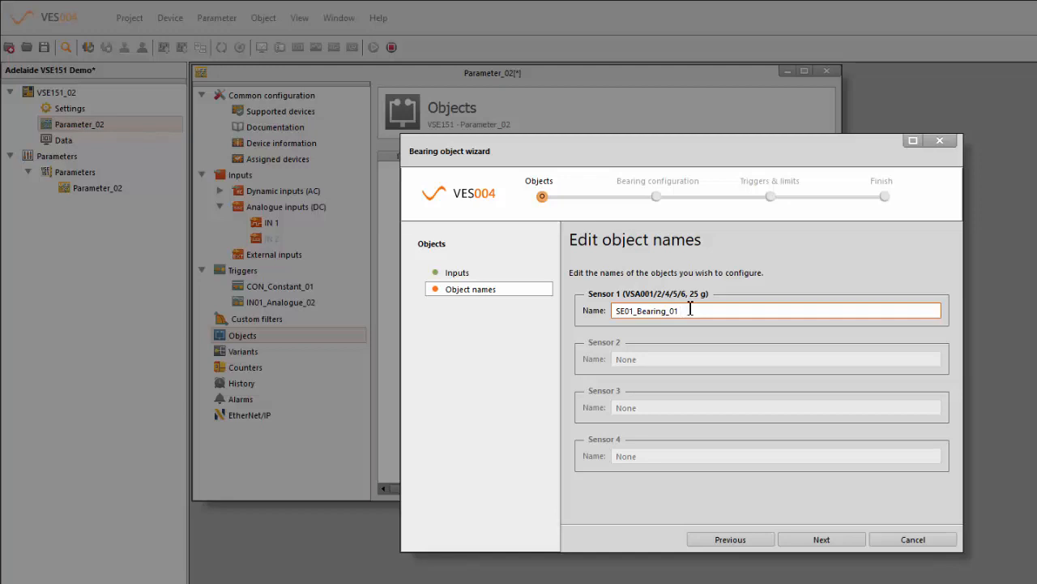
text(SK)
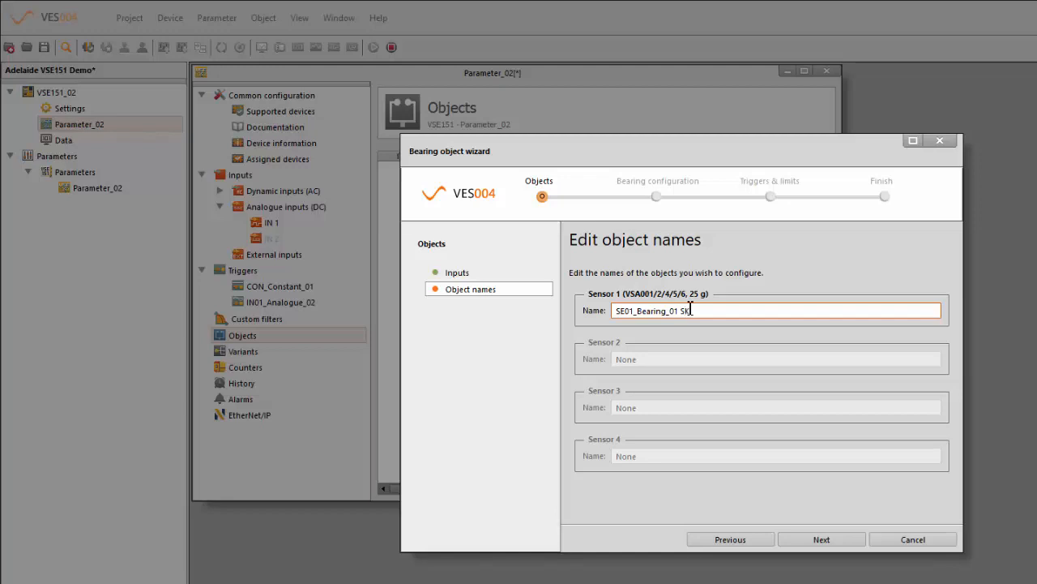
text(6)
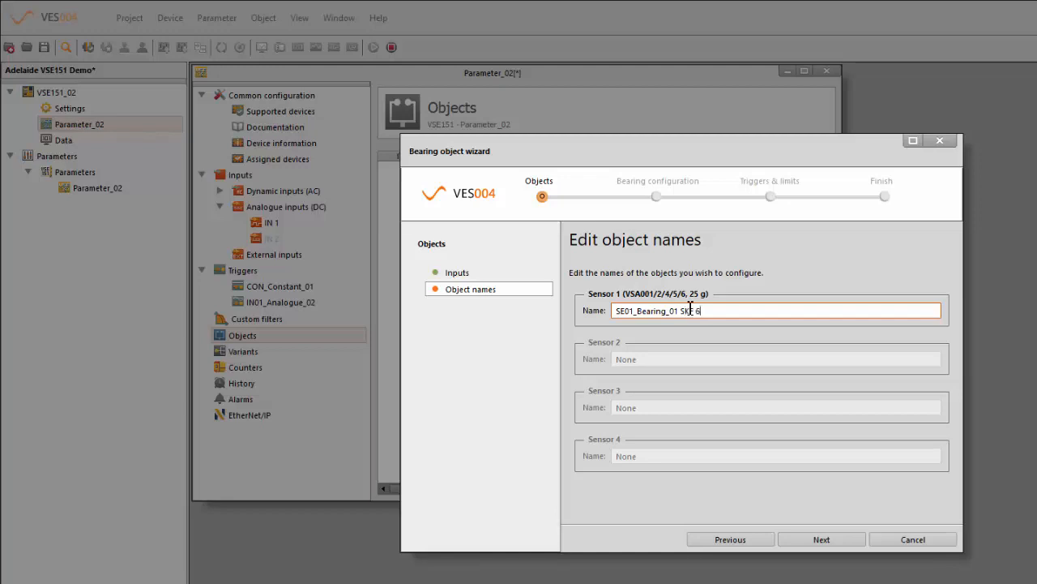
text(205)
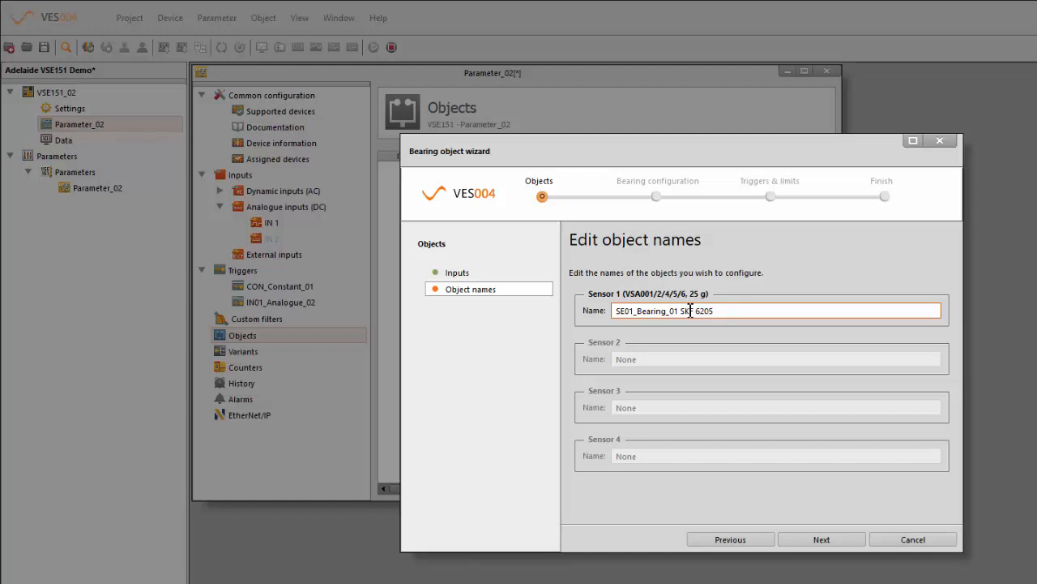
click(820, 538)
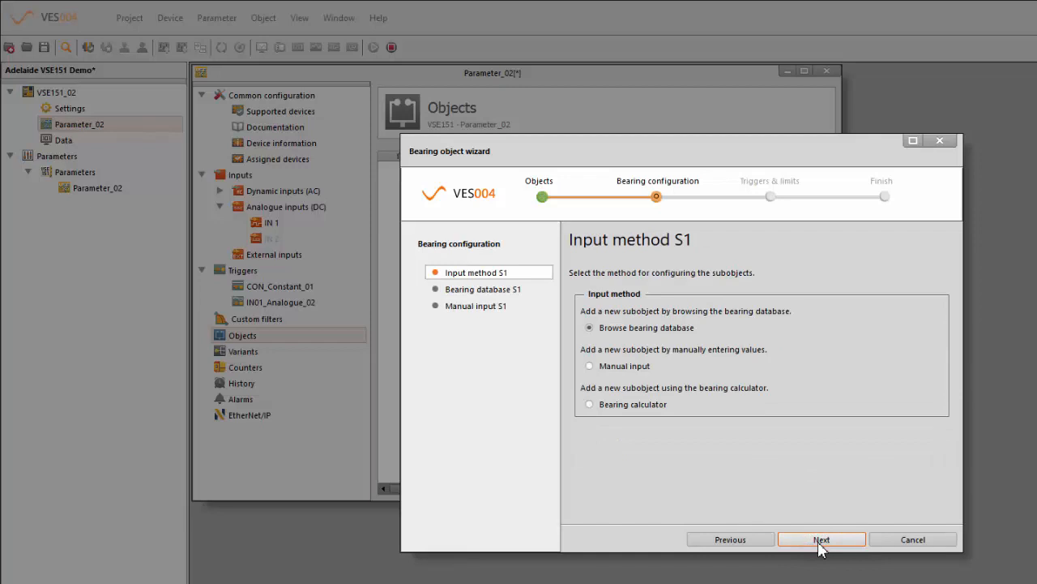
mouse_move(635, 341)
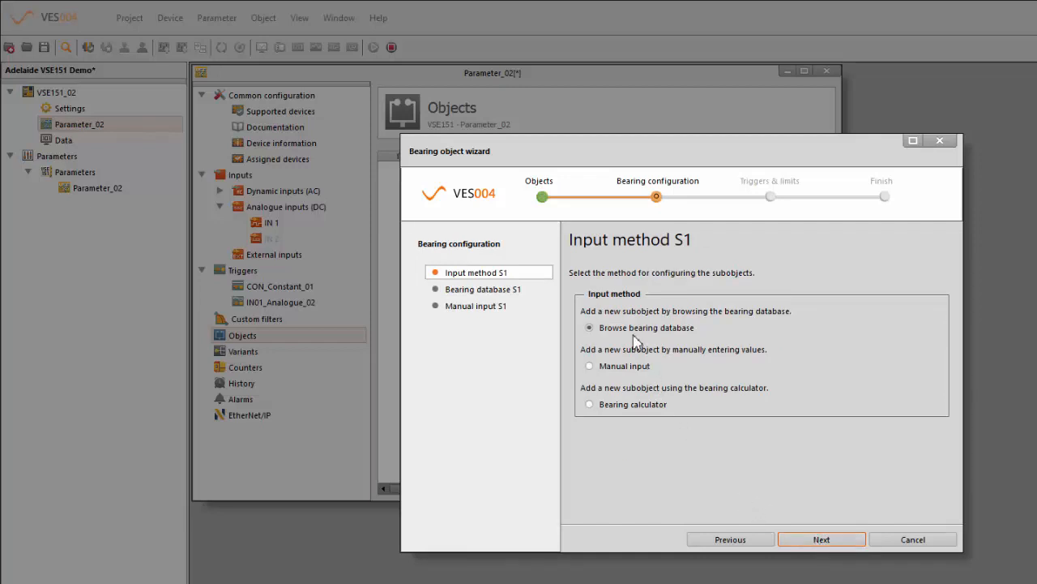
mouse_move(820, 538)
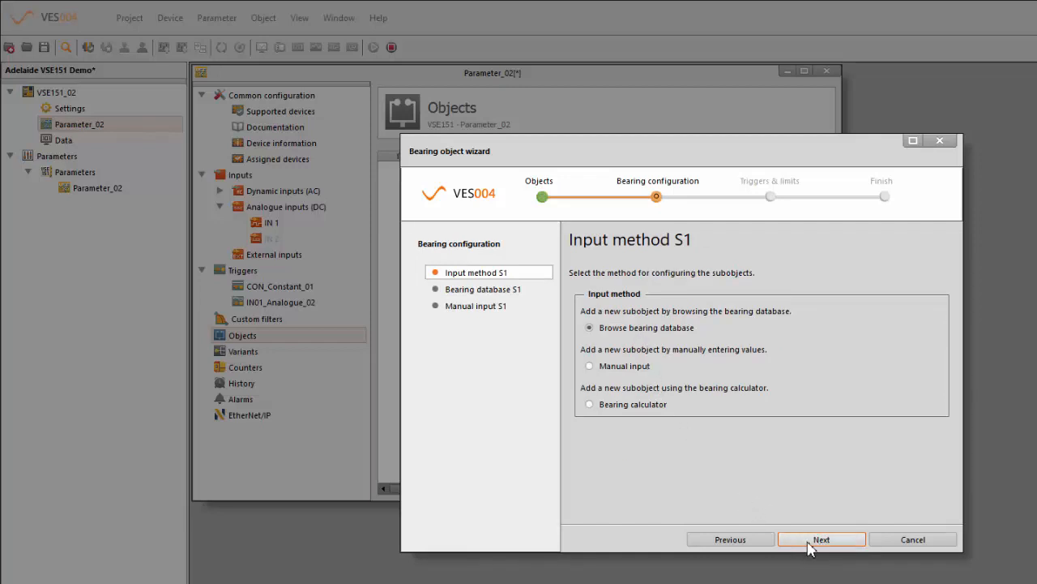
Keep Browse bearing database as the input method and proceed to the S1 bearing database
click(820, 538)
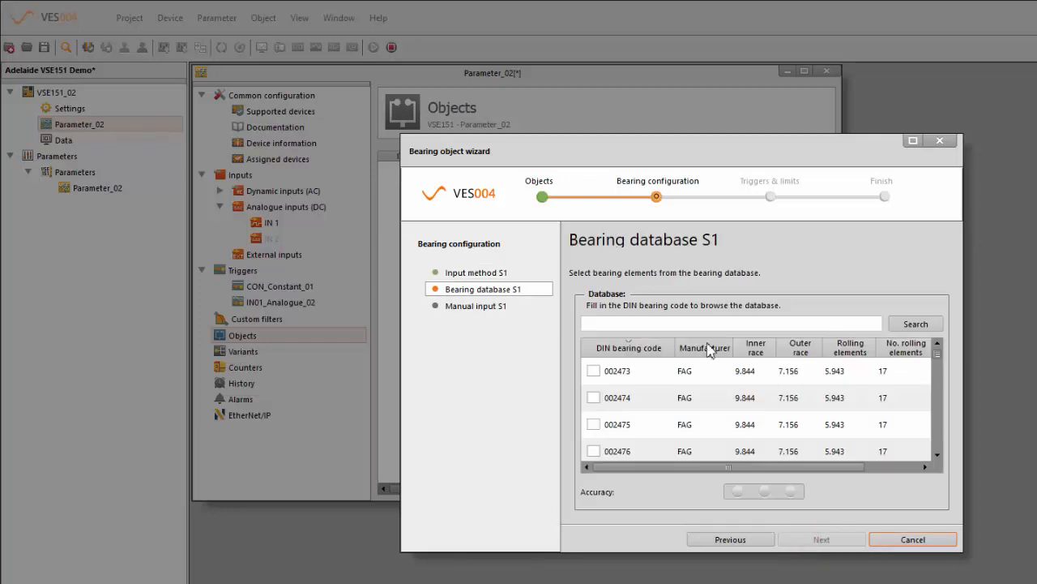
Search the bearing database for DIN code 6205 and review the matching manufacturers
click(729, 324)
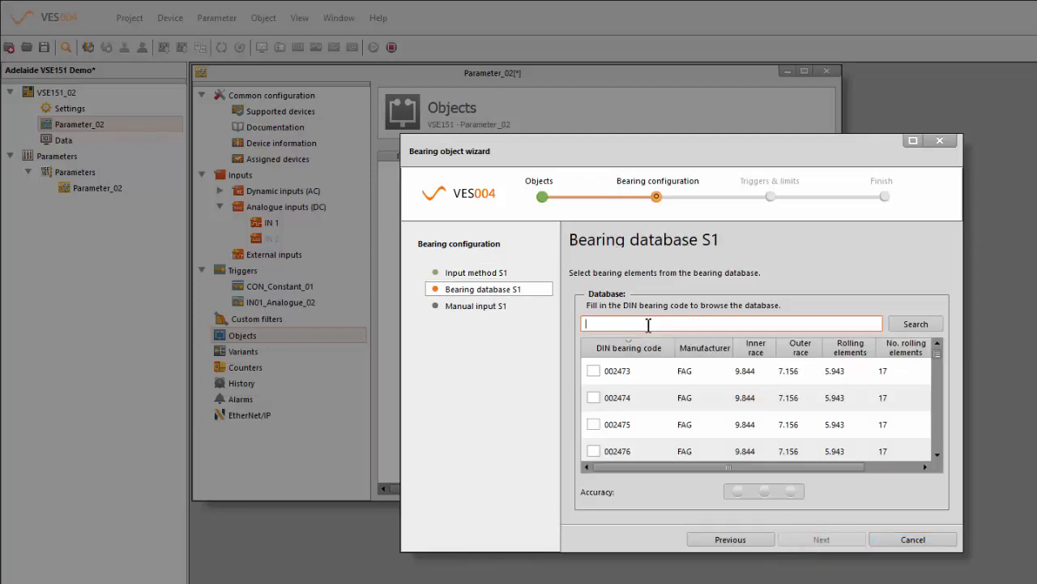
text(6205)
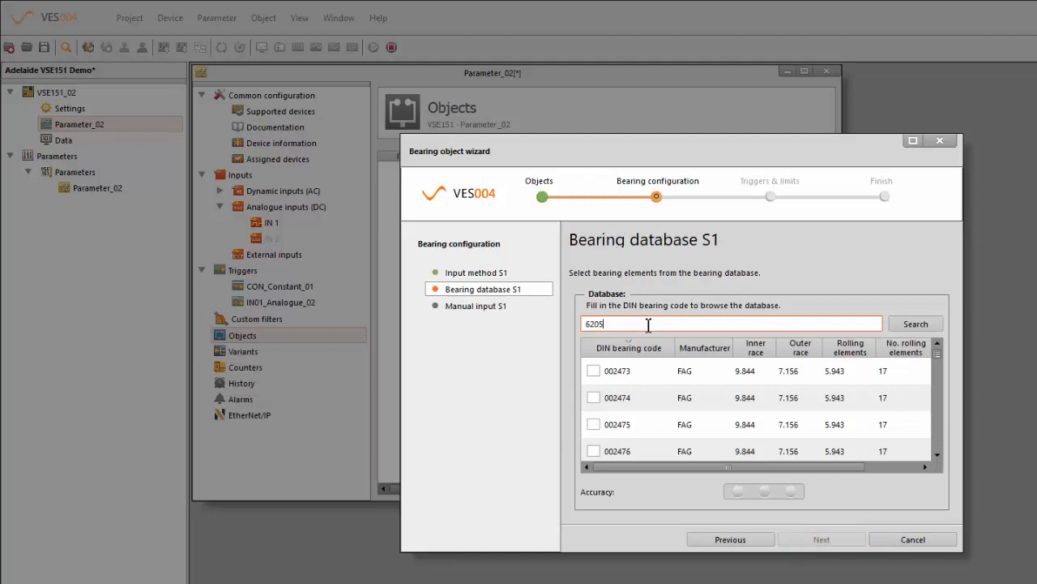
click(914, 324)
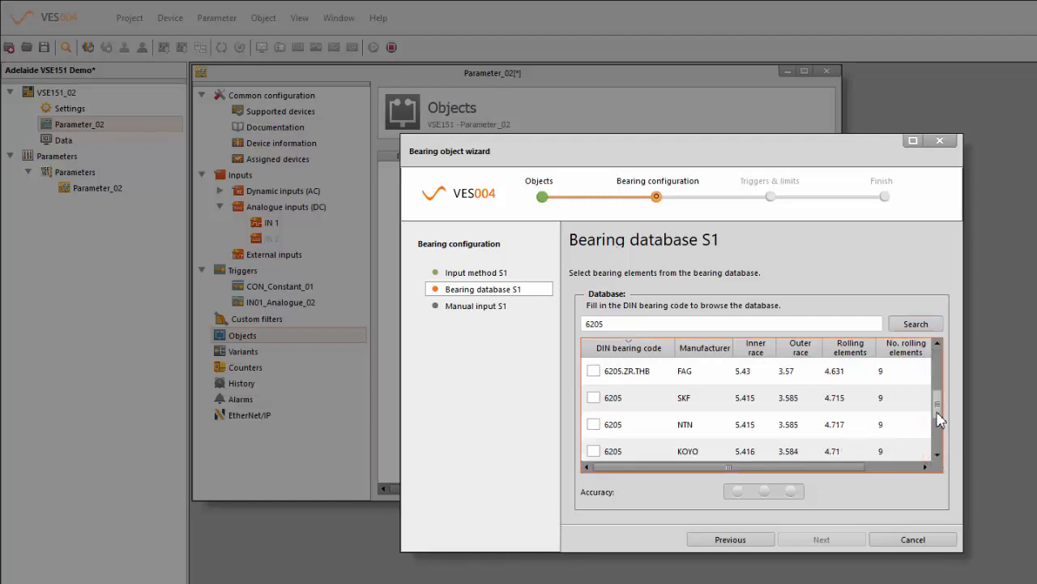
scroll(down, 3)
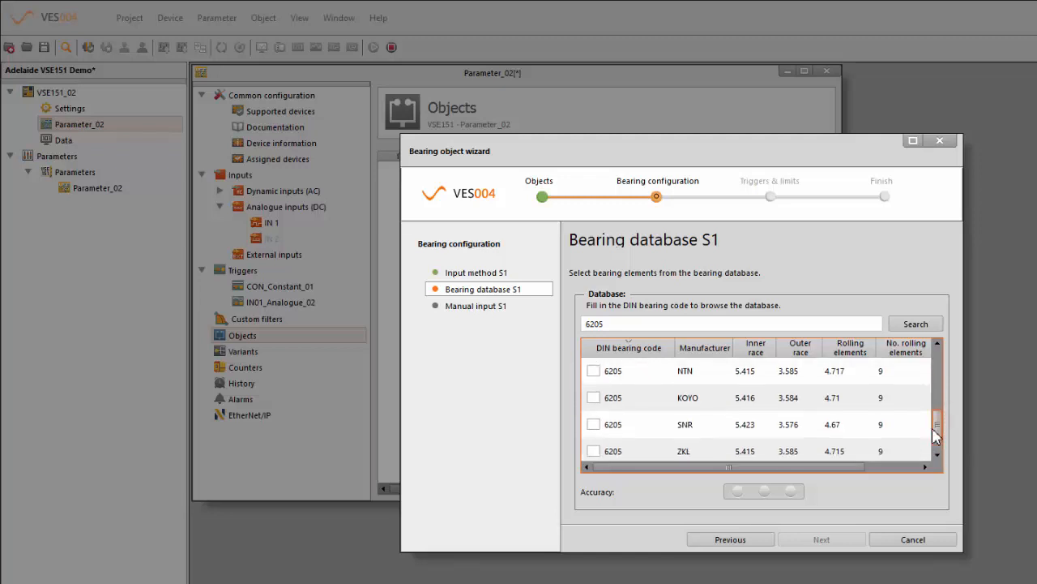
scroll(up, 3)
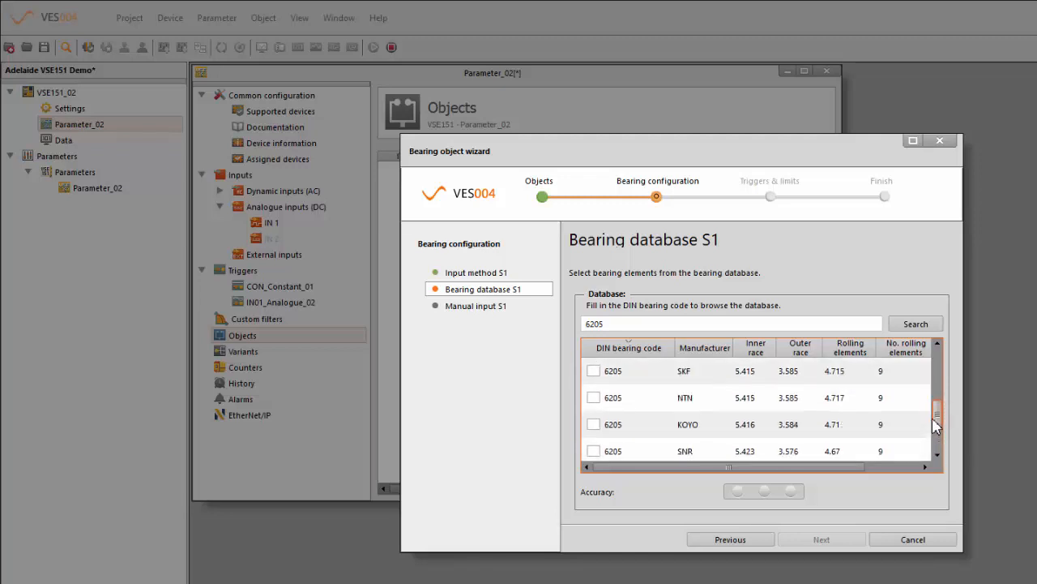
scroll(up, 3)
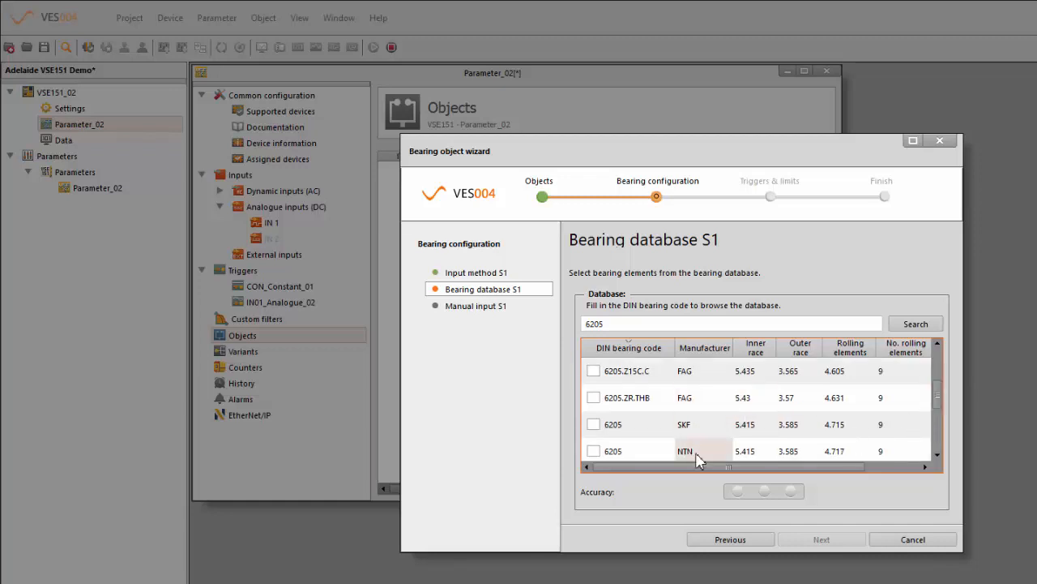
mouse_move(710, 440)
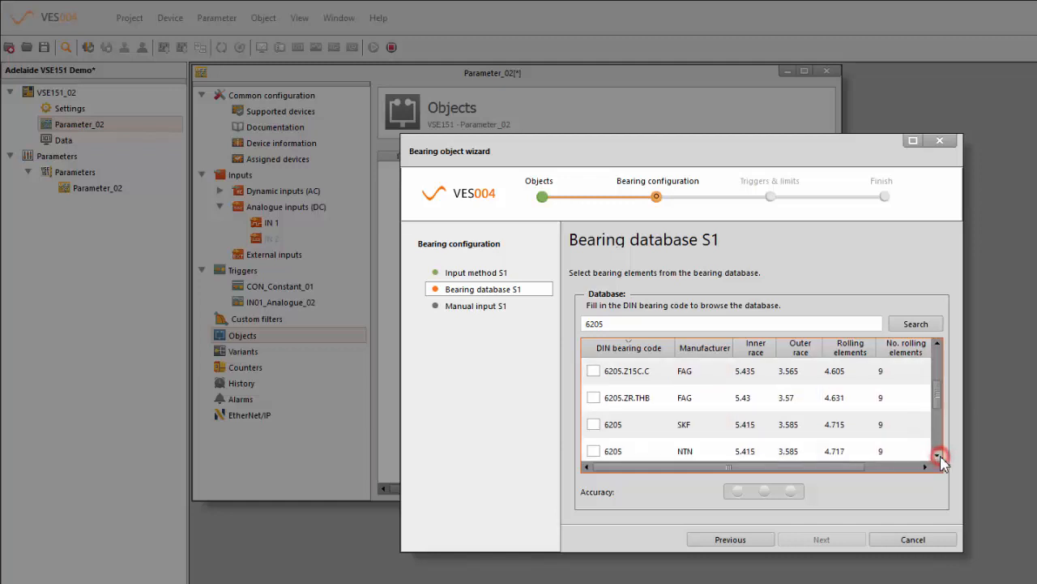
Choose SKF 6205 in the results table, briefly toggling SKF 6205.E, and continue with 6205
click(594, 425)
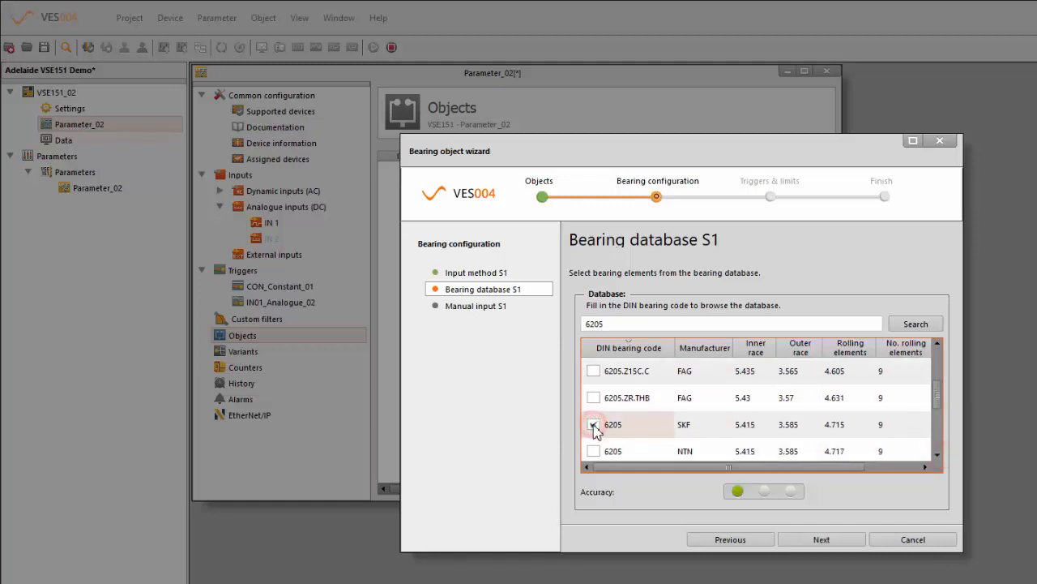
click(593, 425)
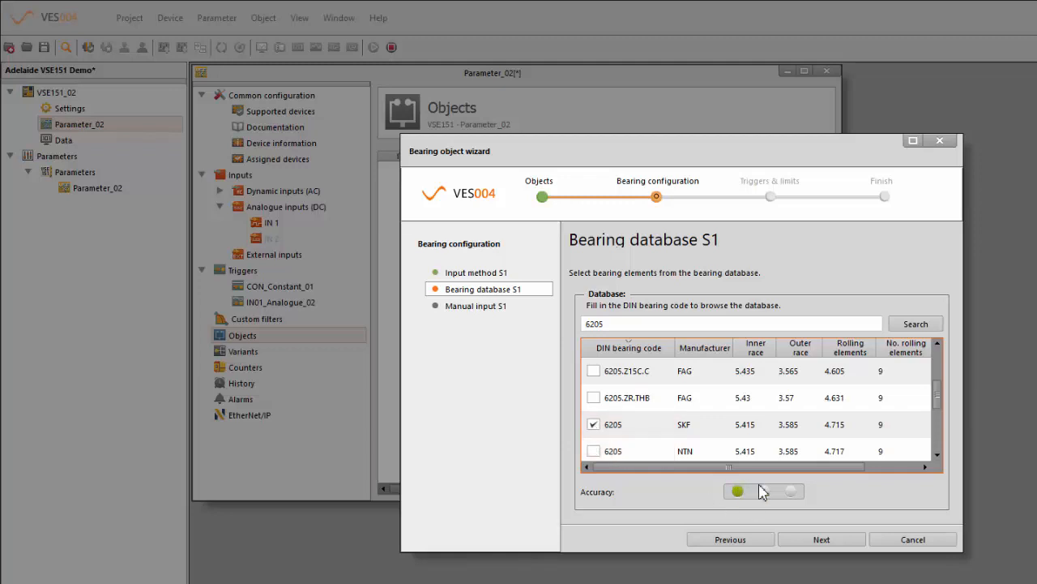
mouse_move(742, 491)
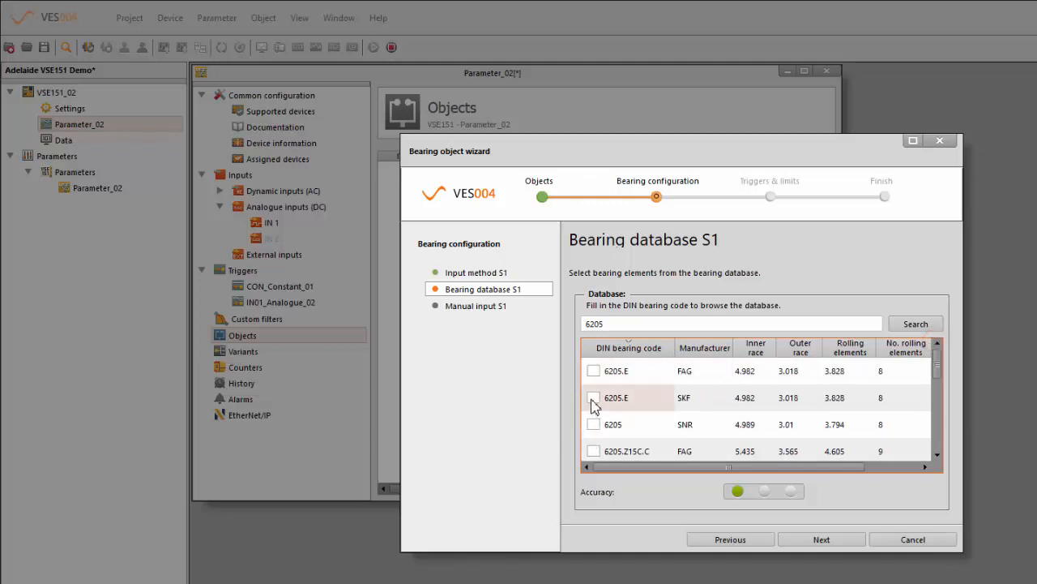
click(593, 397)
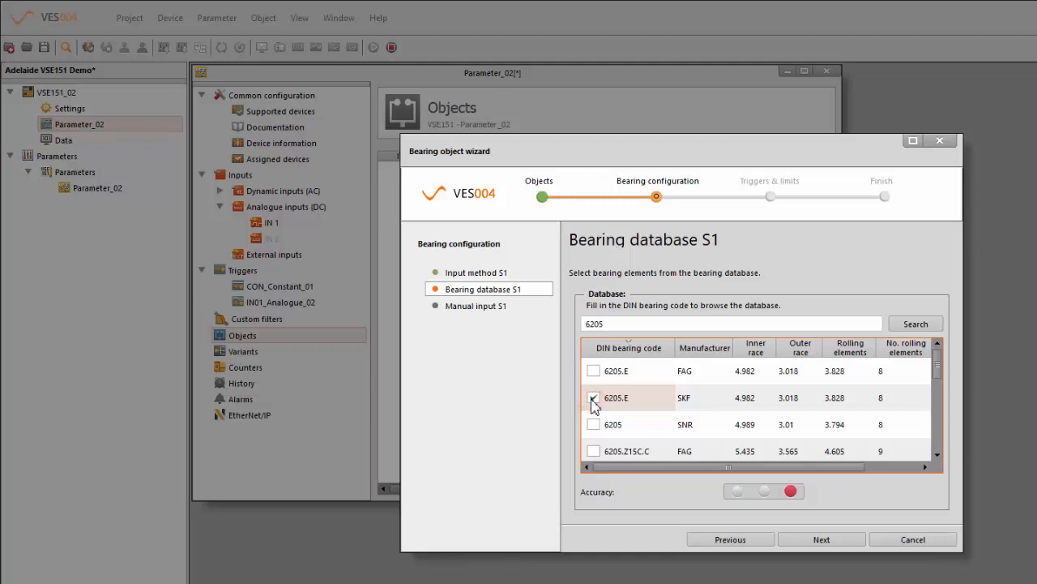
click(593, 397)
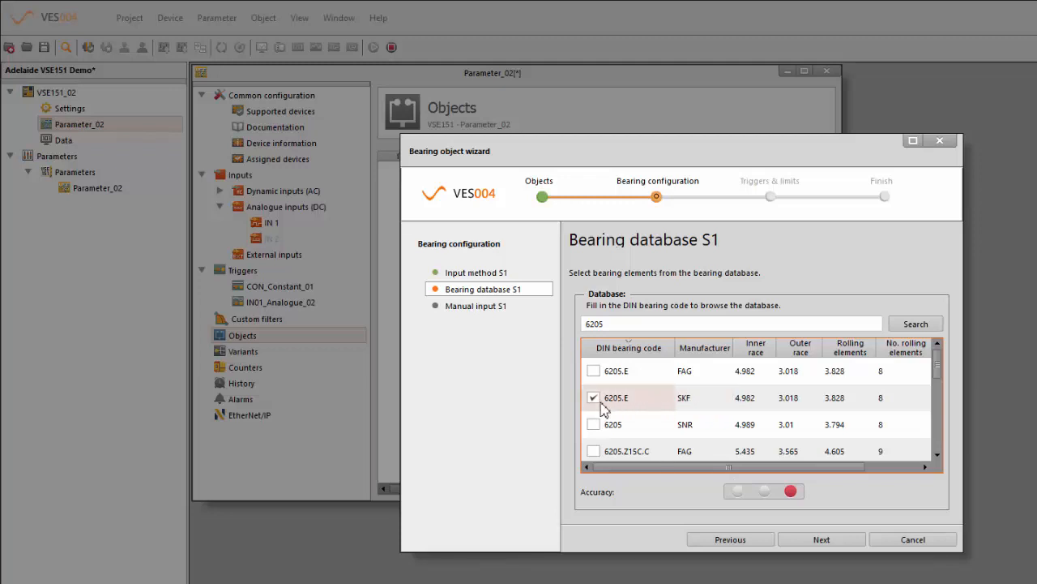
click(594, 398)
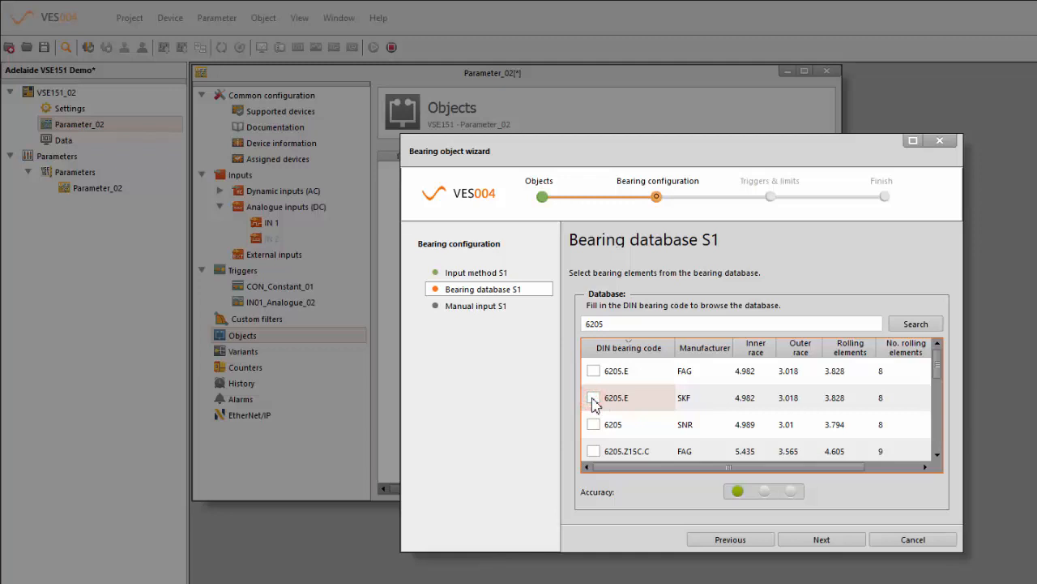
mouse_move(911, 418)
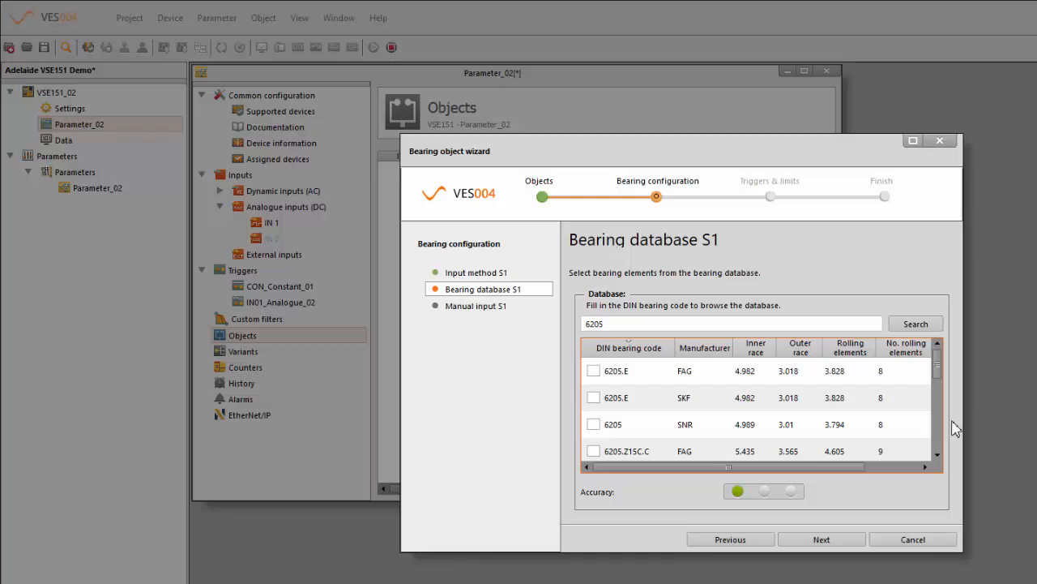
mouse_move(822, 538)
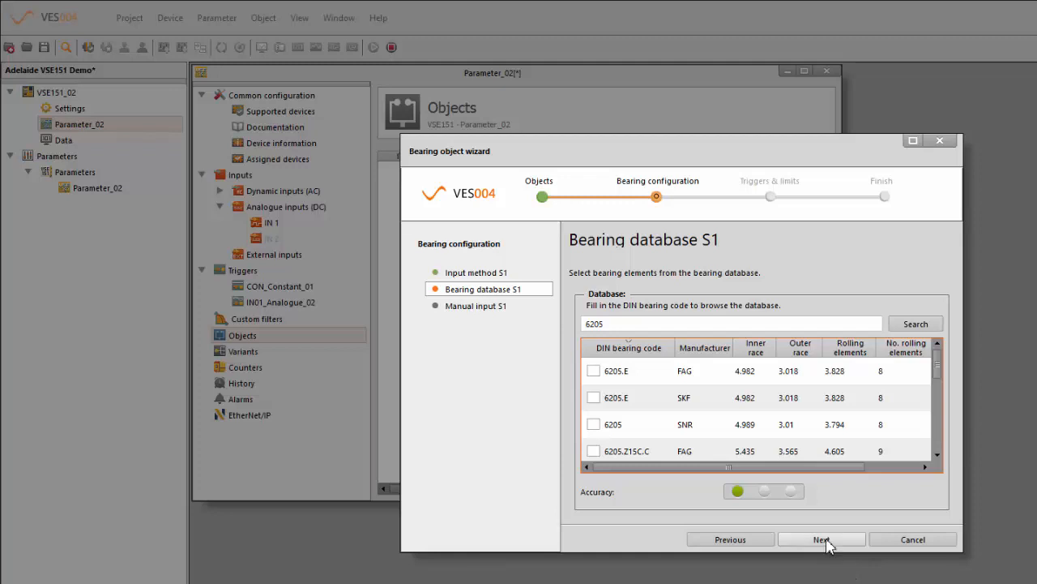
click(820, 539)
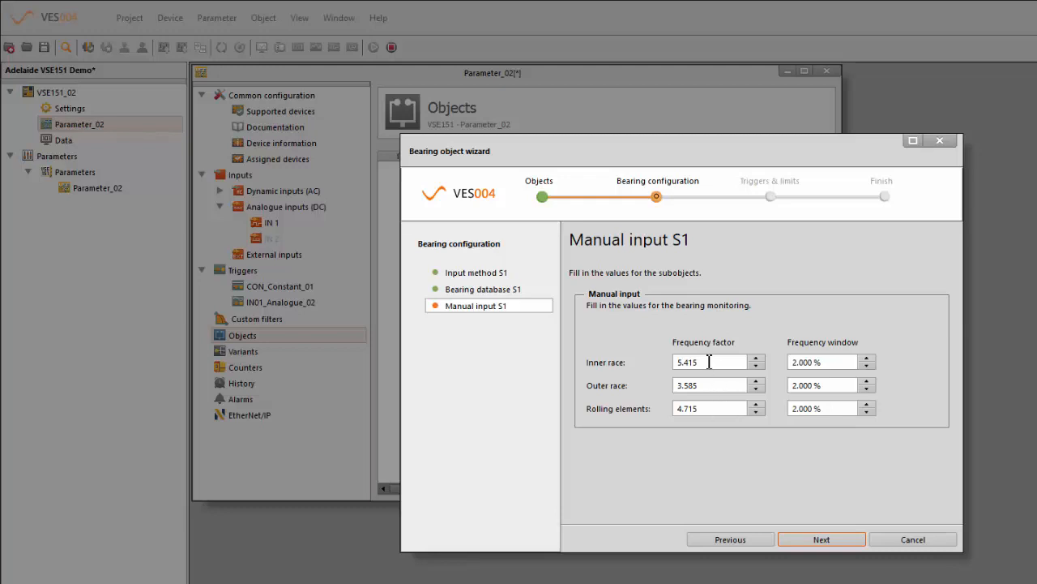
mouse_move(720, 409)
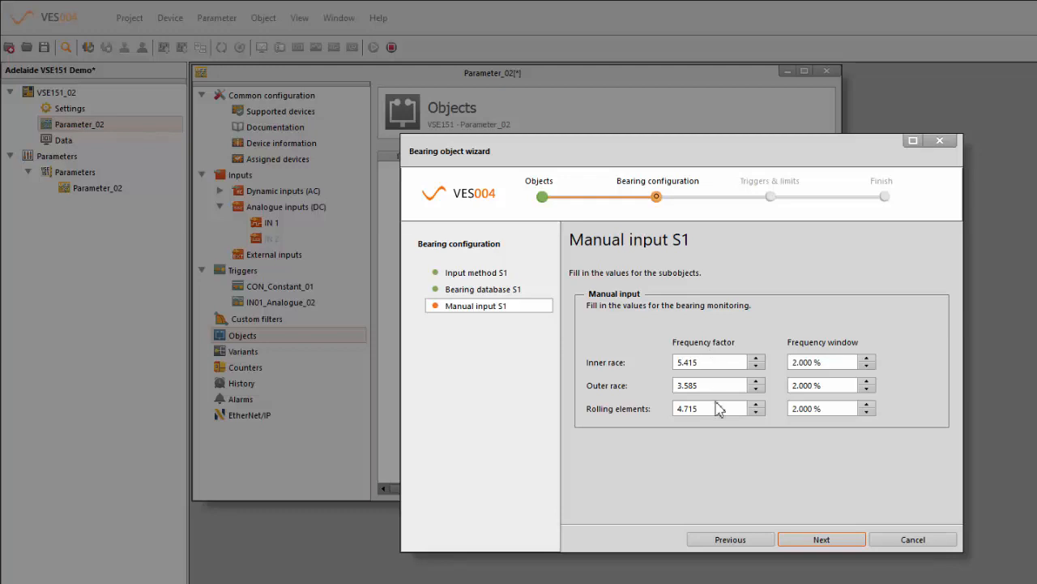
mouse_move(852, 531)
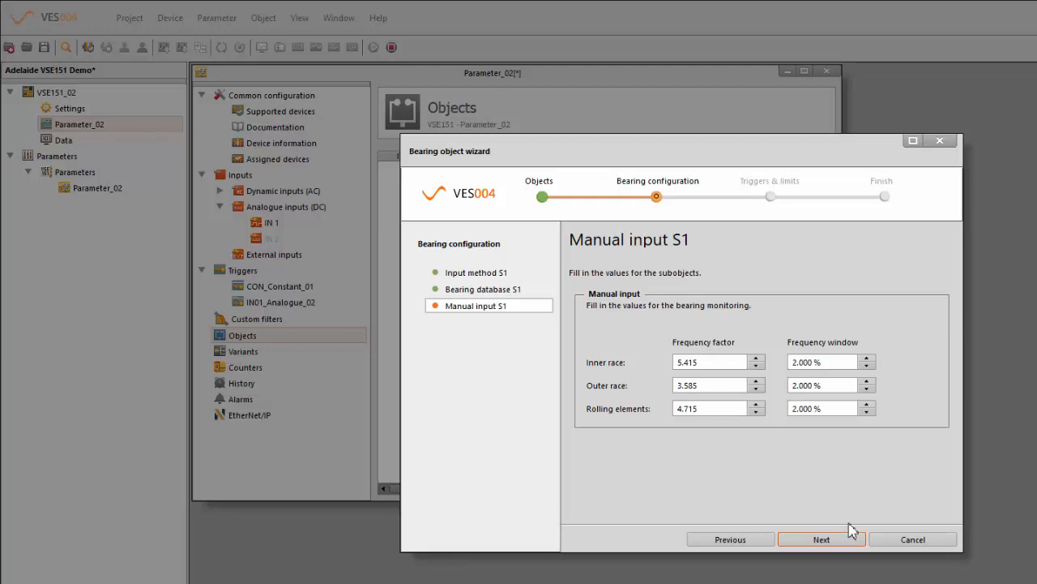
mouse_move(866, 365)
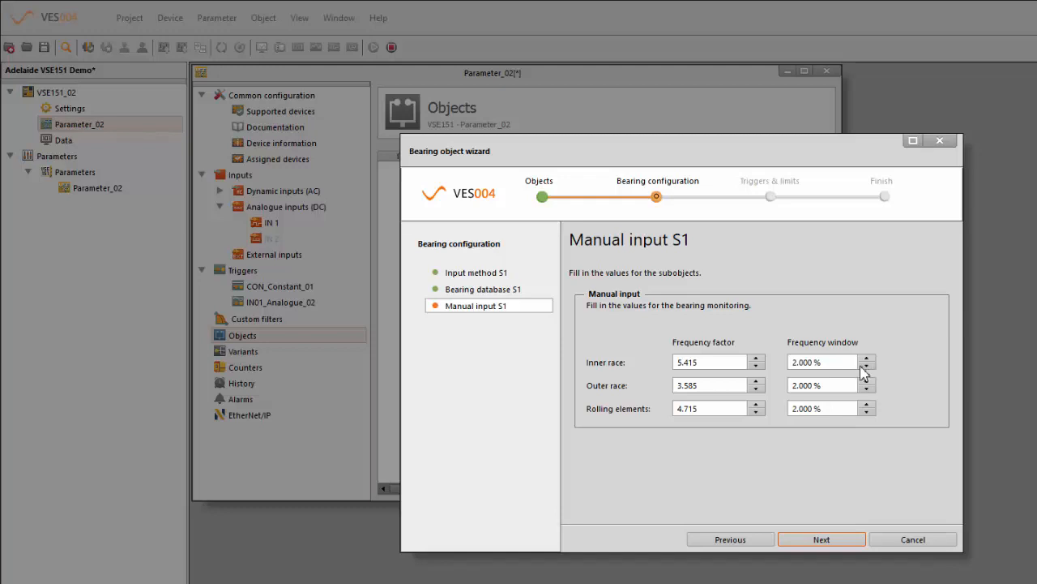
mouse_move(850, 447)
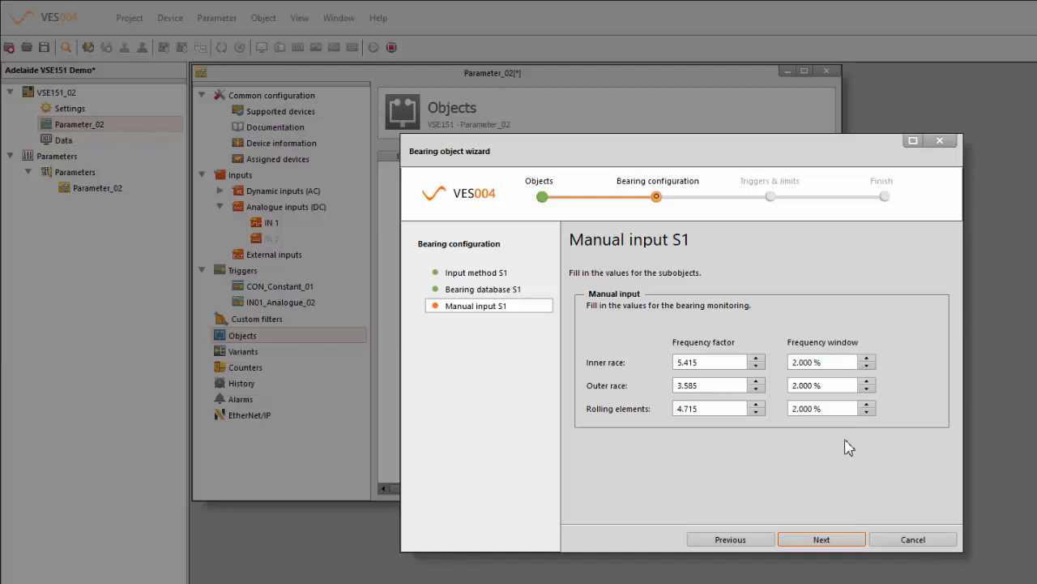
mouse_move(822, 538)
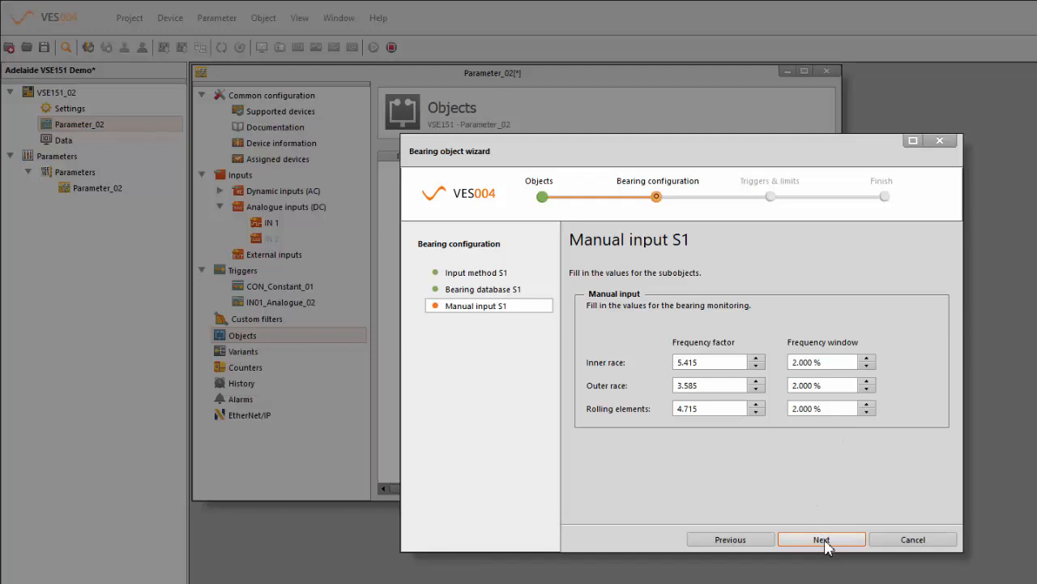
Accept the S1 frequency factors 5.415, 3.585, 4.715 with 2% windows and continue
click(820, 538)
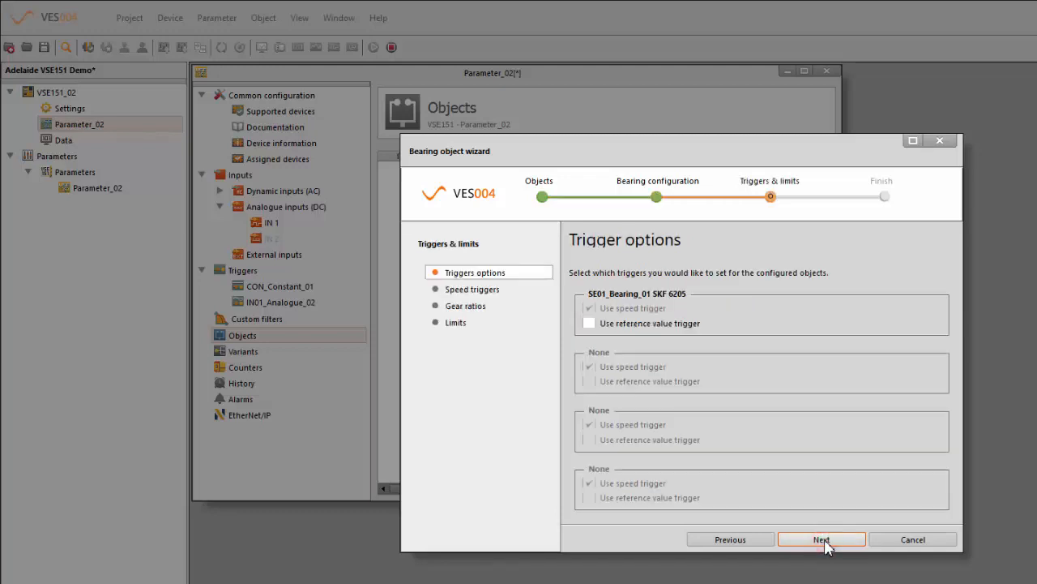
mouse_move(655, 325)
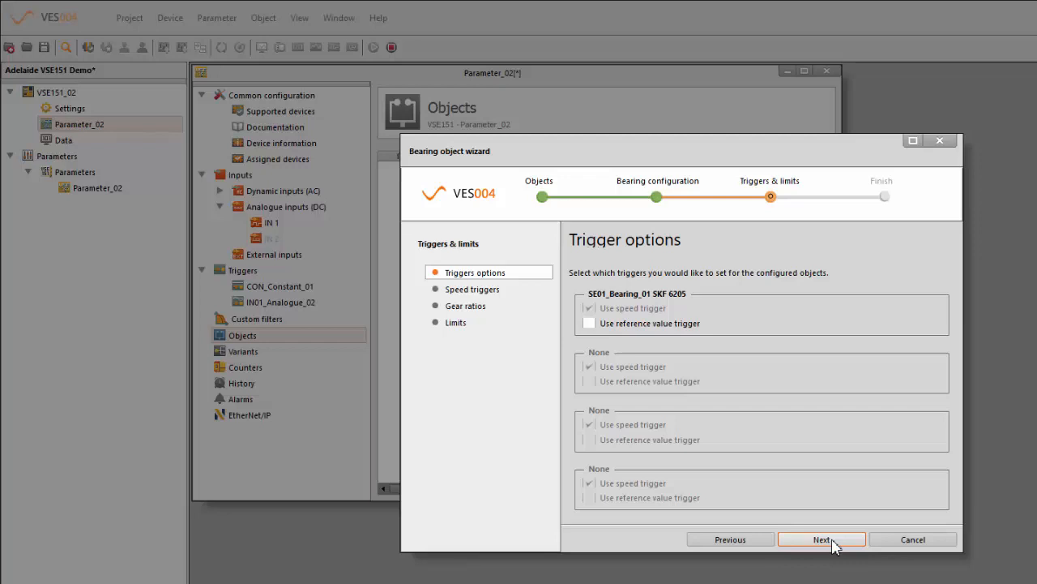
Keep the default trigger options and proceed to the speed trigger selection
click(820, 538)
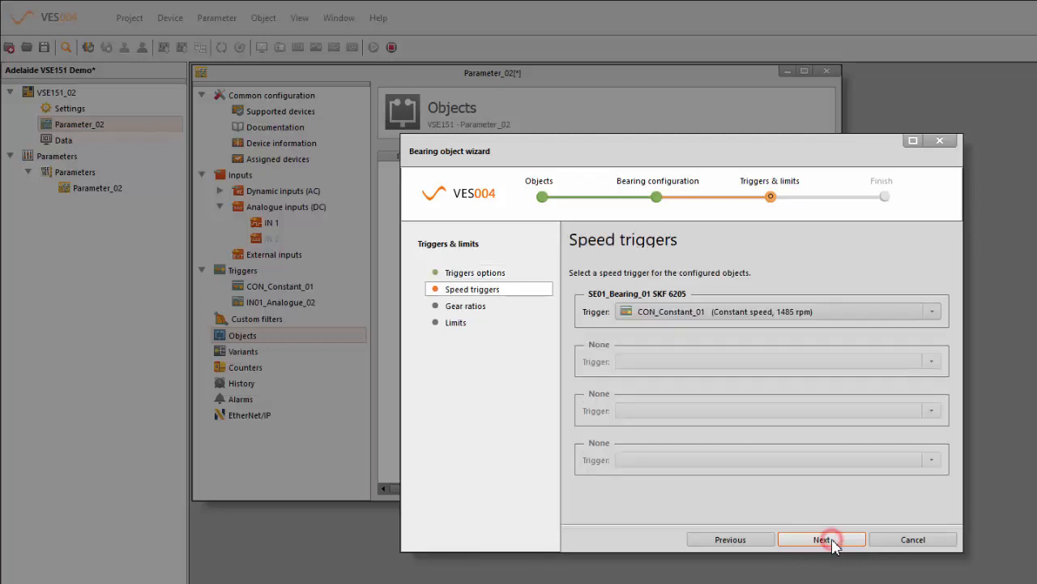
mouse_move(743, 324)
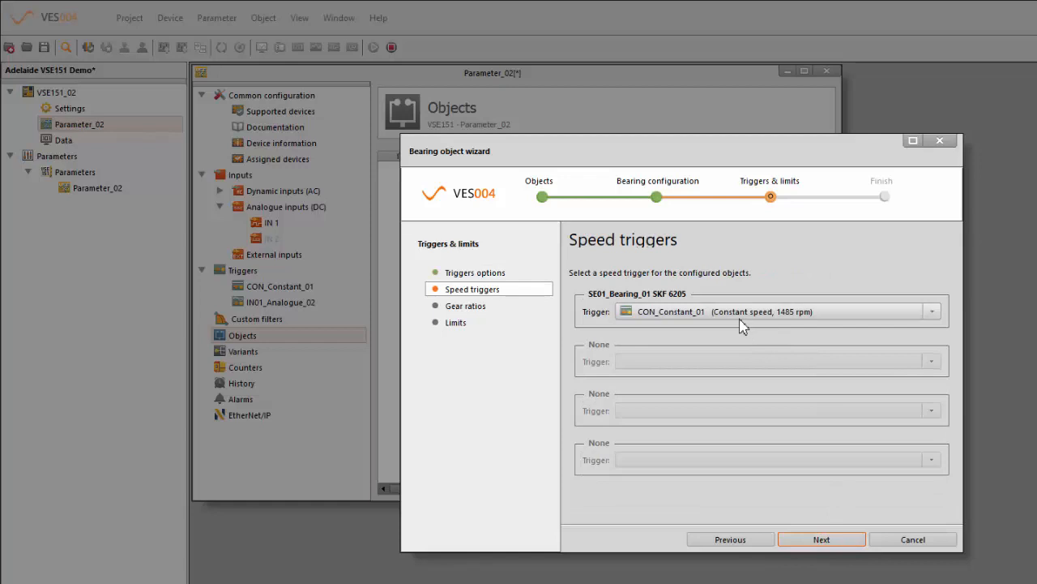
click(930, 311)
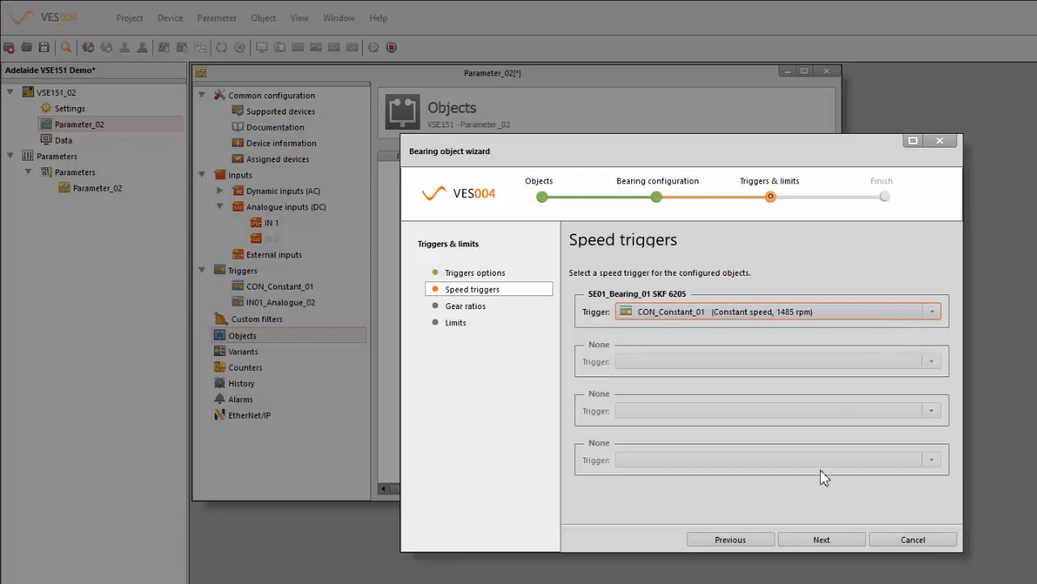
click(820, 538)
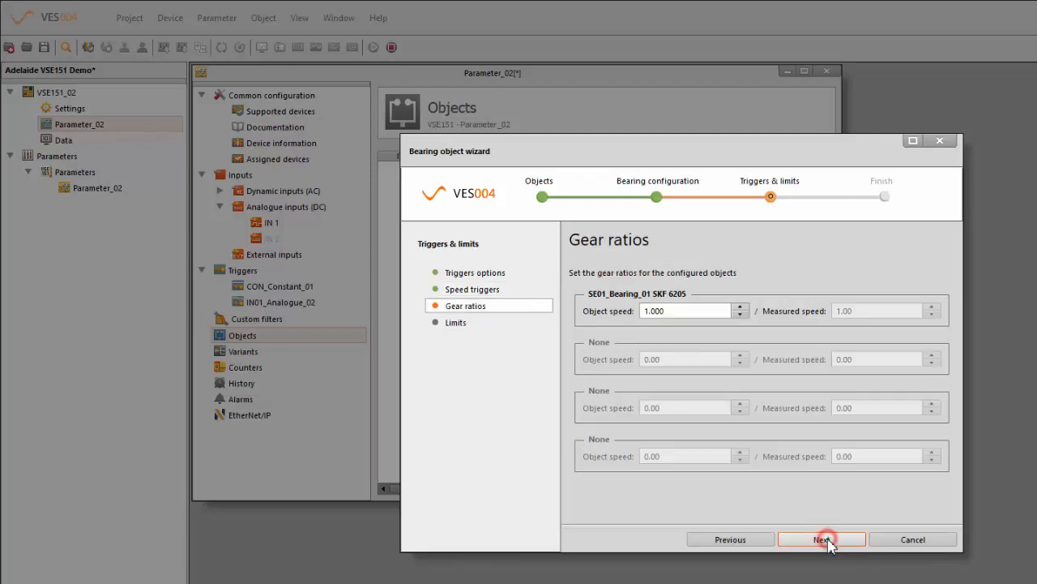
mouse_move(705, 304)
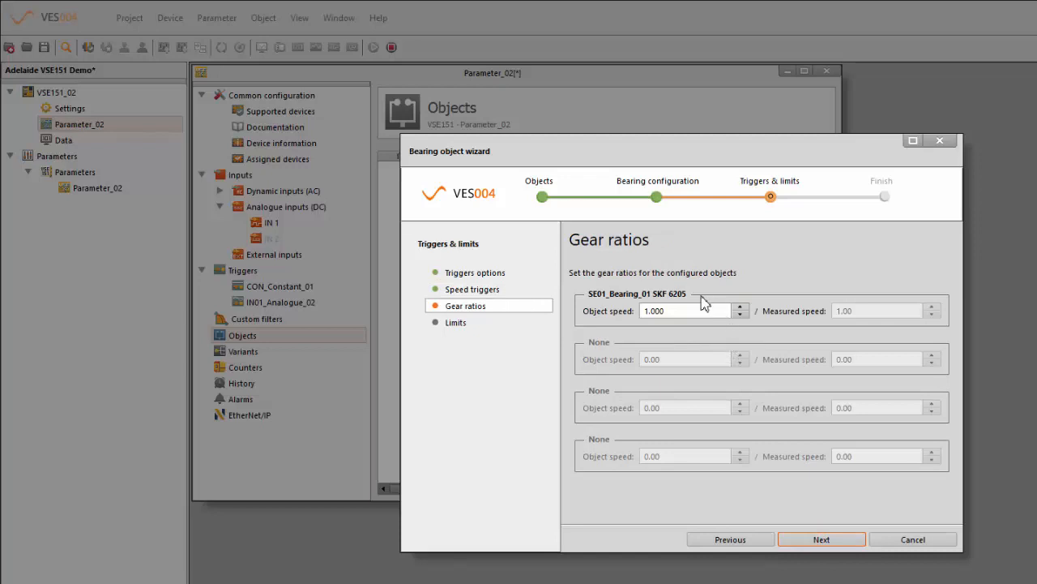
mouse_move(702, 308)
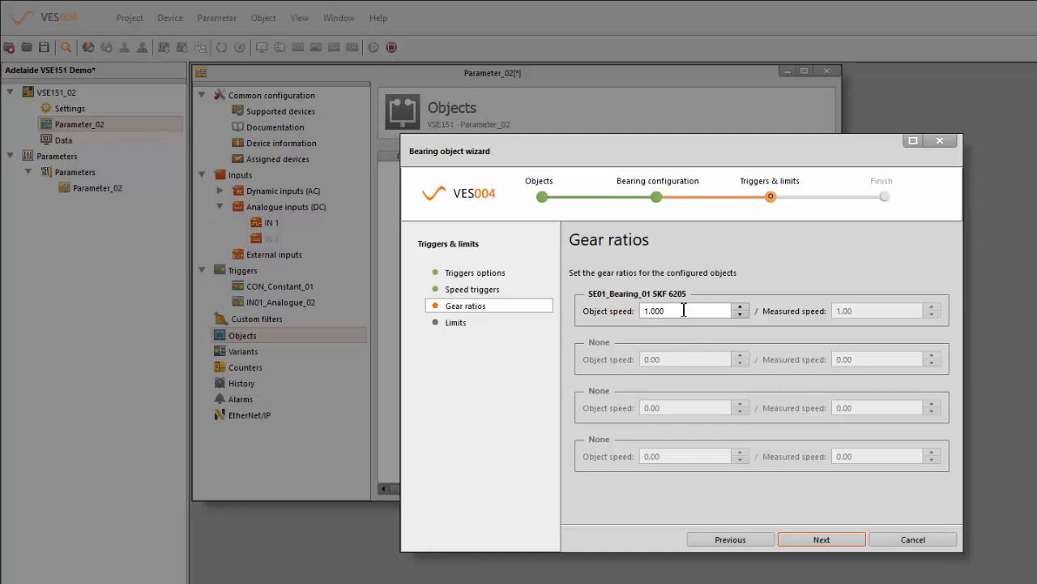
mouse_move(700, 311)
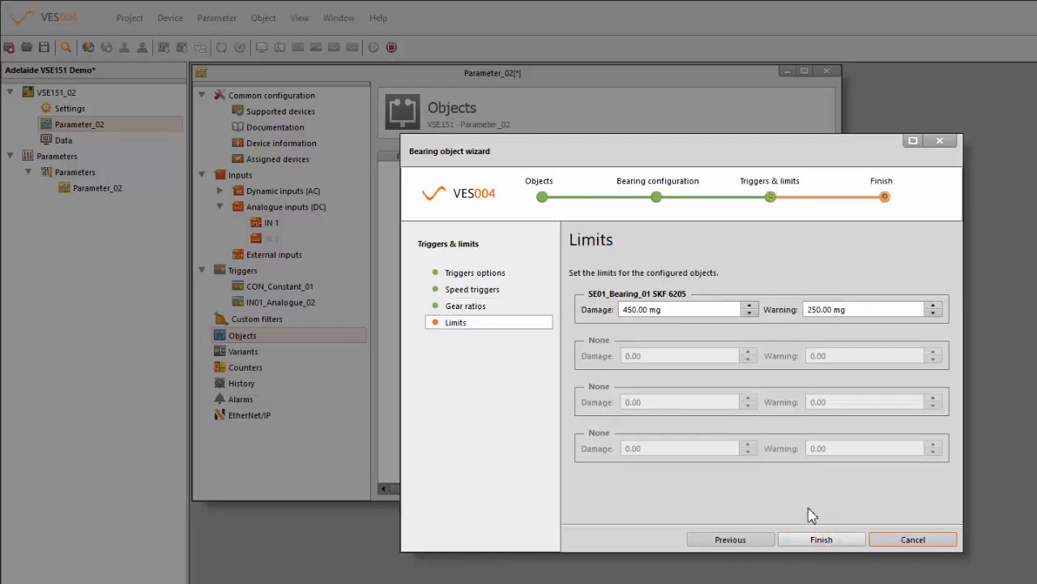
mouse_move(688, 311)
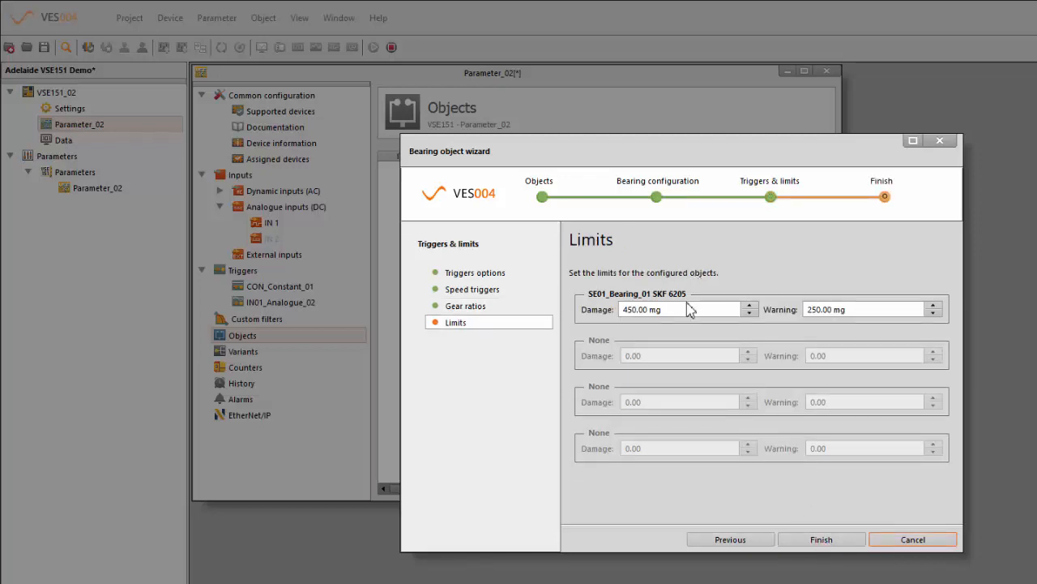
mouse_move(681, 308)
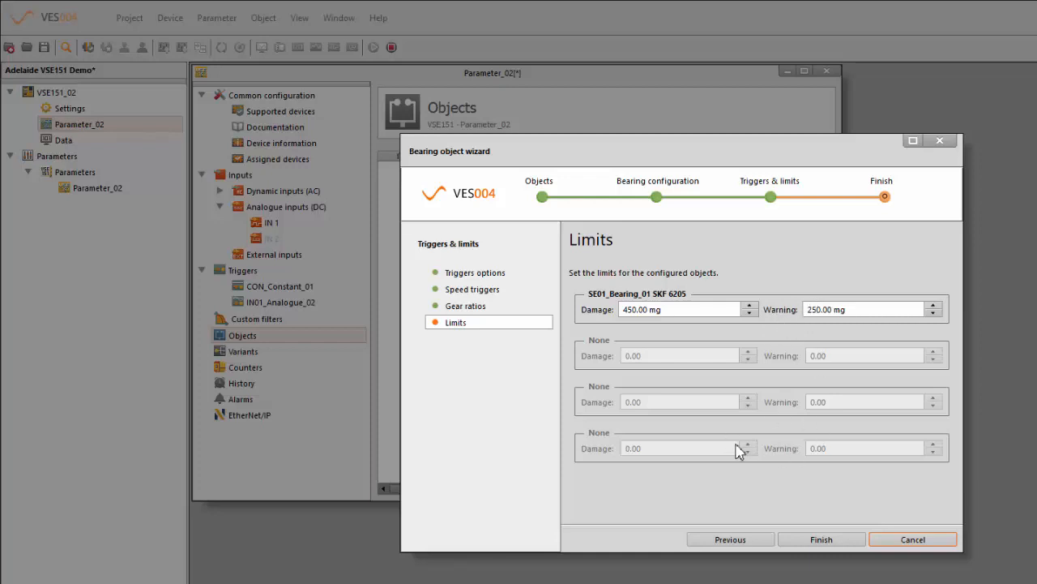
mouse_move(834, 538)
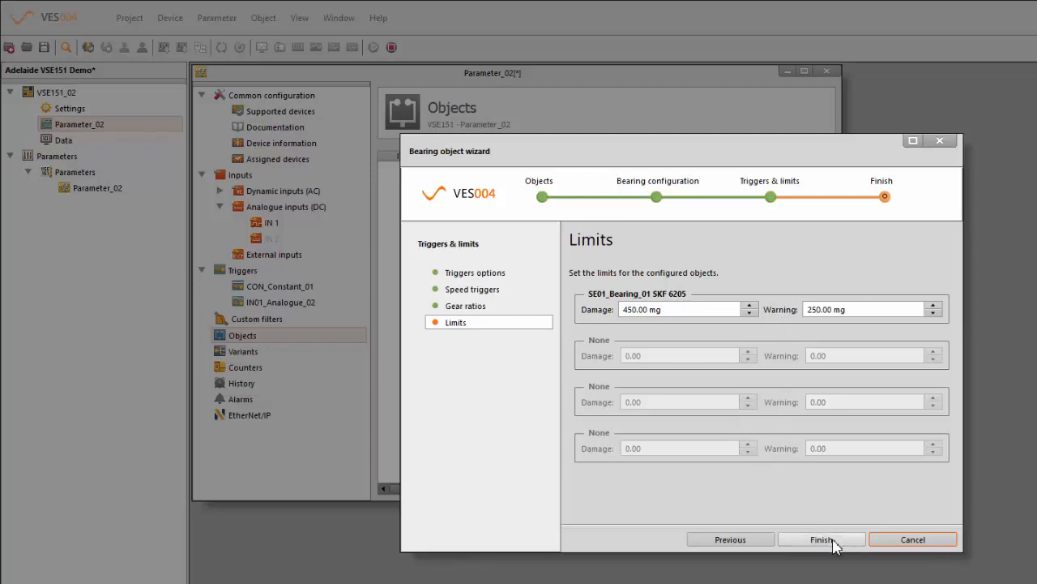
Finish the SKF 6205 bearing object, connect to VSE151_02, save, and write the parameter set
click(820, 538)
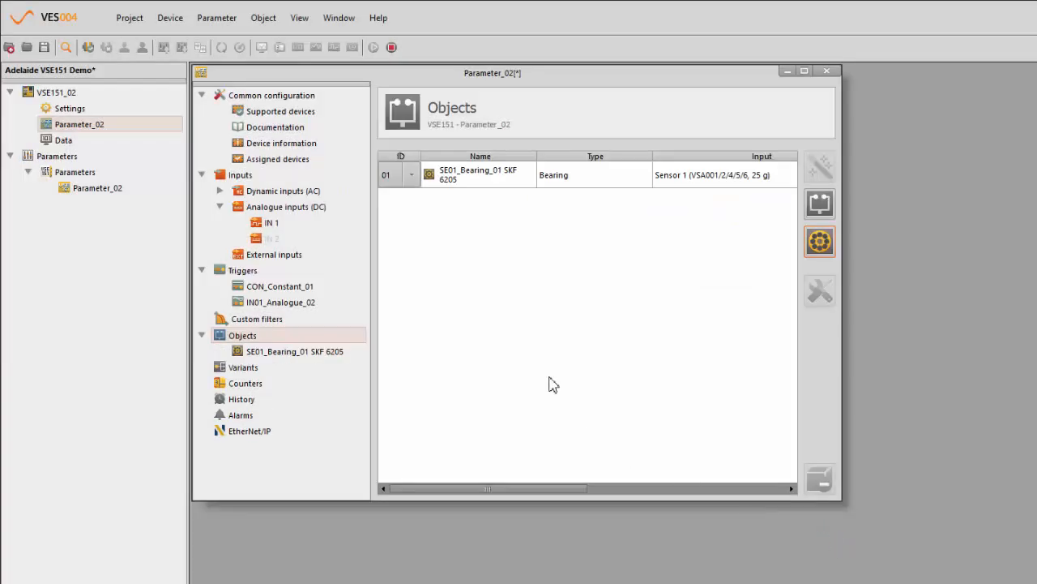
mouse_move(665, 198)
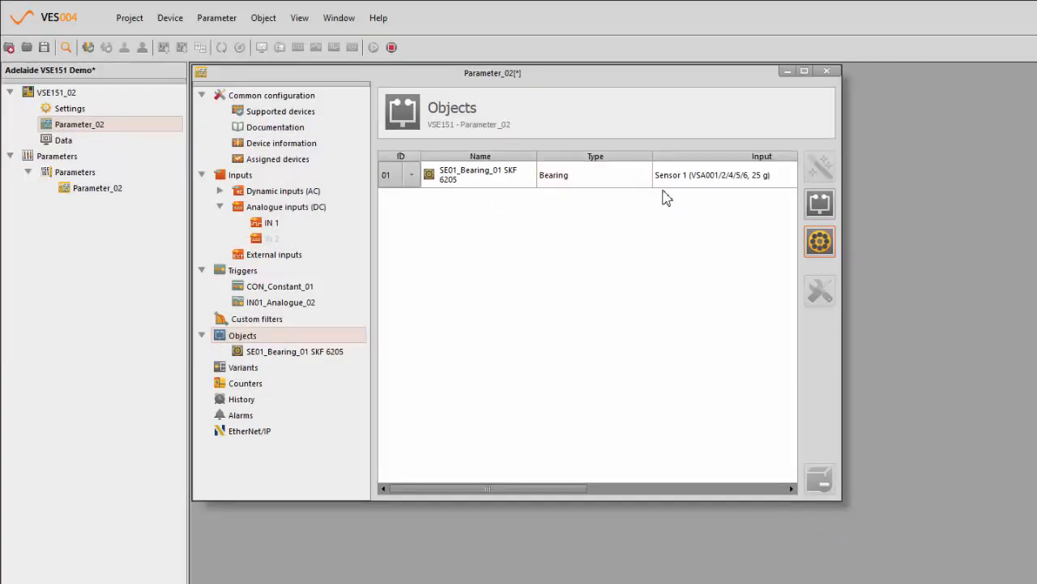
mouse_move(543, 402)
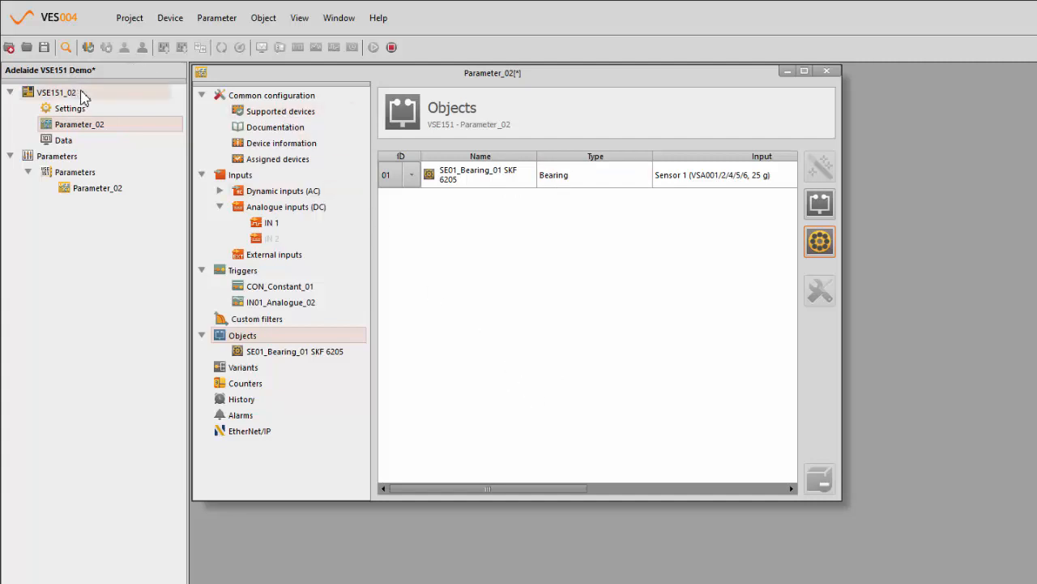
right_click(55, 91)
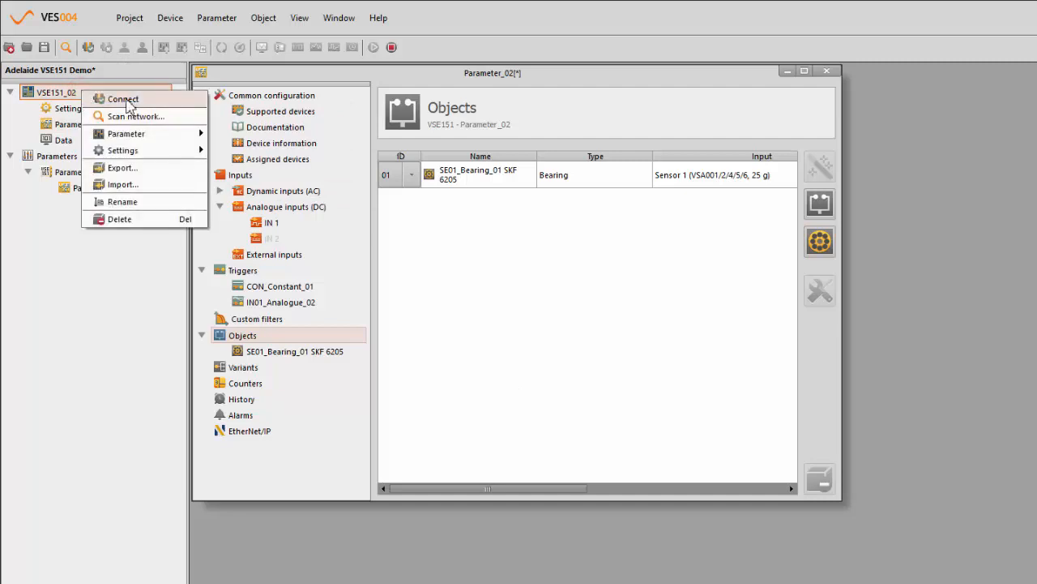
click(124, 99)
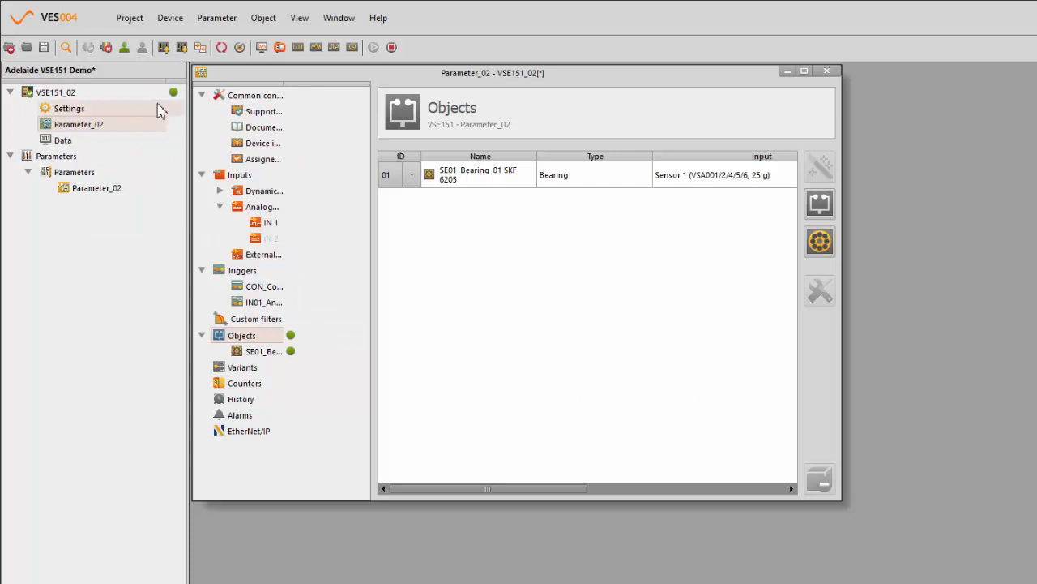
click(39, 47)
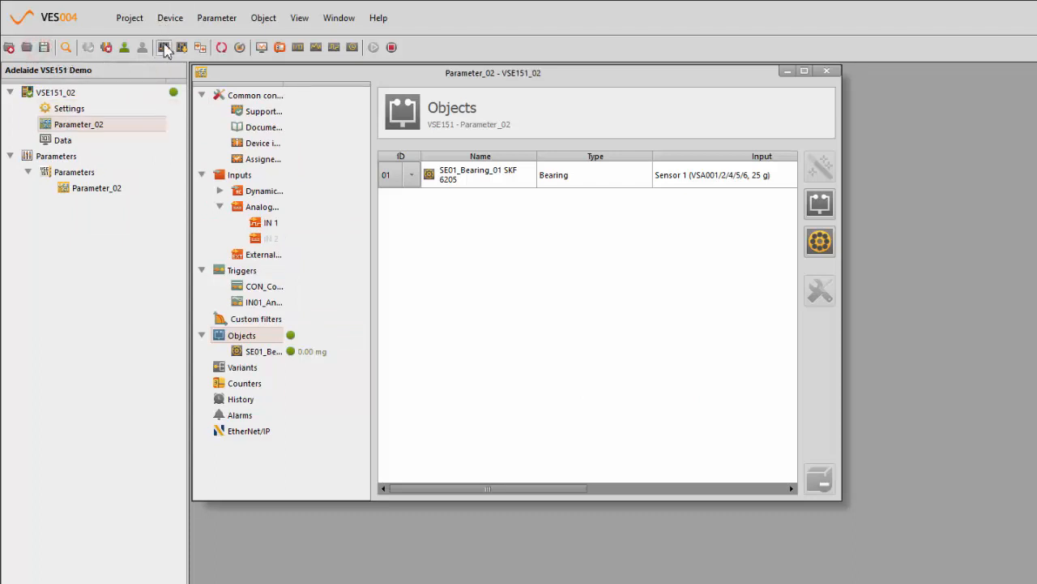
click(165, 47)
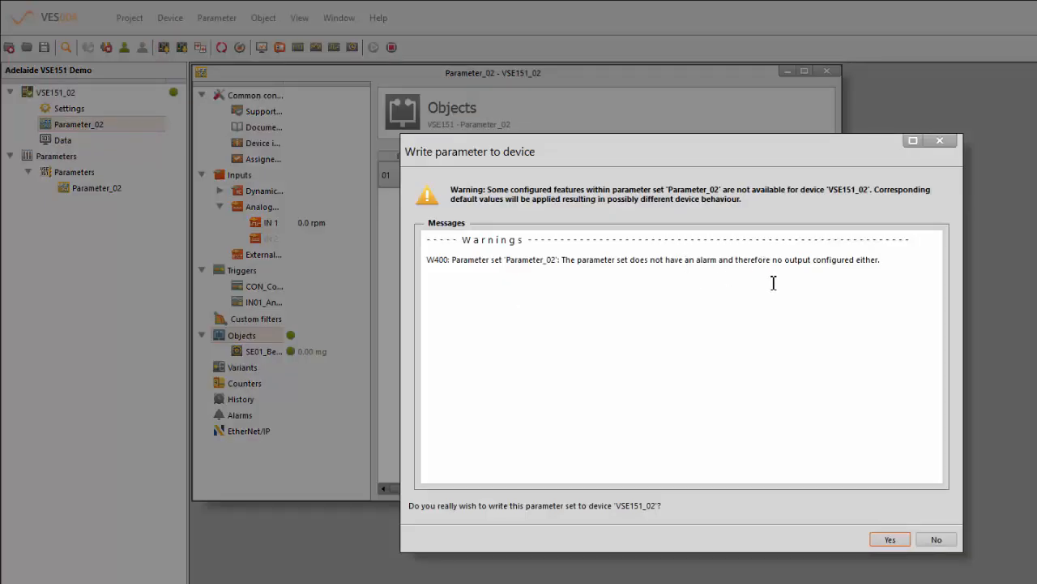
mouse_move(827, 379)
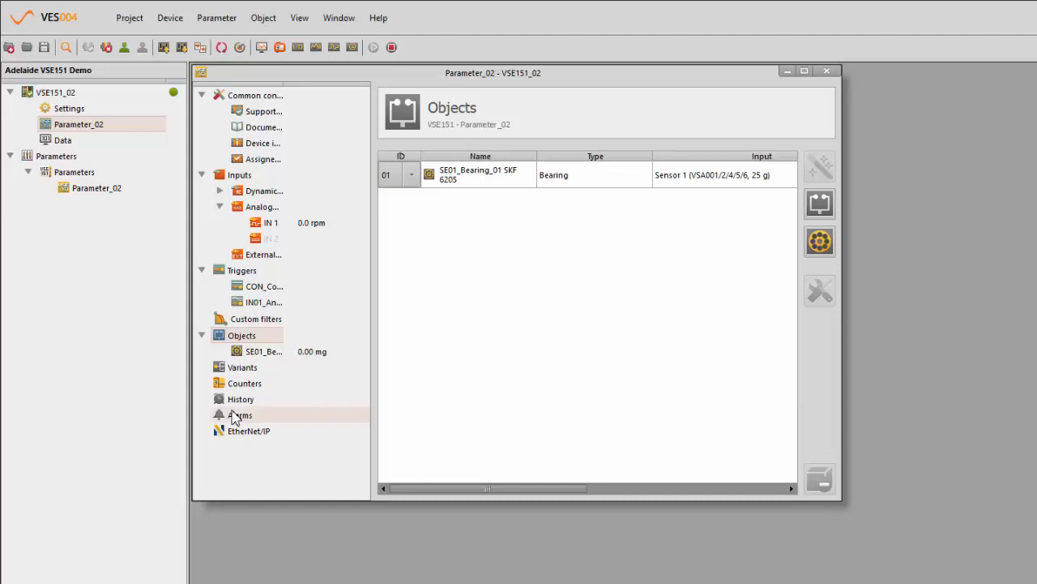
Add the OU01_Warning_01 and OU02_Damage_02 alarms to Parameter_02
click(240, 415)
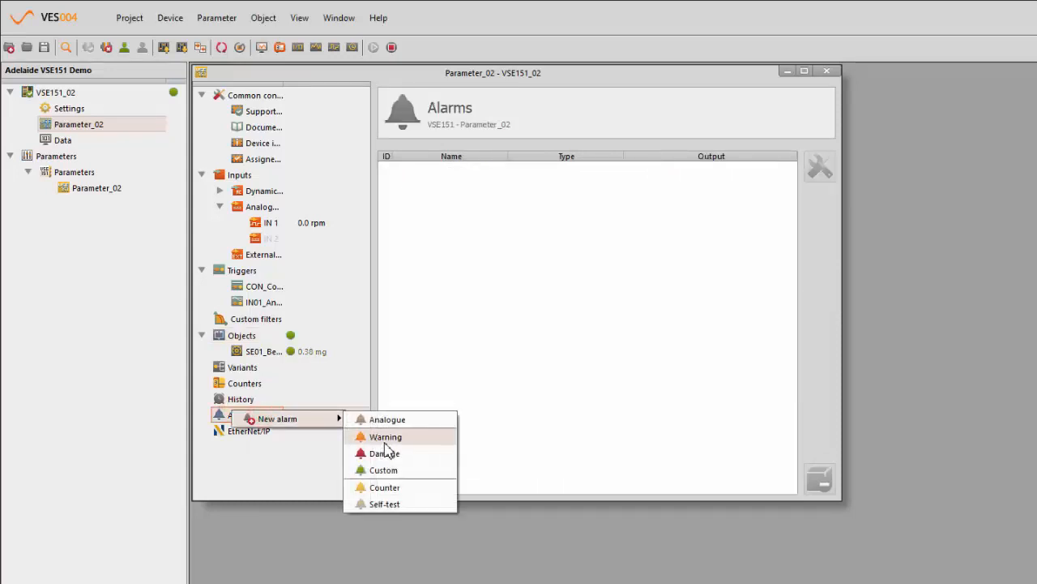
click(385, 436)
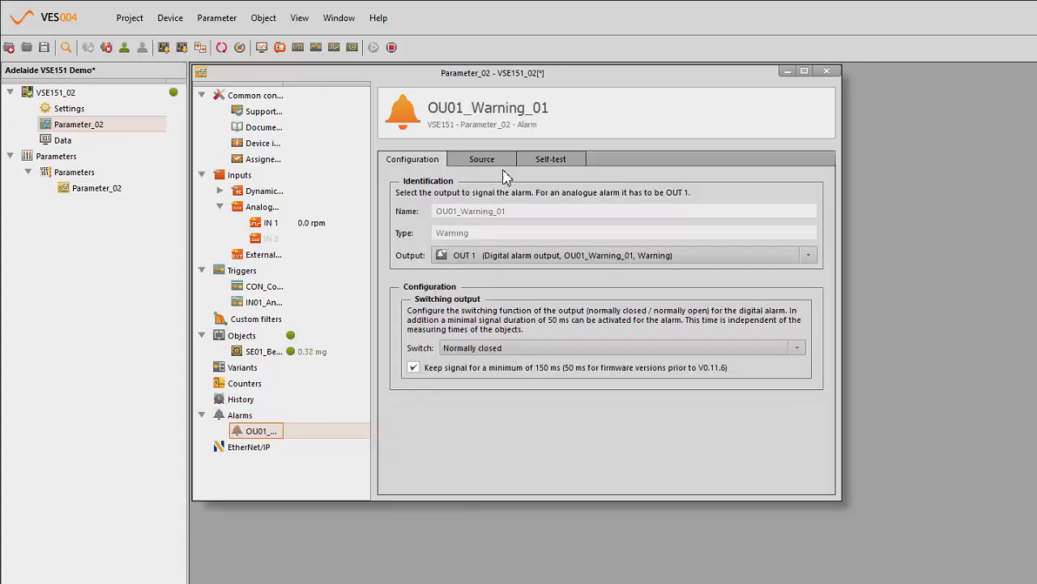
click(482, 159)
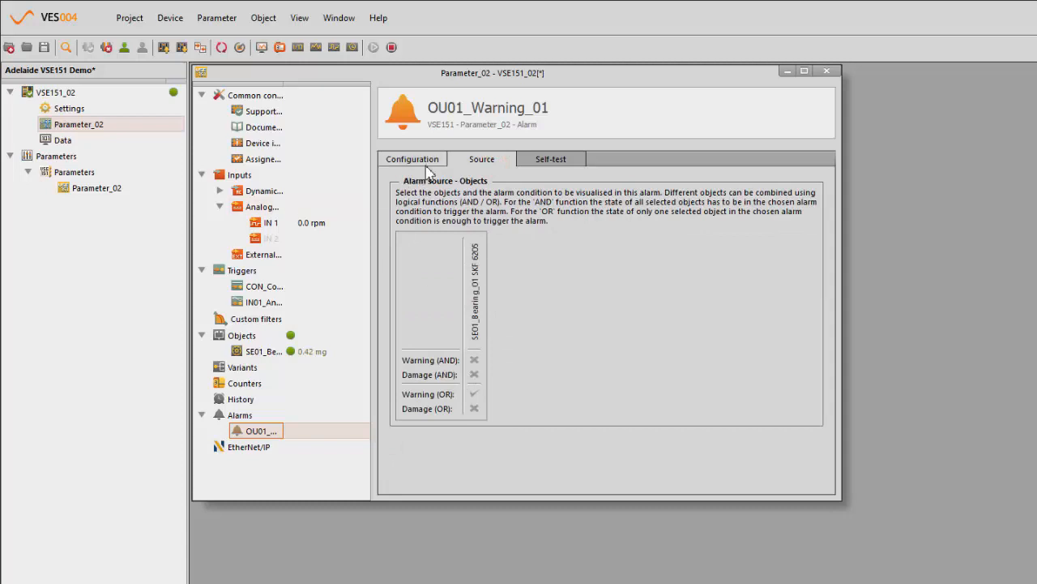
click(240, 415)
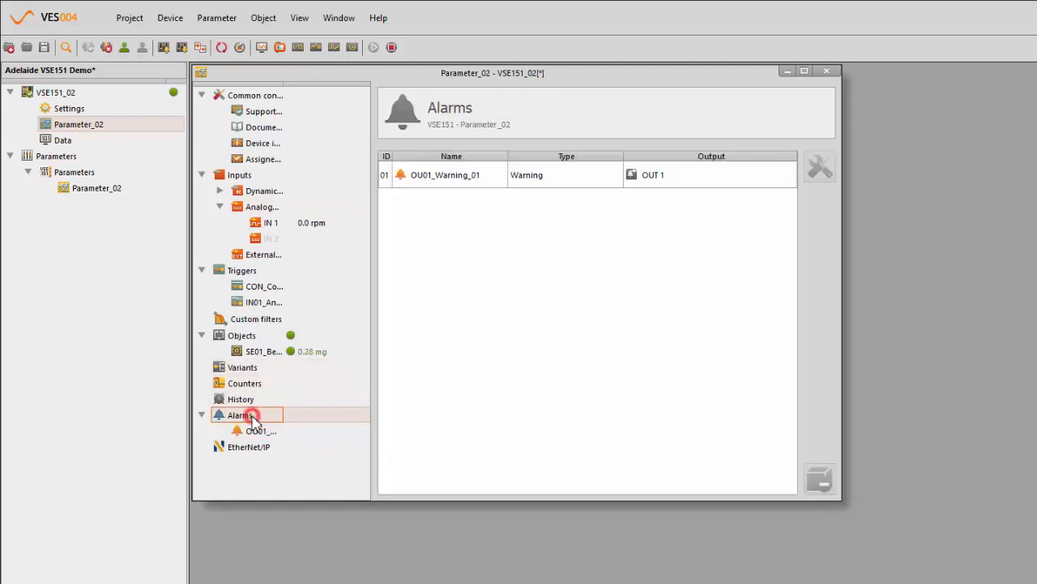
right_click(240, 415)
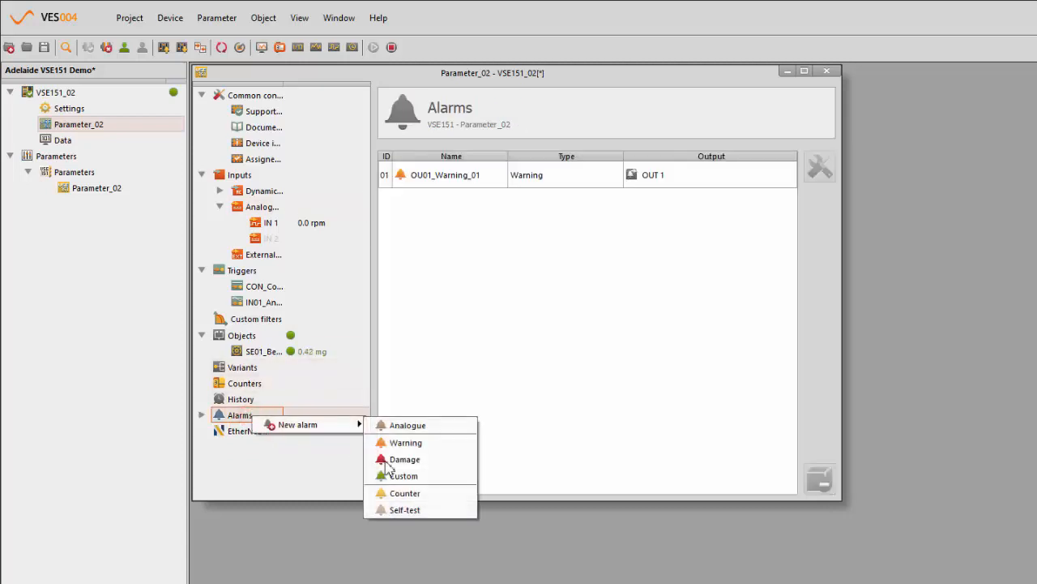
click(405, 459)
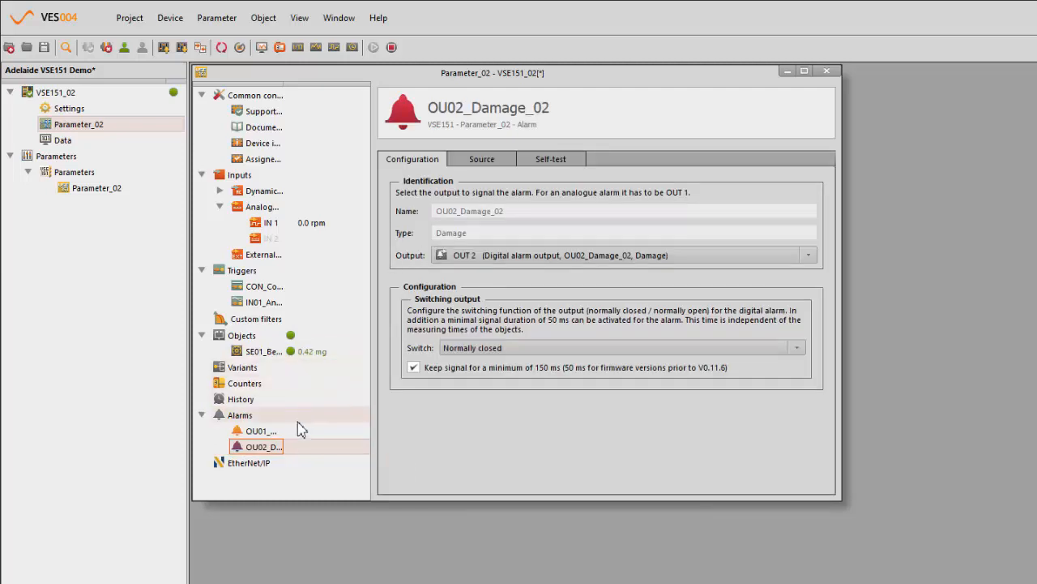
Save the project and write the updated parameter set to the device
click(43, 47)
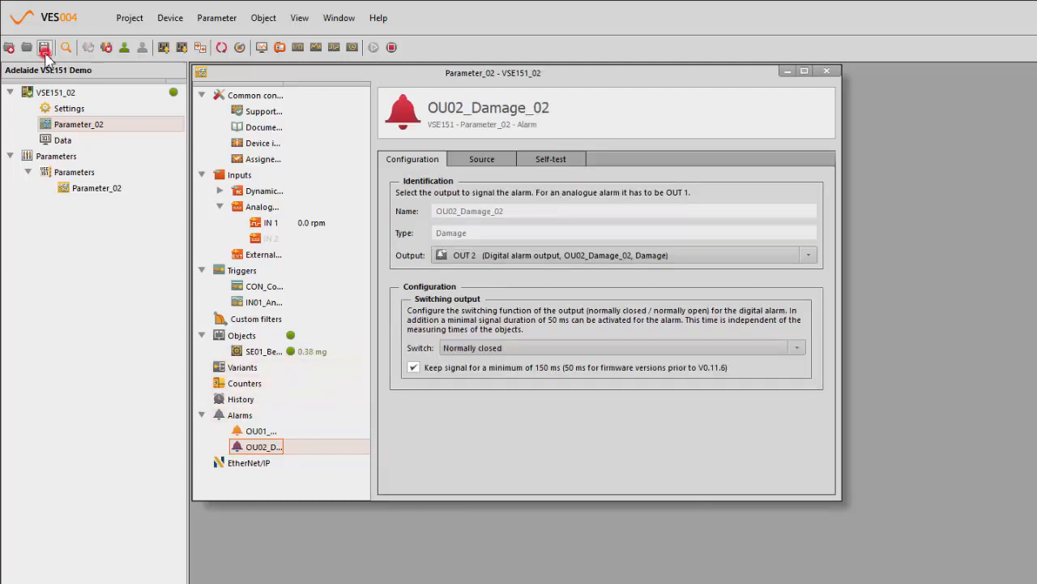
click(44, 47)
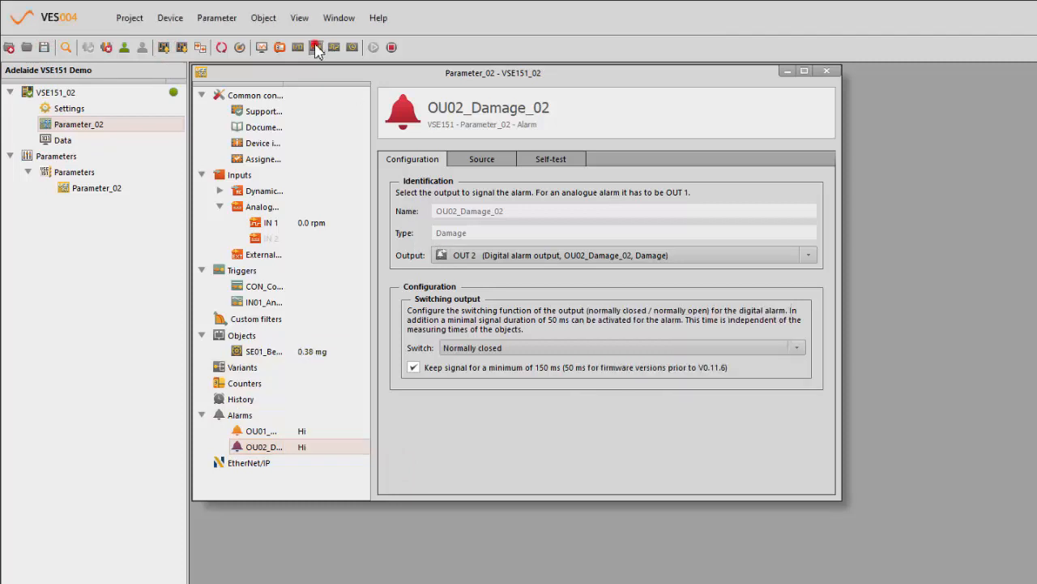
Show the live spectrum as H-FFT envelope with the SE01_Bearing_01 frequency markers
click(316, 47)
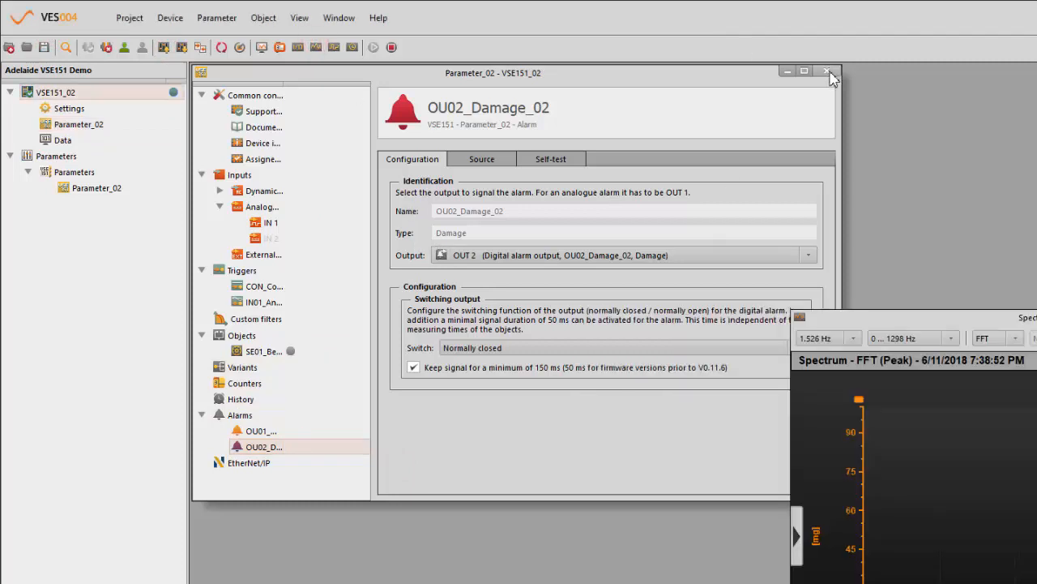
click(828, 71)
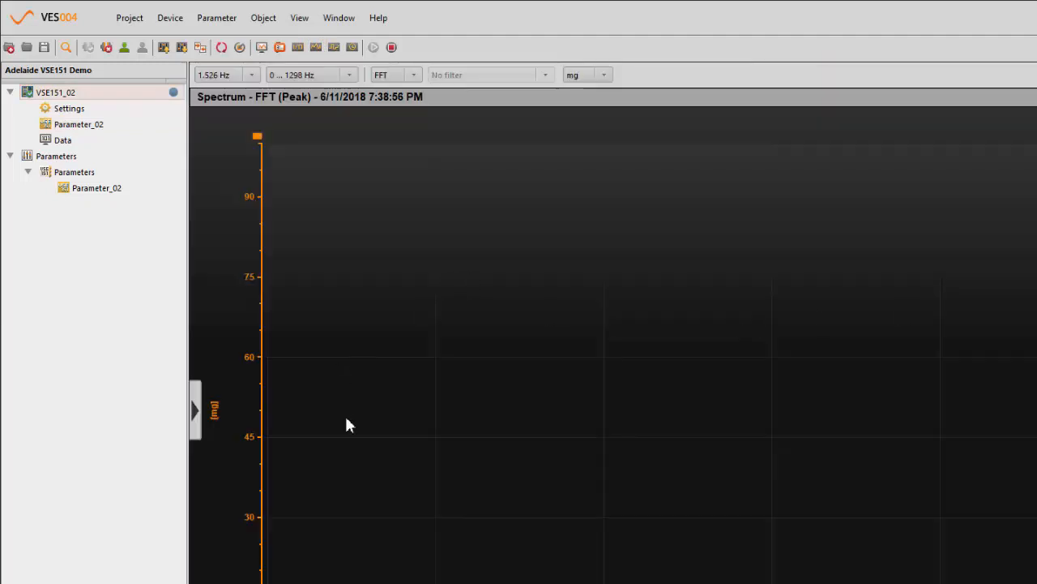
mouse_move(376, 488)
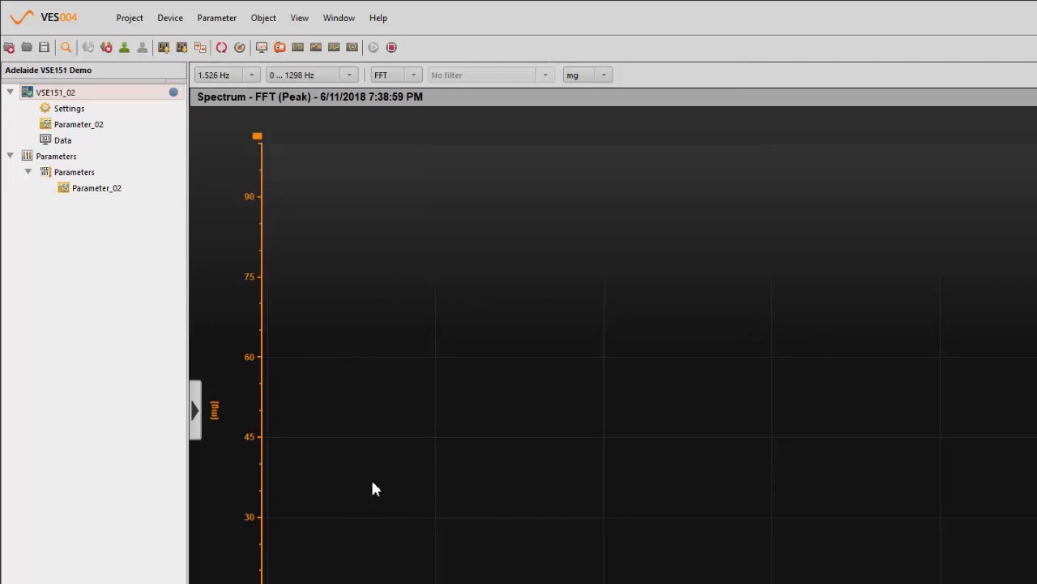
click(414, 75)
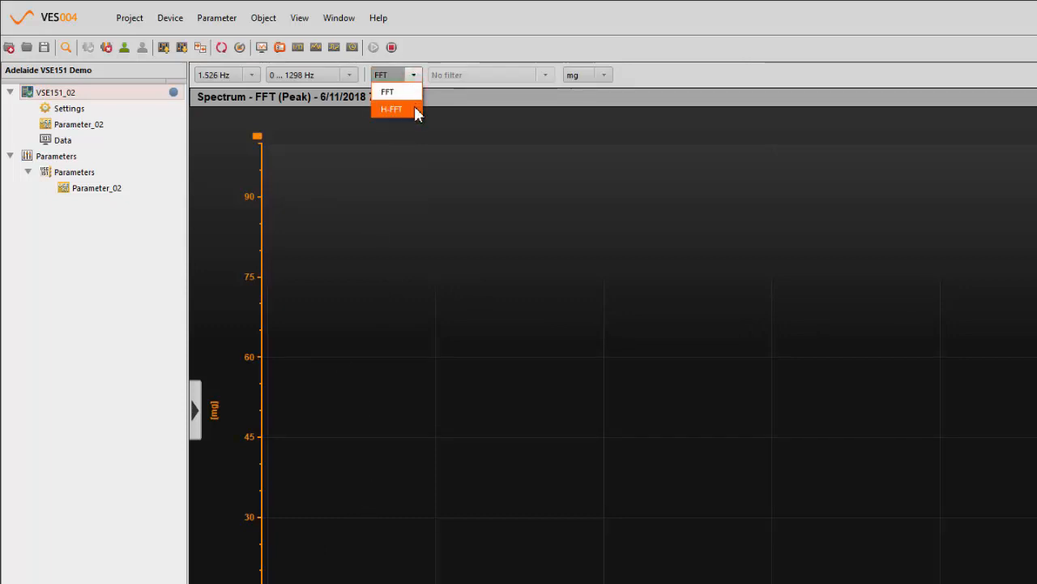
click(392, 109)
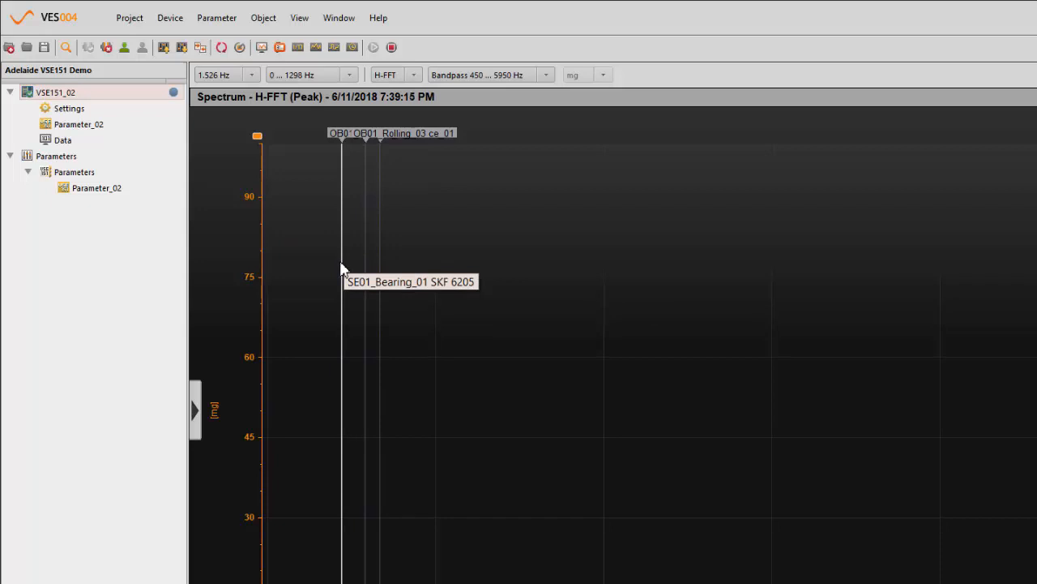
mouse_move(360, 267)
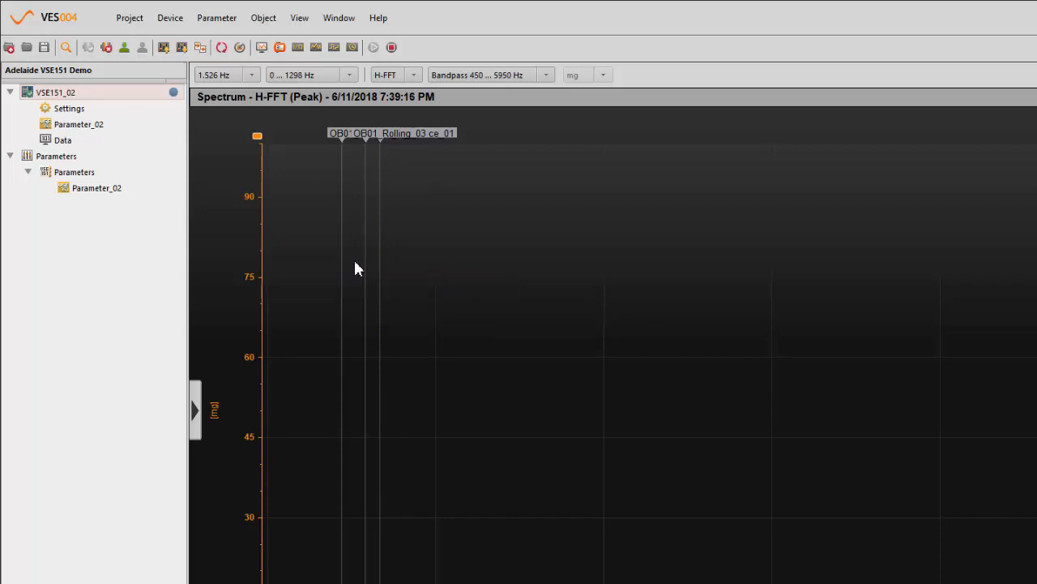
mouse_move(381, 273)
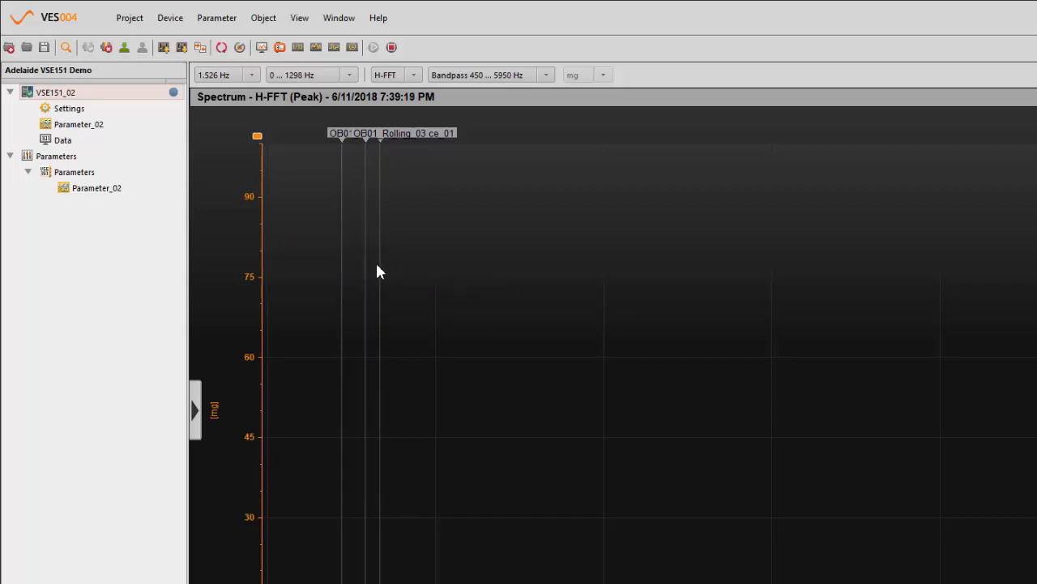
mouse_move(418, 271)
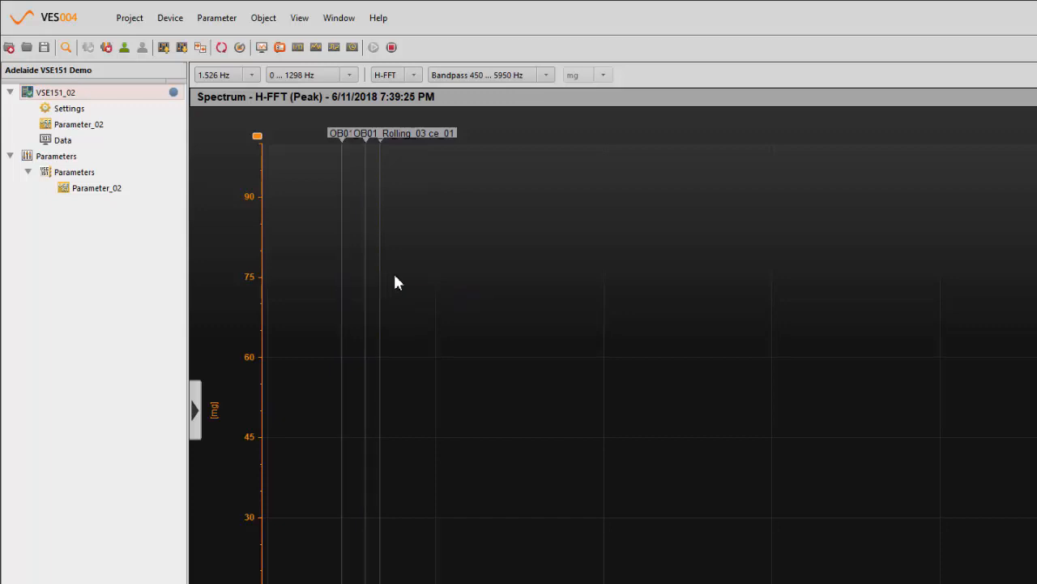
mouse_move(370, 317)
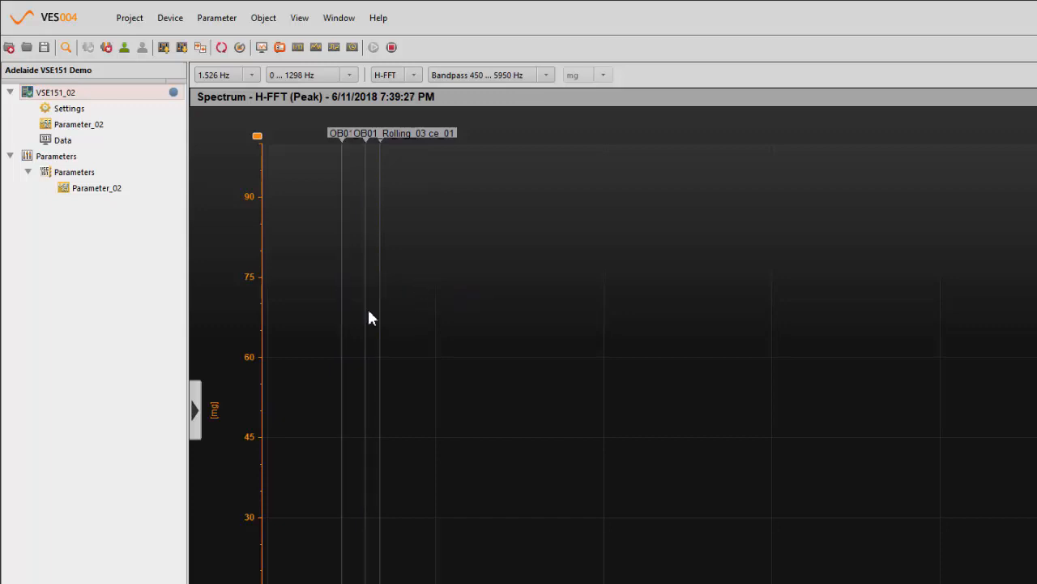
mouse_move(275, 399)
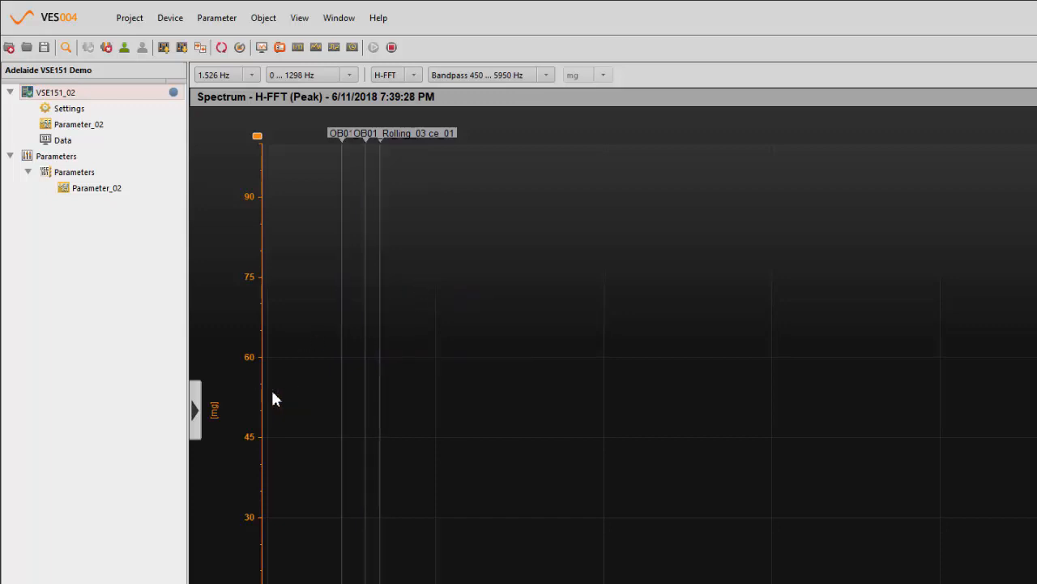
mouse_move(311, 395)
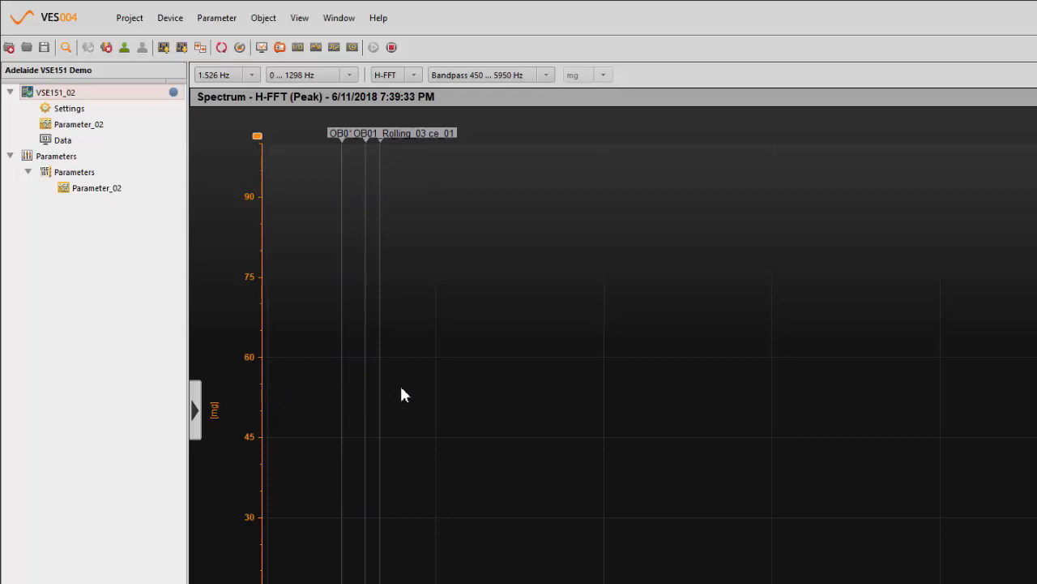
mouse_move(436, 396)
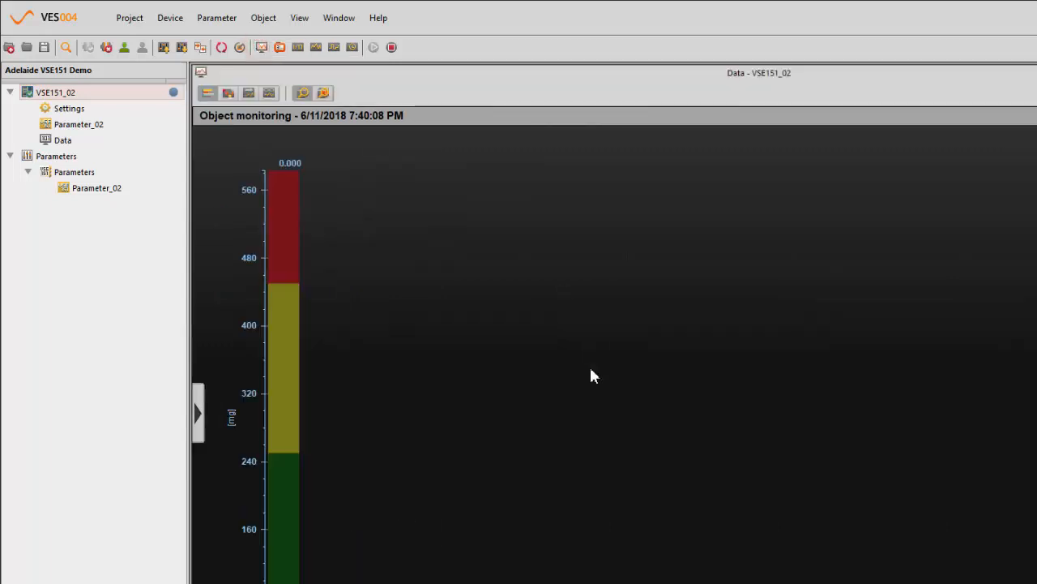
mouse_move(298, 558)
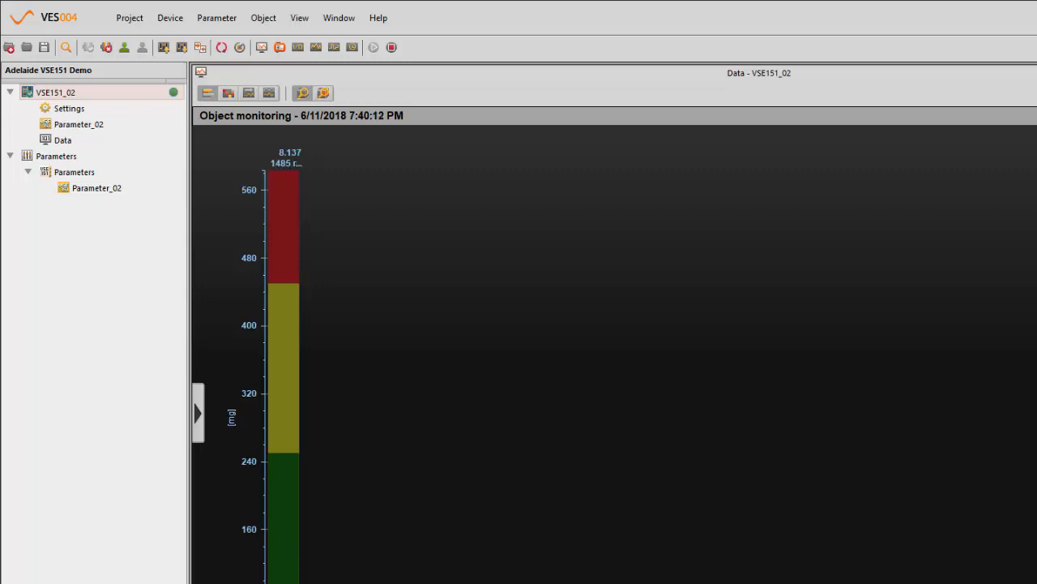
Read the bearing's ~8 mg green level in table view, then return to the H-FFT spectrum
click(227, 93)
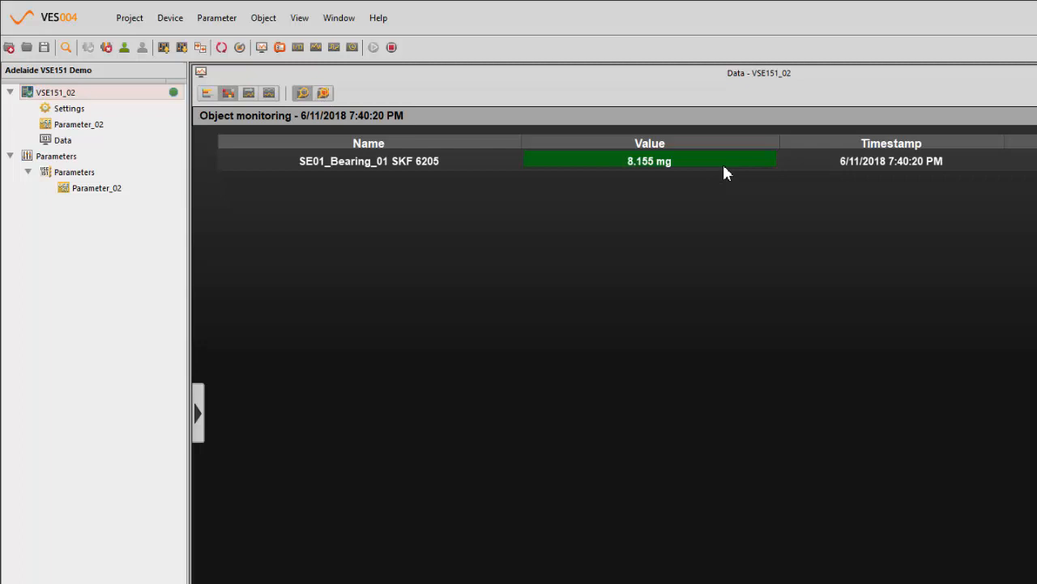
mouse_move(814, 247)
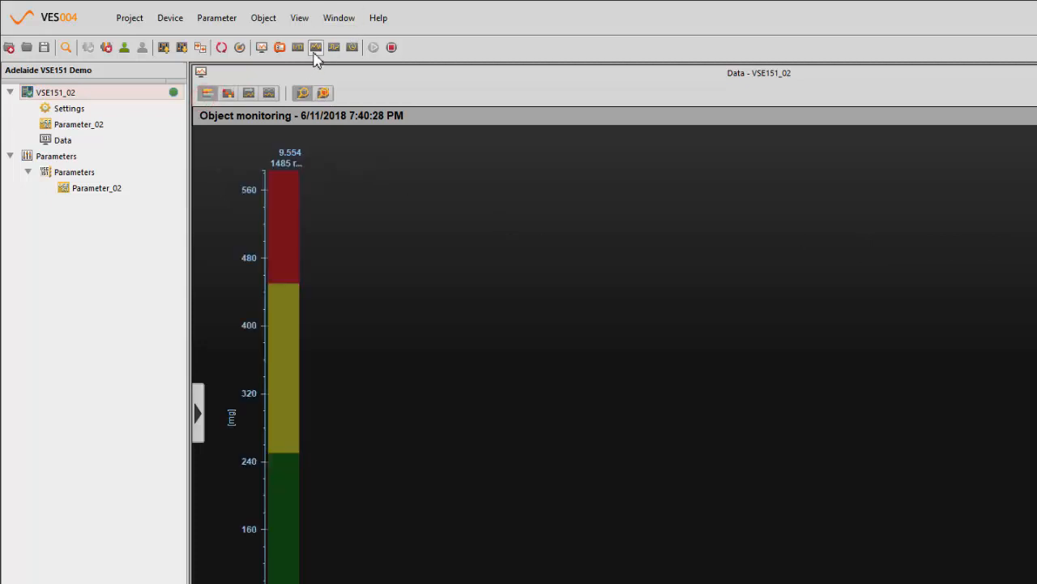
click(315, 47)
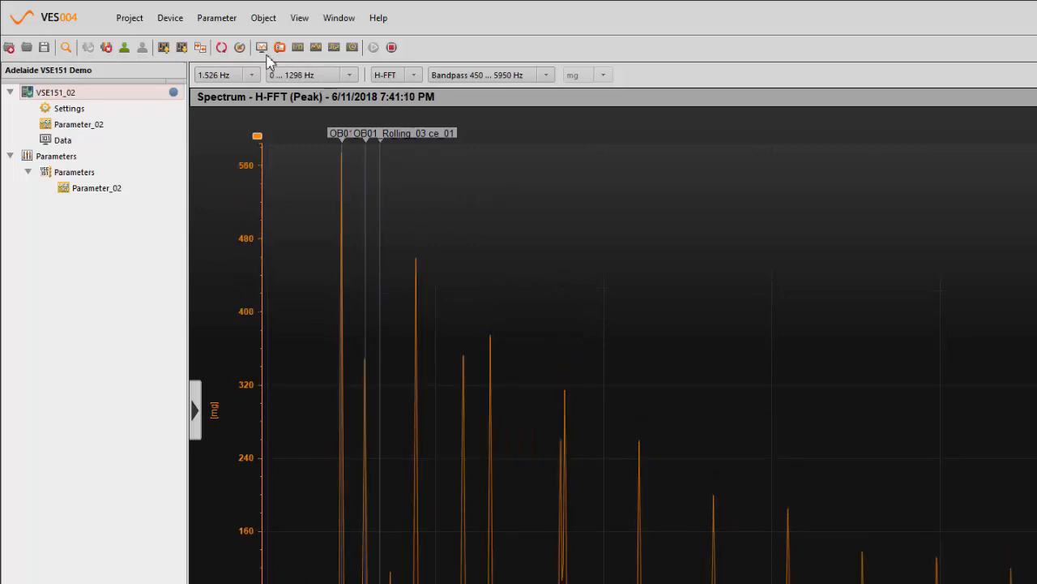
Start live object monitoring and view the bearing's red alarm value near 795 mg
click(263, 47)
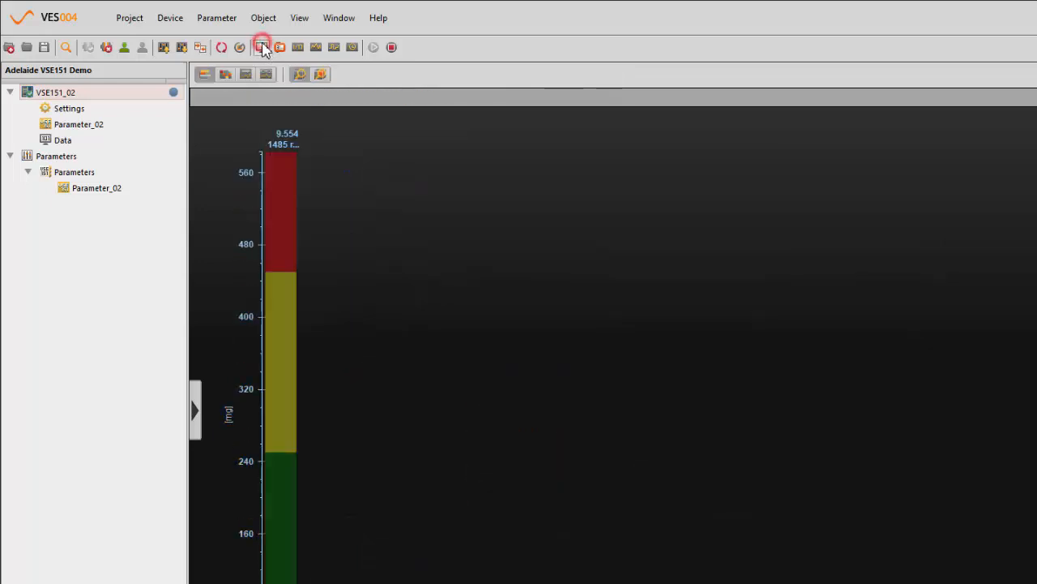
click(263, 47)
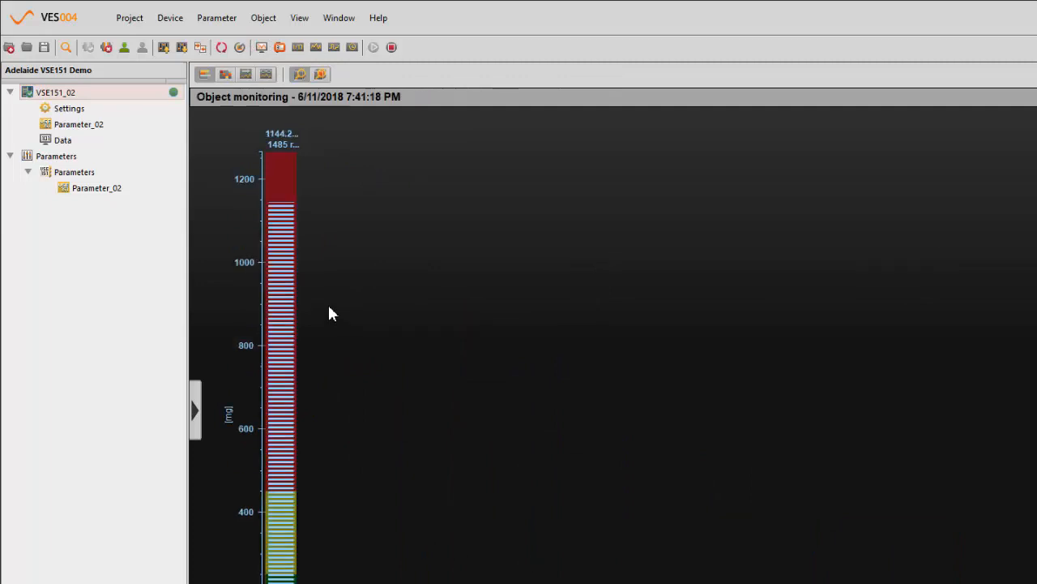
mouse_move(274, 153)
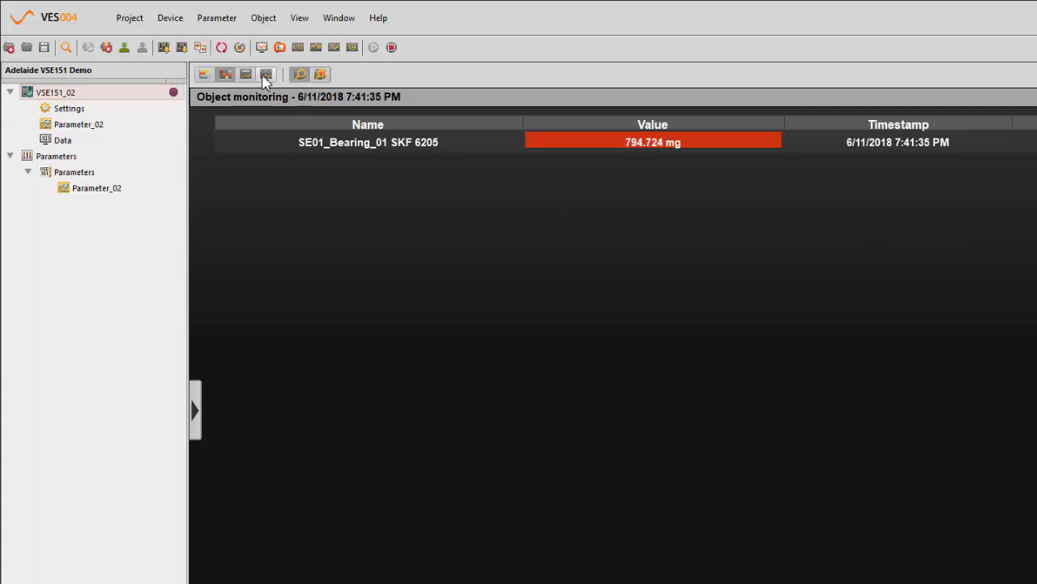
click(266, 75)
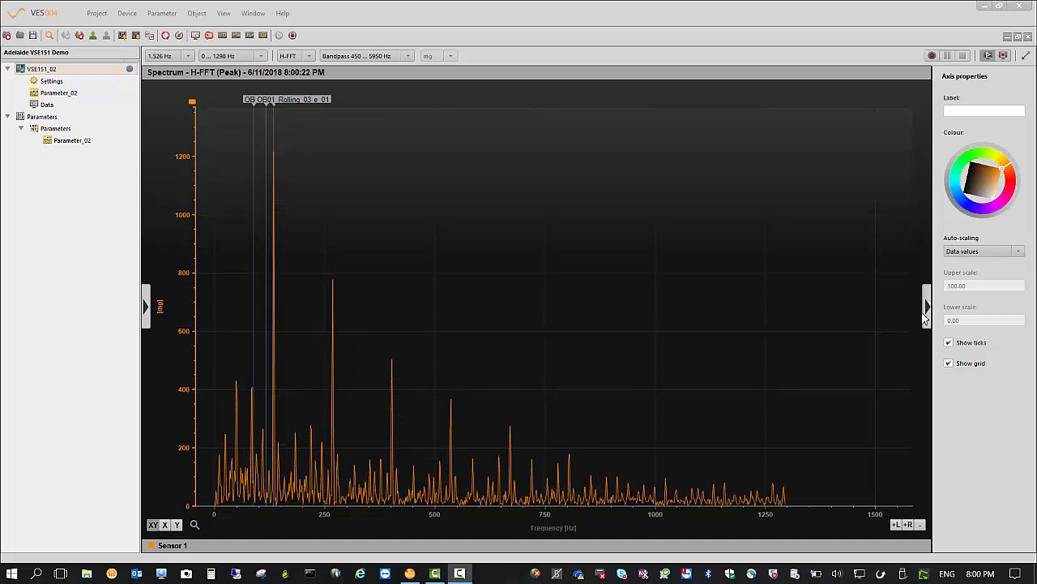
Close Axis properties and overlay harmonic markers on the dominant H-FFT peak
click(927, 306)
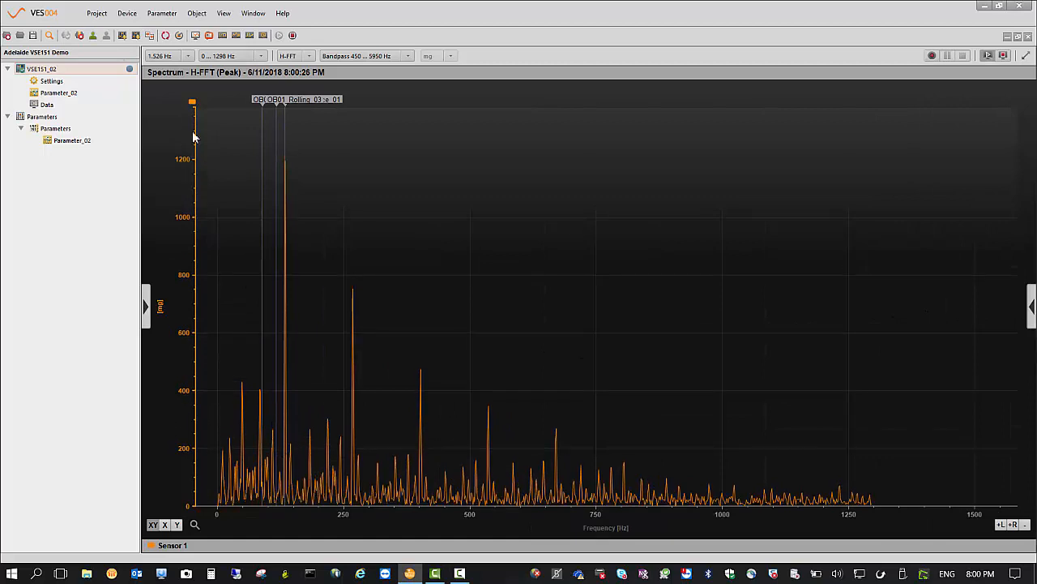
right_click(194, 105)
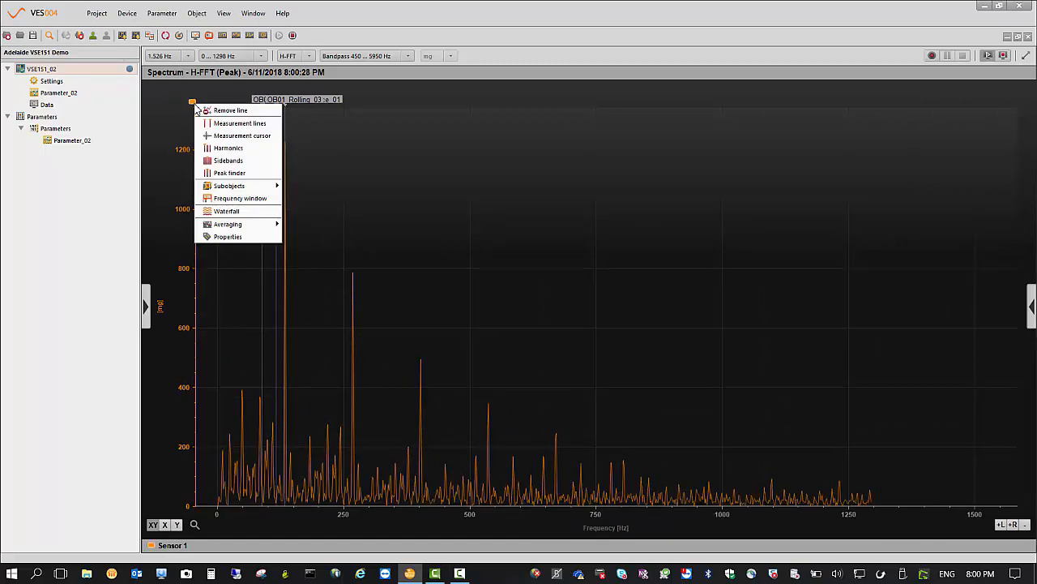
click(230, 172)
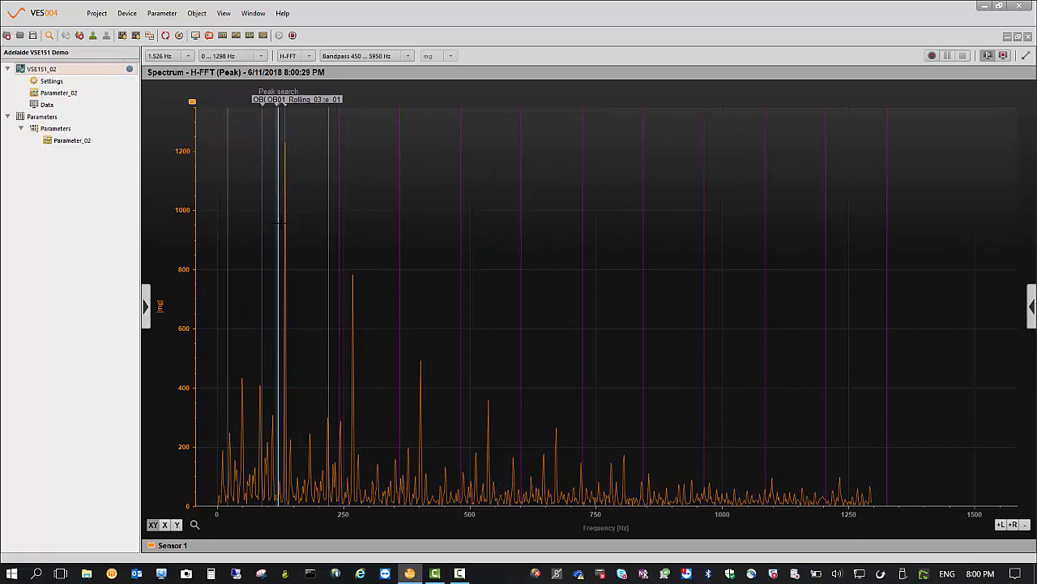
mouse_move(288, 230)
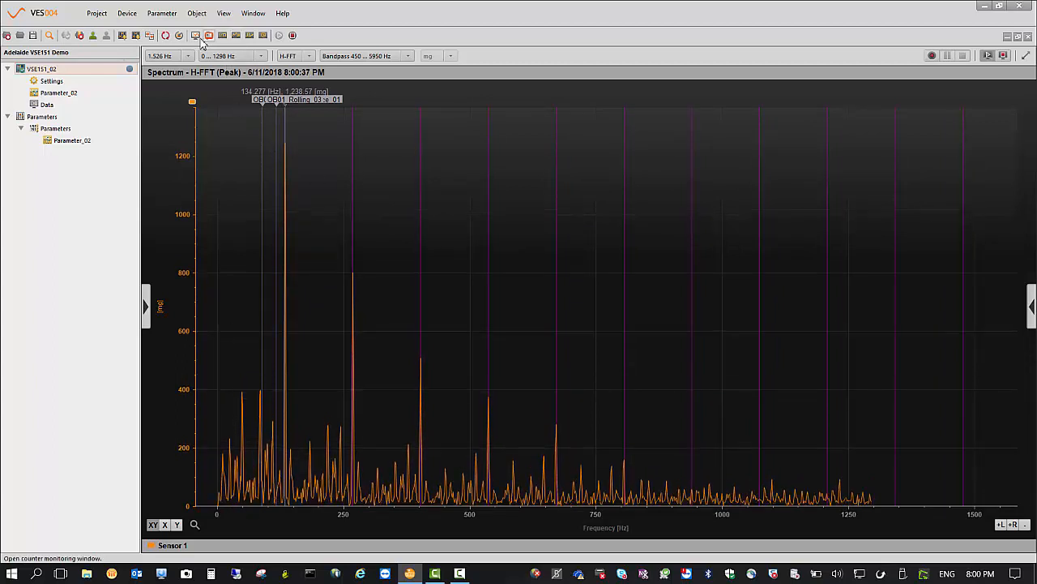
Monitor SE01_Bearing_01 in table view at 1309.834 mg, state Damage at 1485 rpm
click(194, 36)
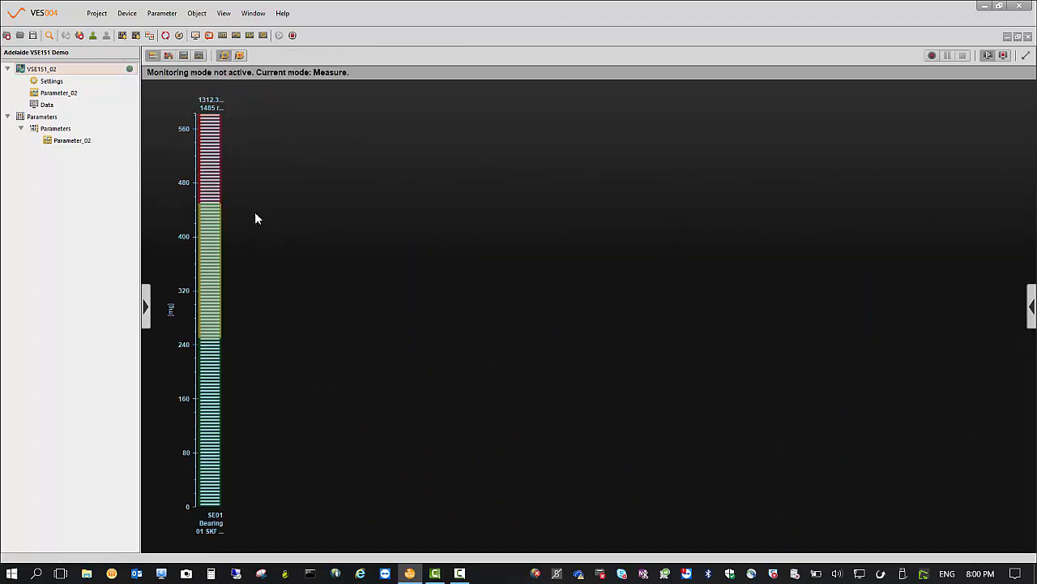
mouse_move(268, 170)
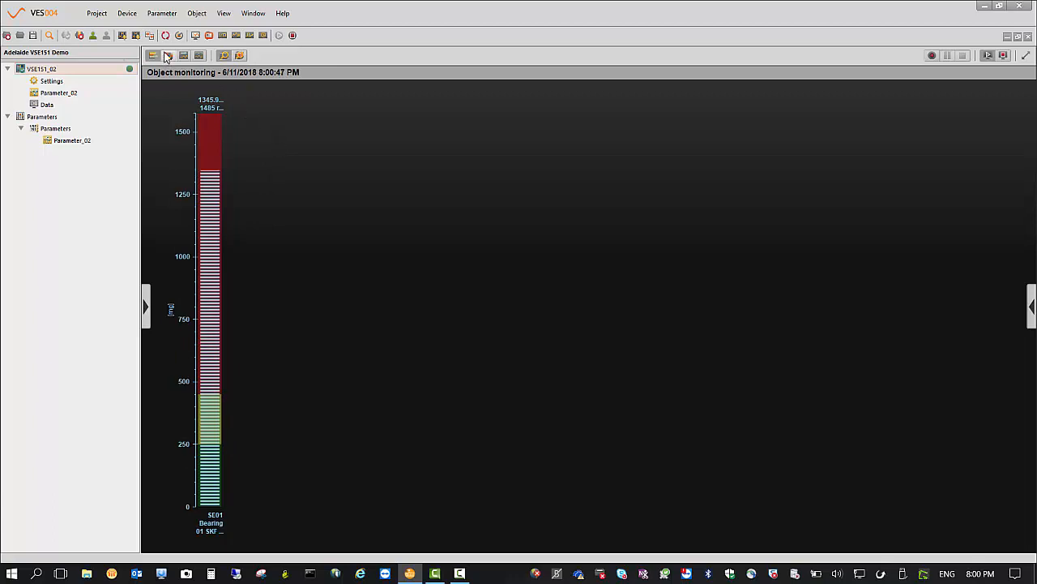
click(167, 55)
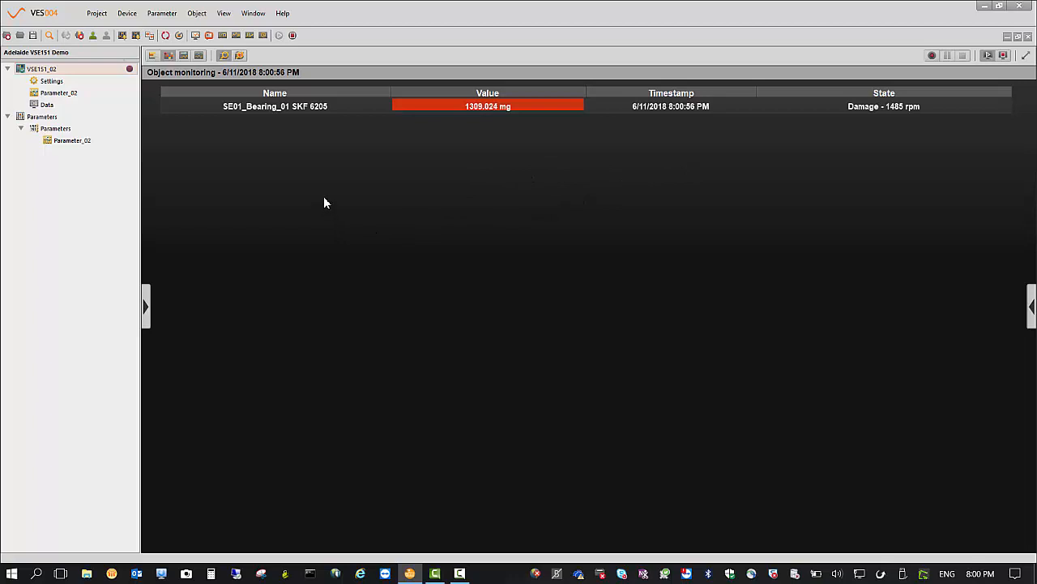
mouse_move(376, 210)
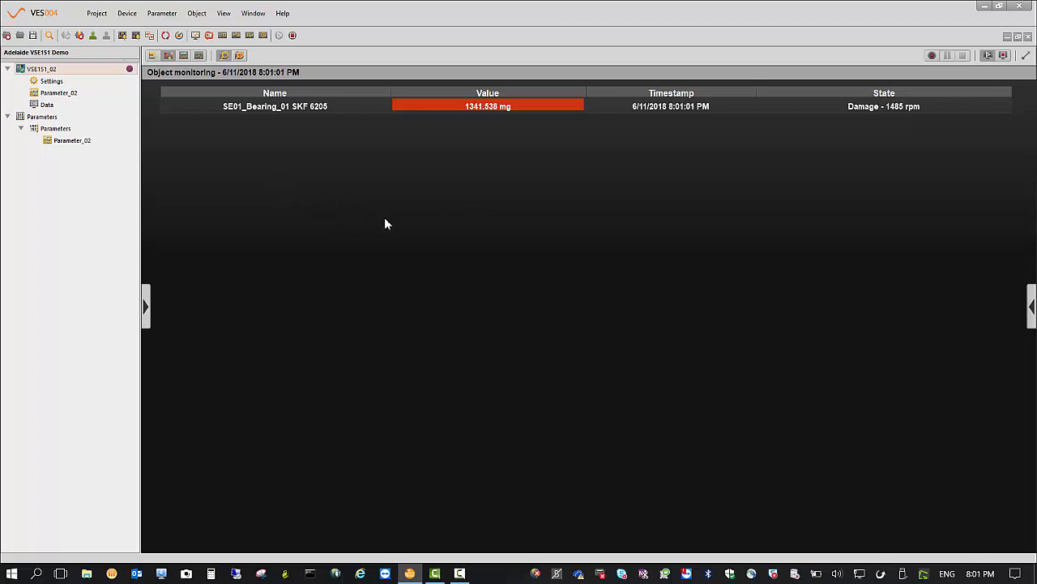
mouse_move(718, 360)
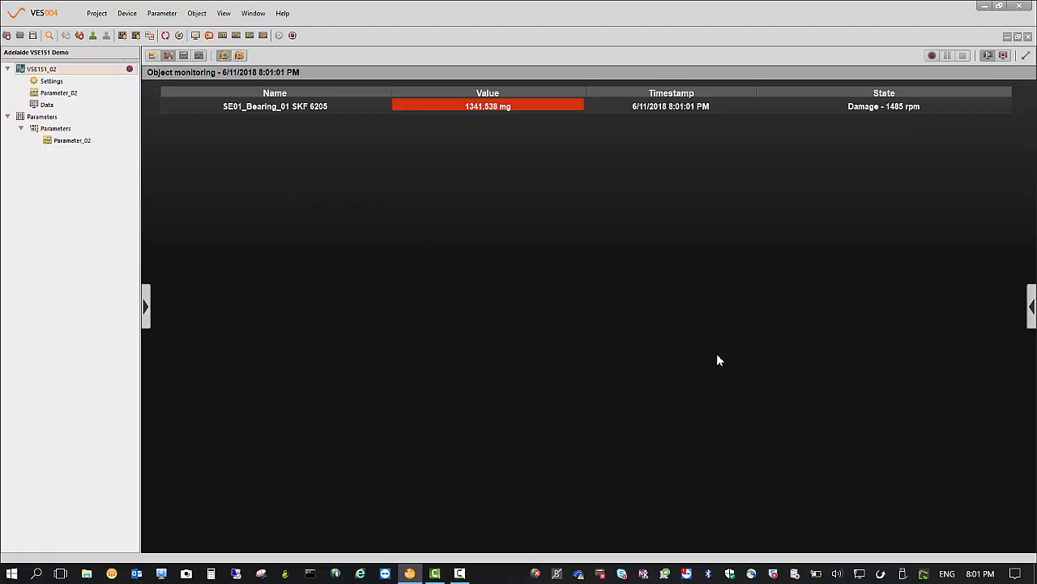